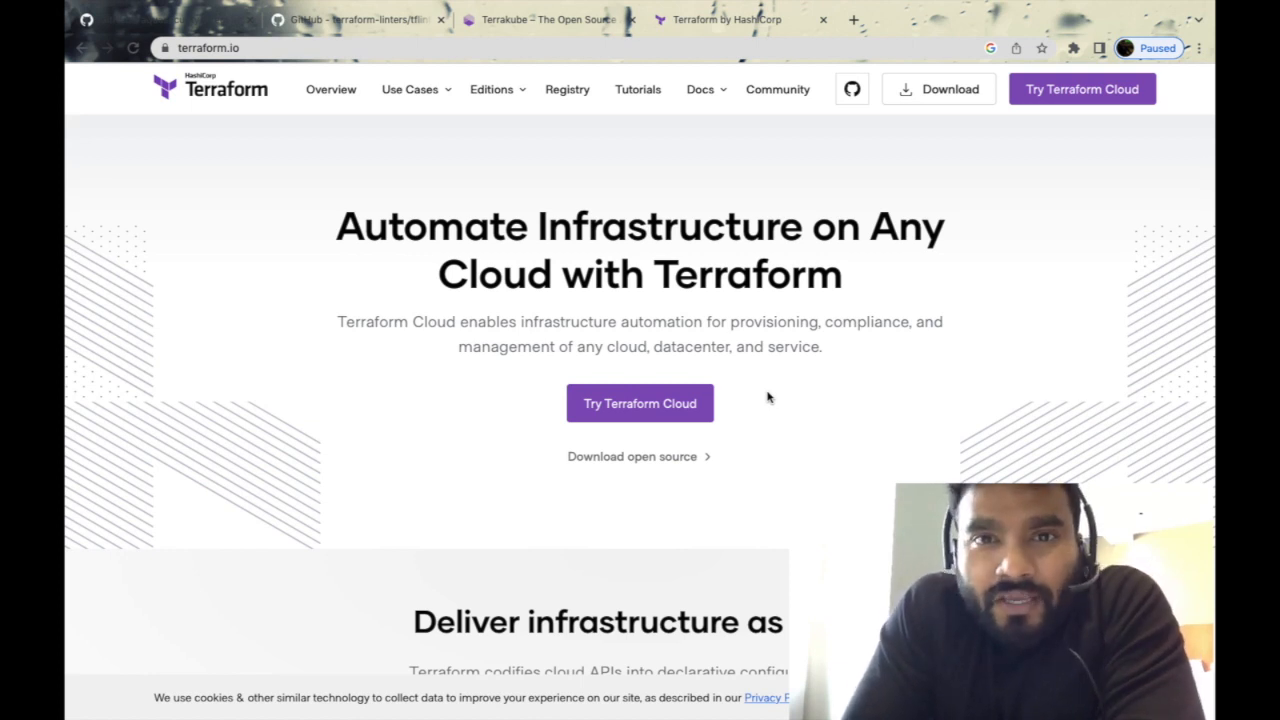
mouse_move(332, 131)
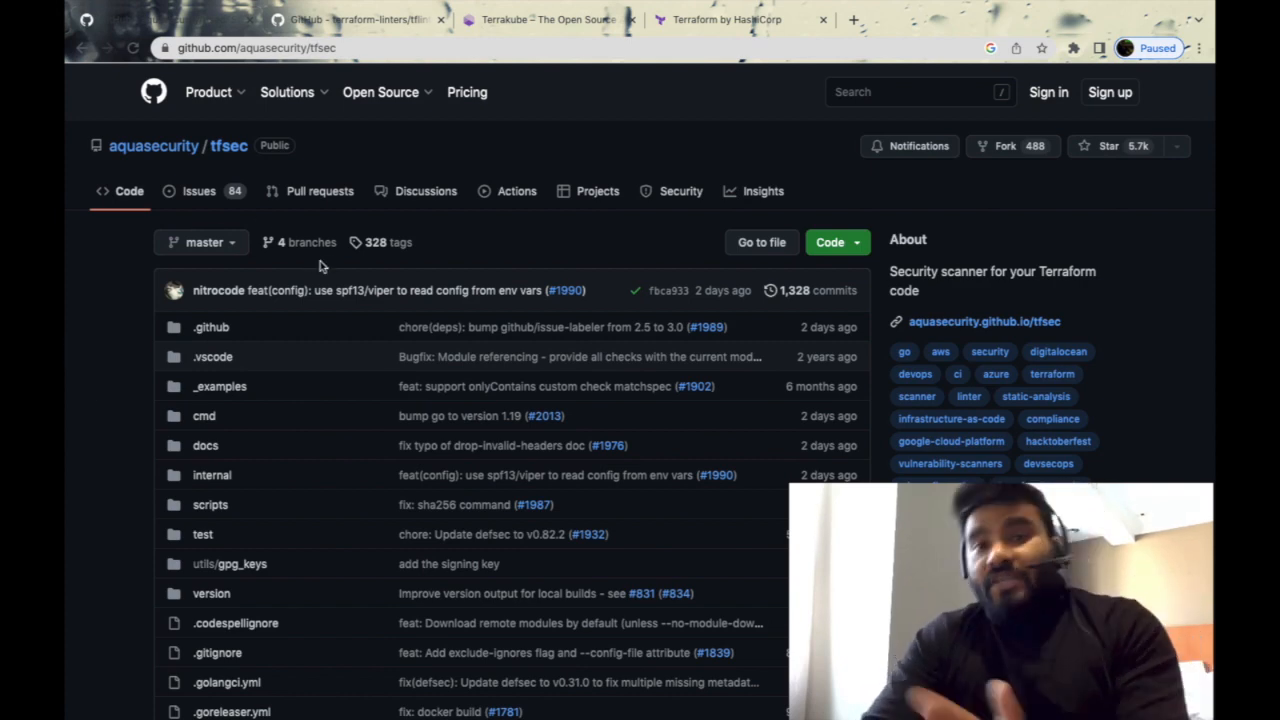
Scroll the tfsec page past the file list through Features to the Example Output heading
scroll("down", 3)
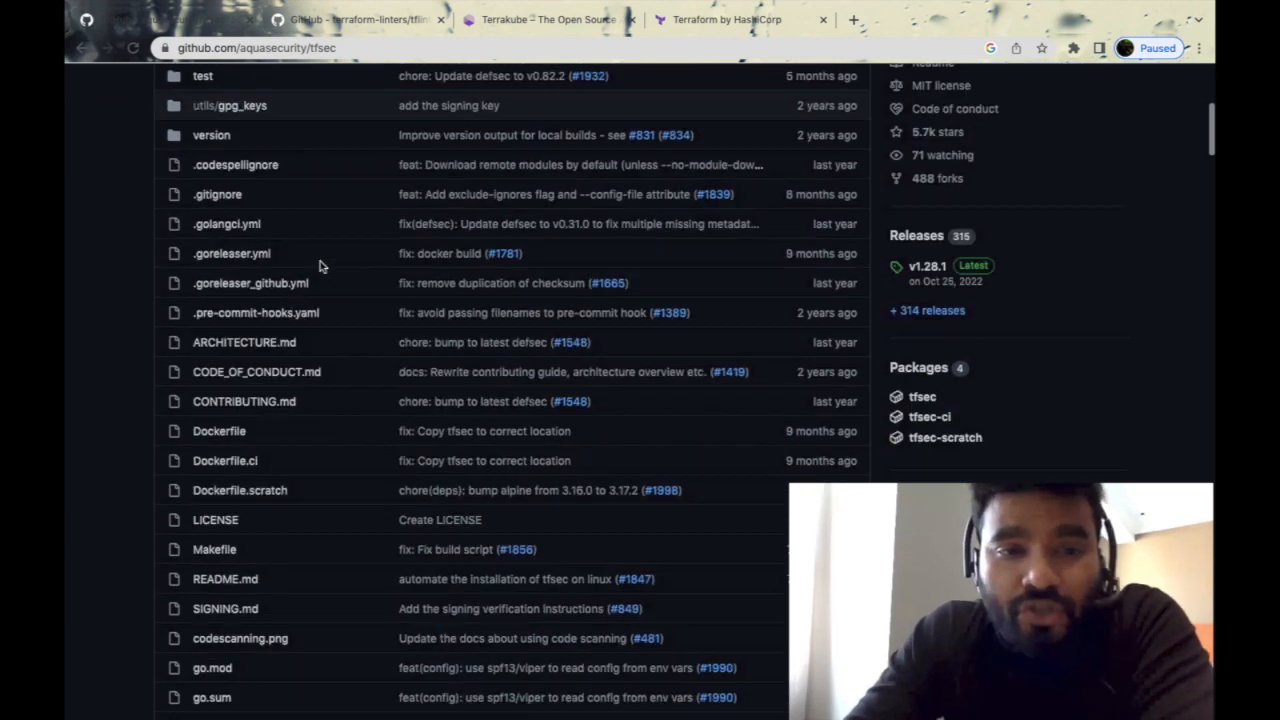
scroll("down", 3)
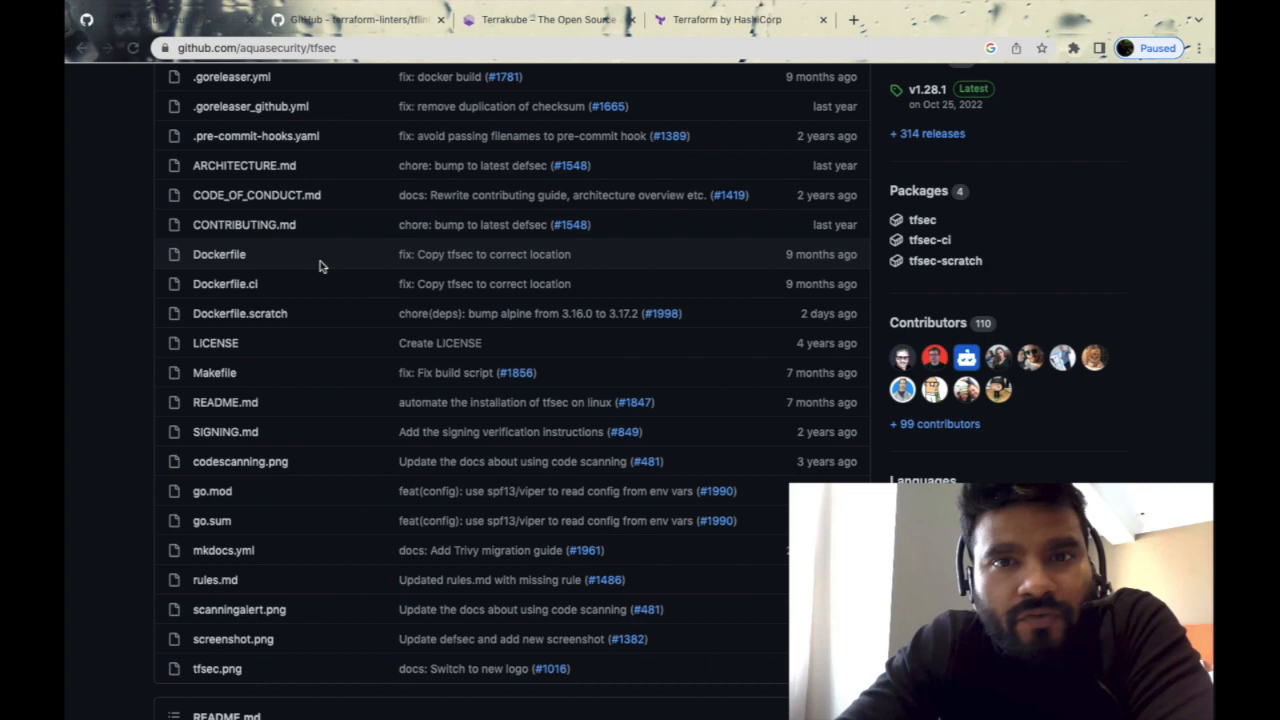
scroll("down", 3)
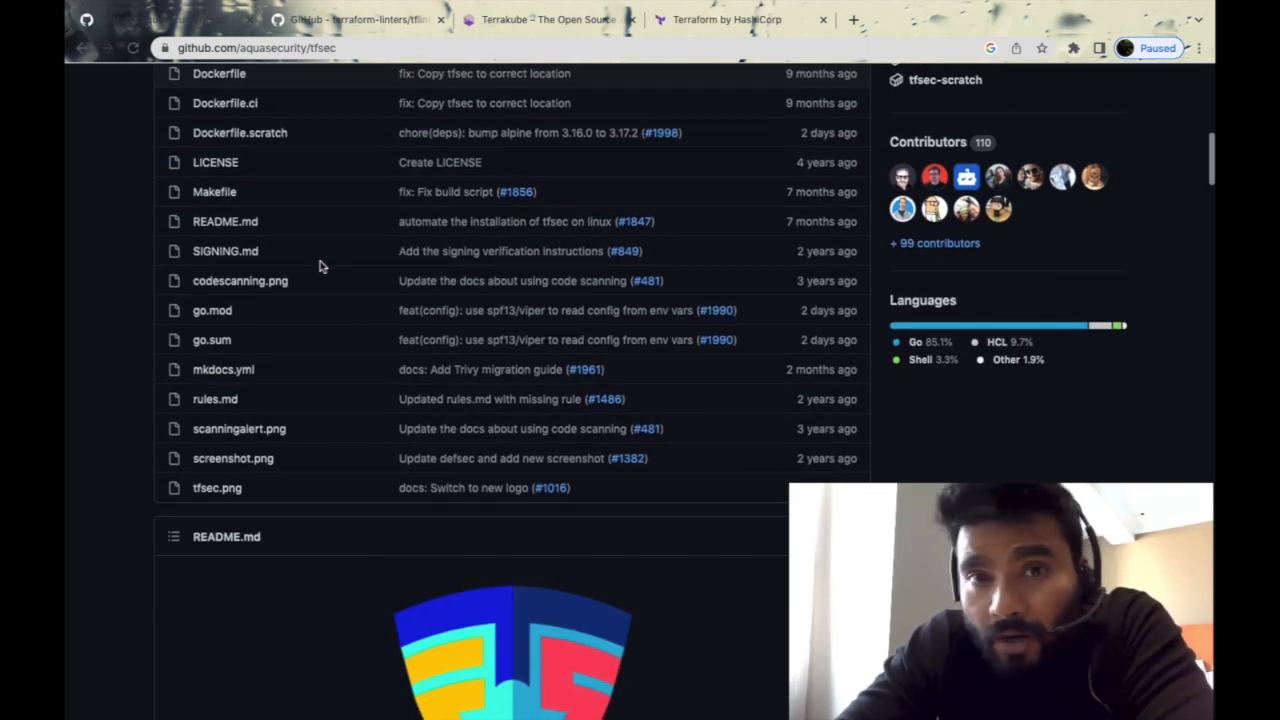
scroll("down", 3)
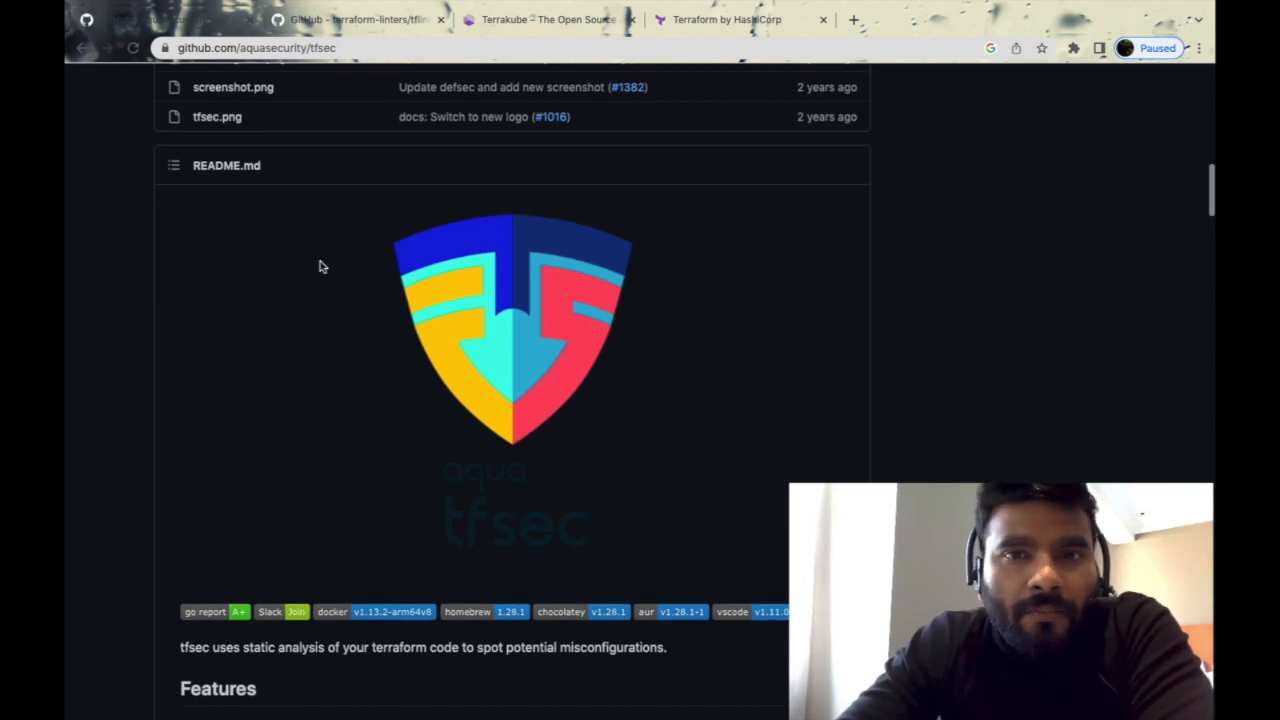
scroll("down", 3)
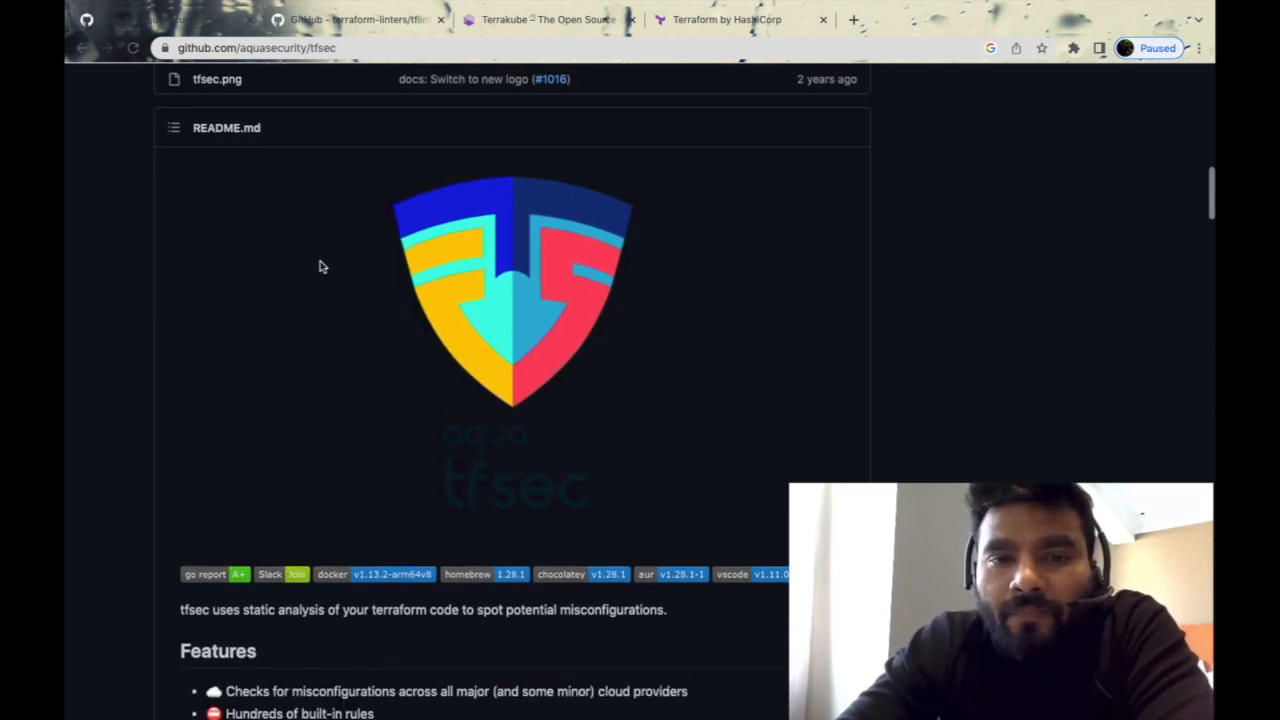
scroll("down", 3)
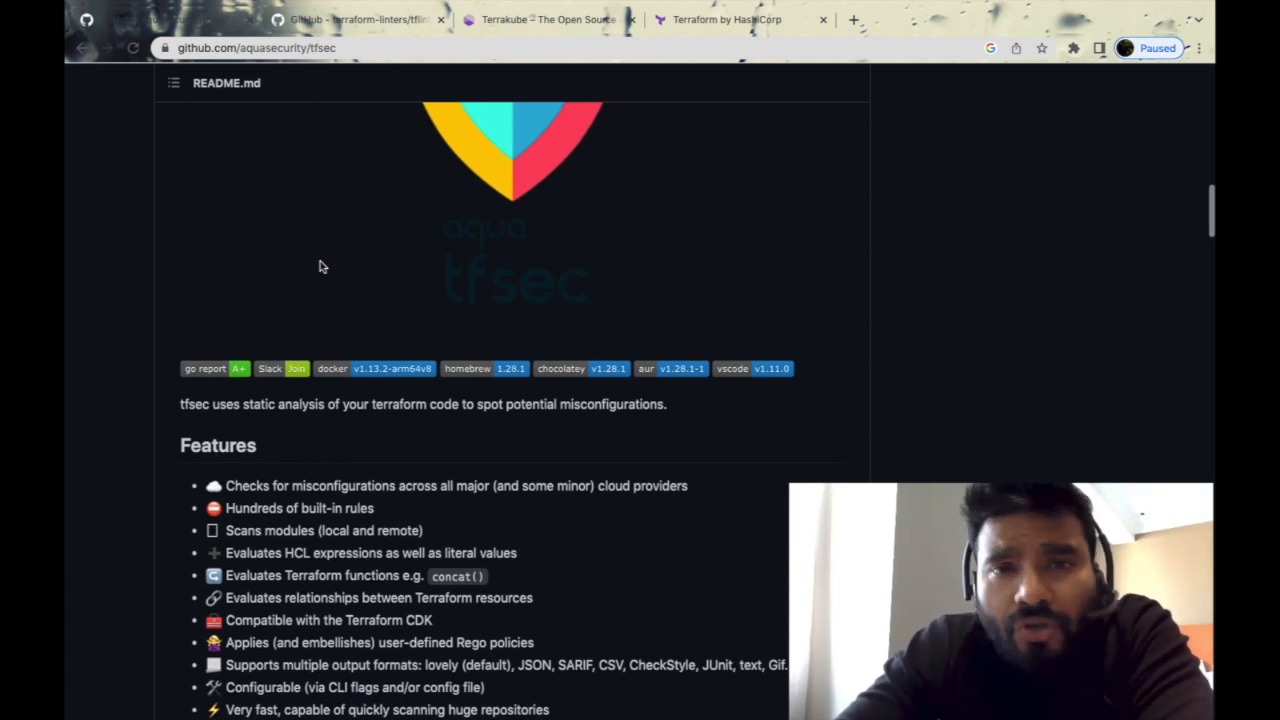
scroll("down", 3)
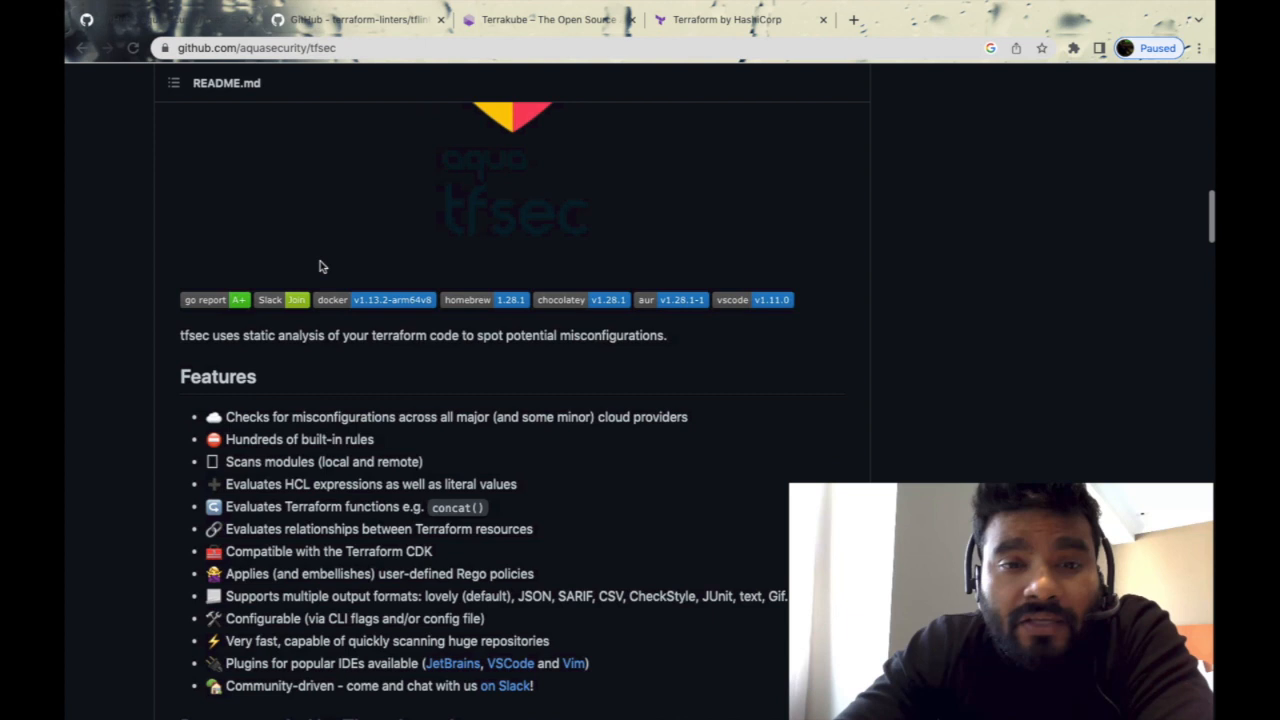
scroll("down", 3)
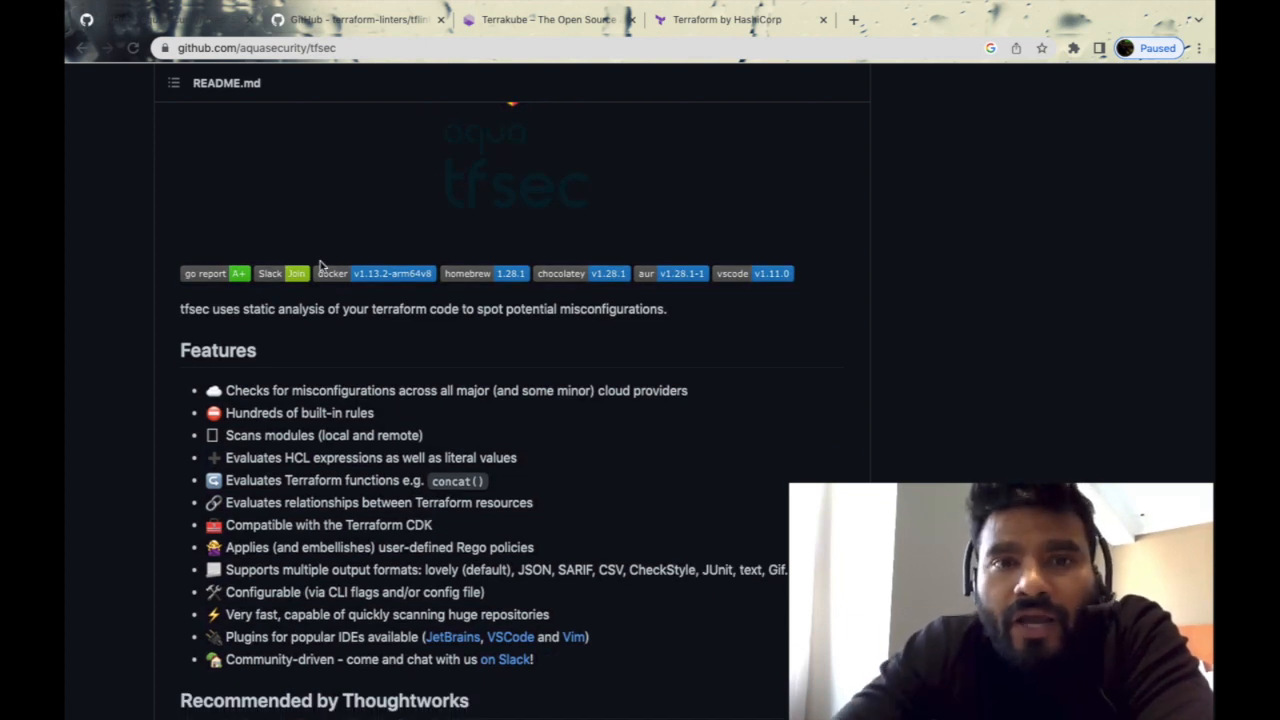
scroll("down", 3)
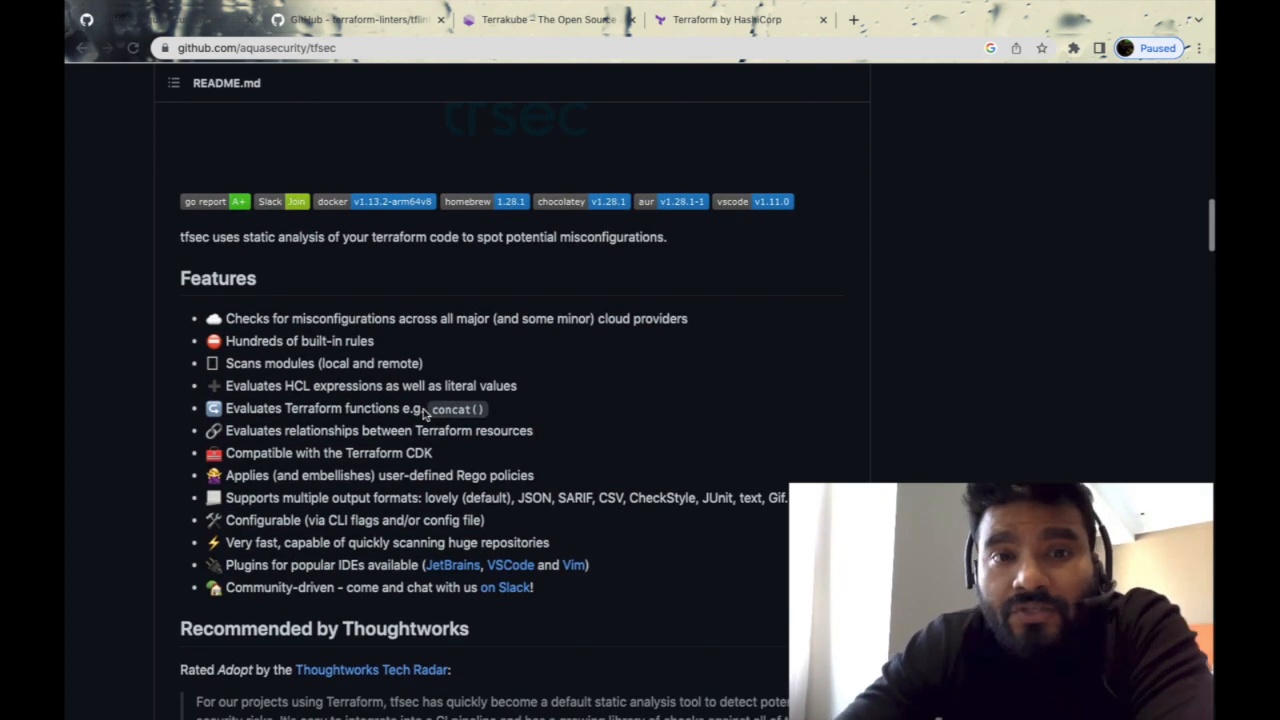
scroll("down", 3)
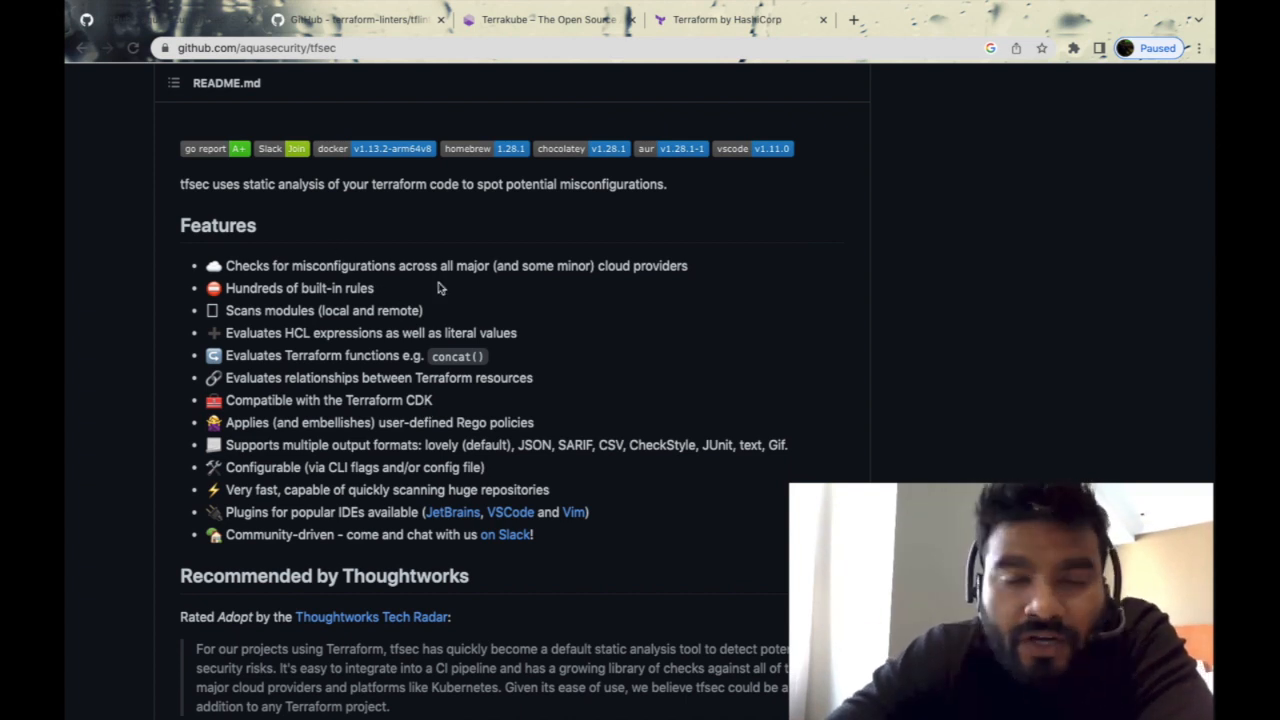
scroll("down", 3)
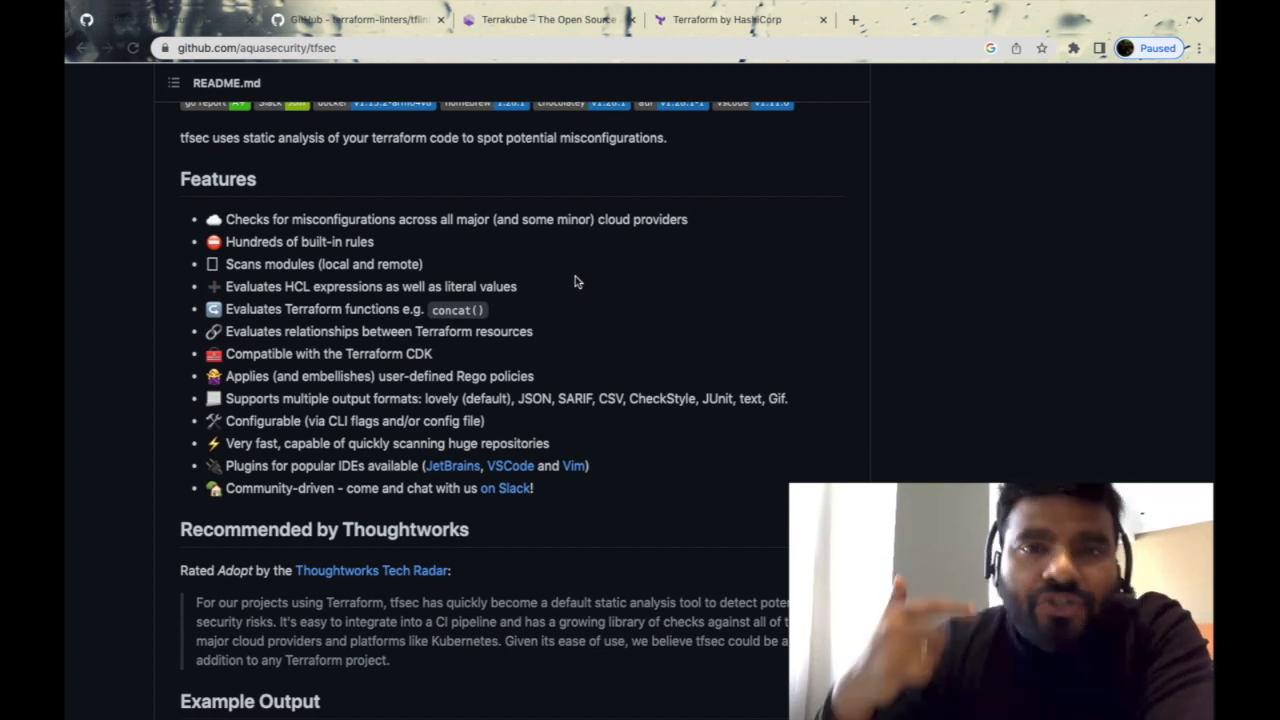
mouse_move(387, 282)
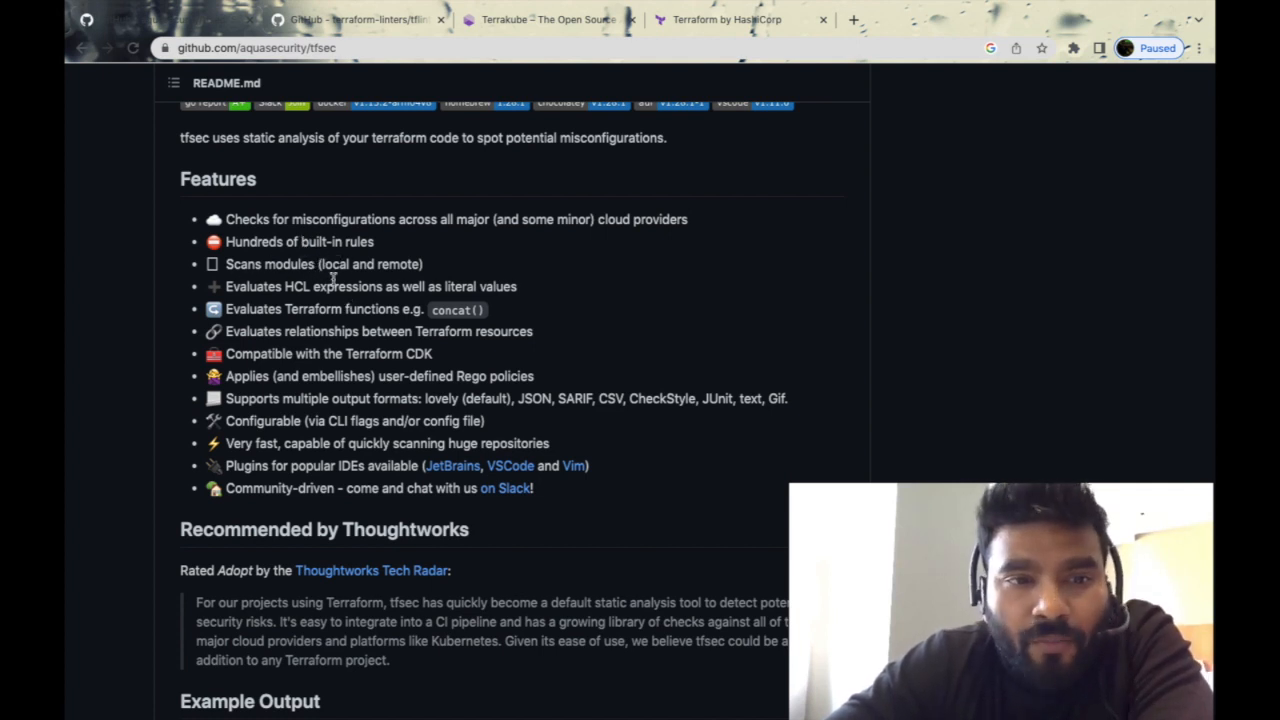
mouse_move(385, 331)
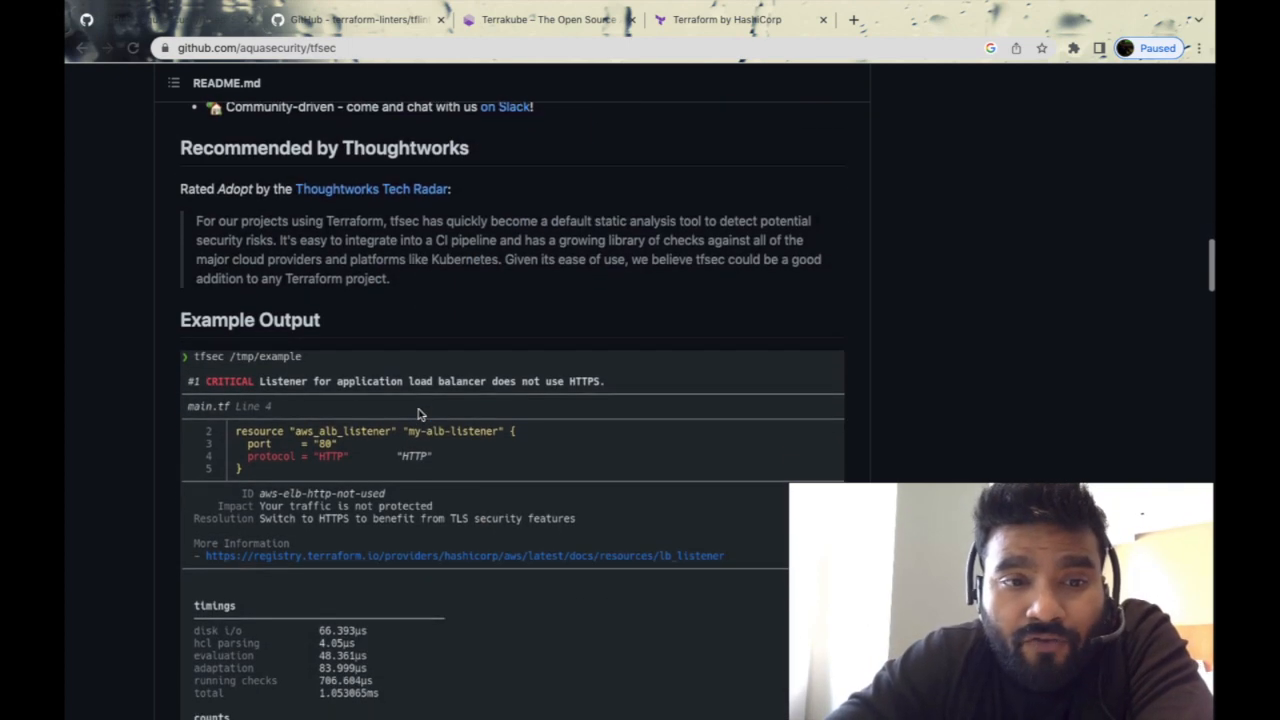
Read tfsec's Example Output down to its single critical HTTP listener problem
scroll("down", 3)
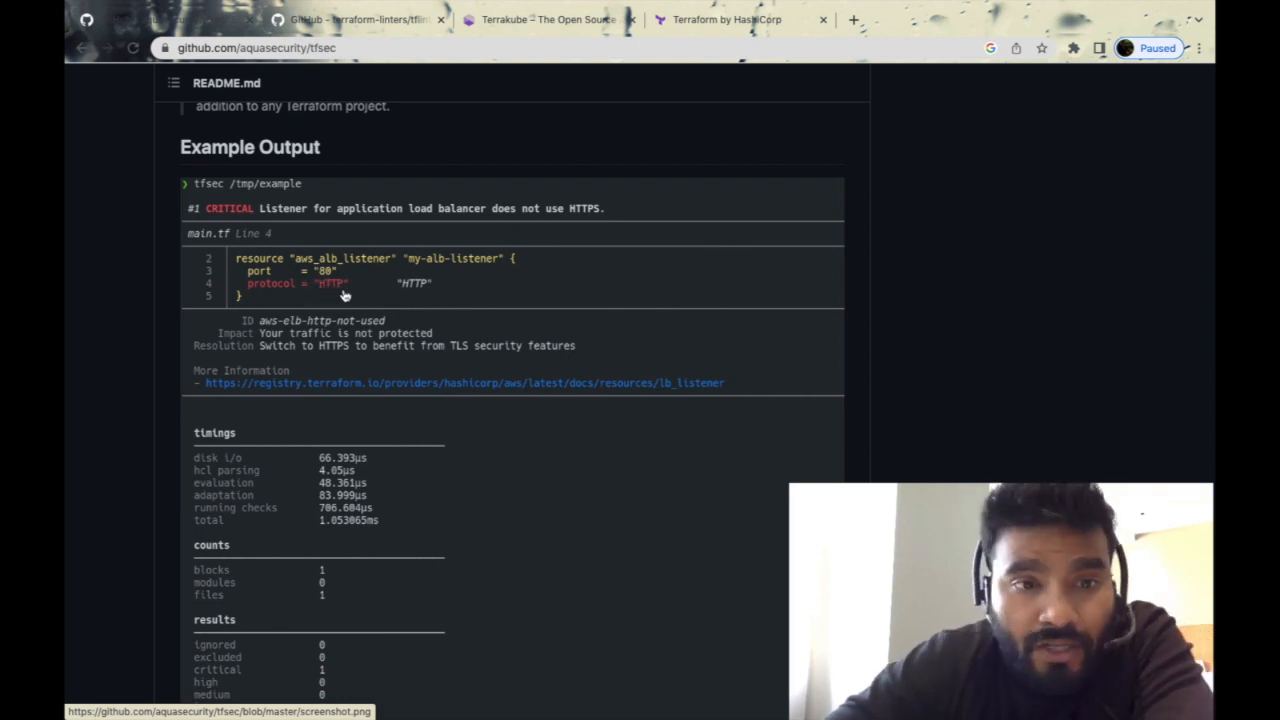
mouse_move(385, 348)
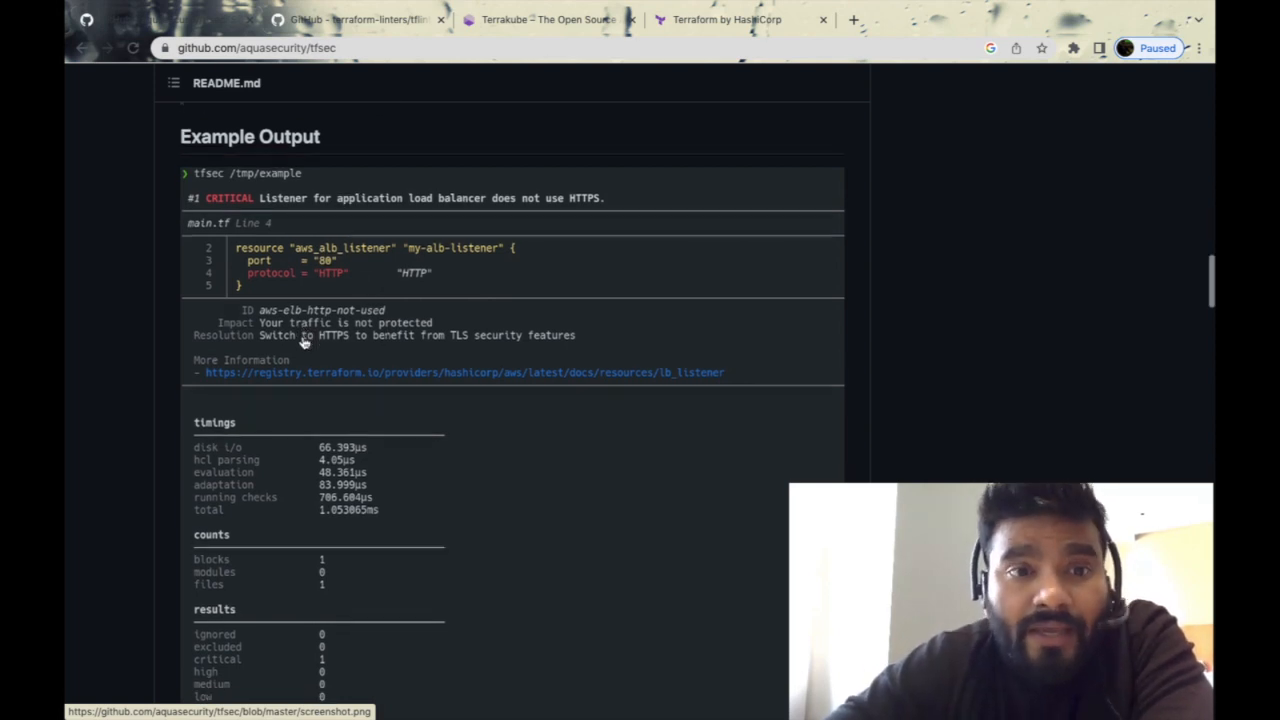
scroll("down", 3)
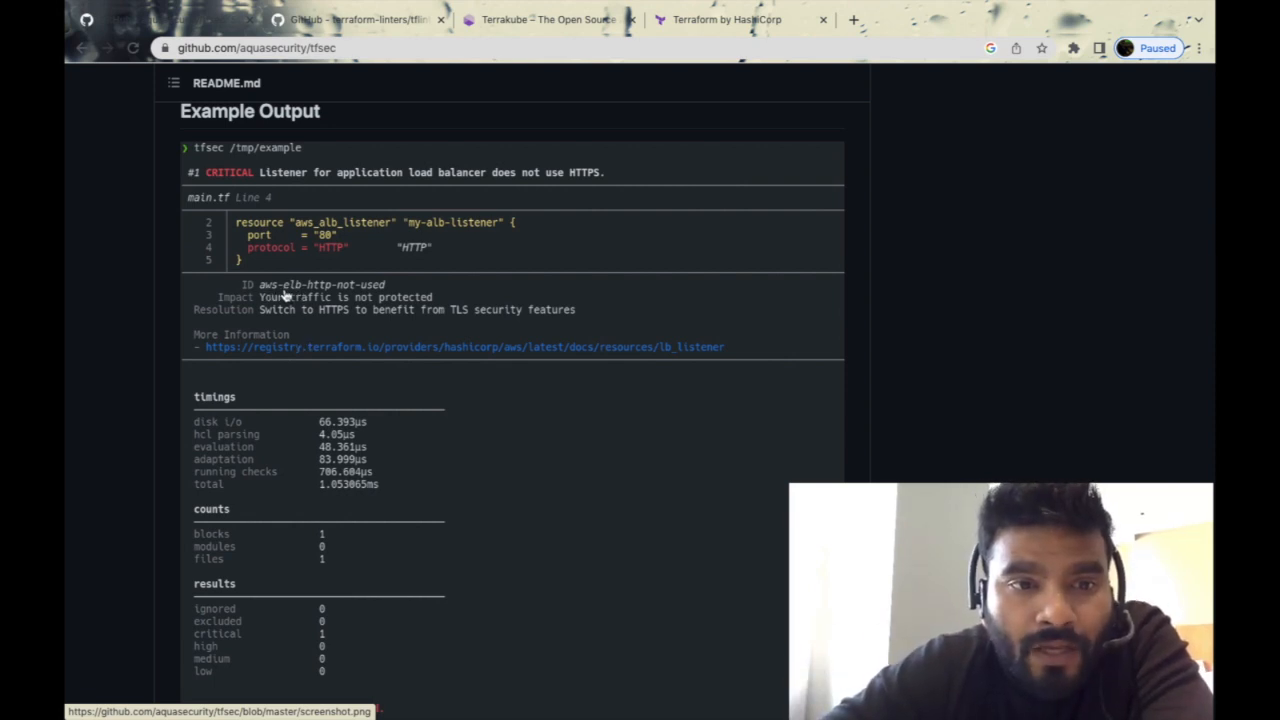
mouse_move(355, 294)
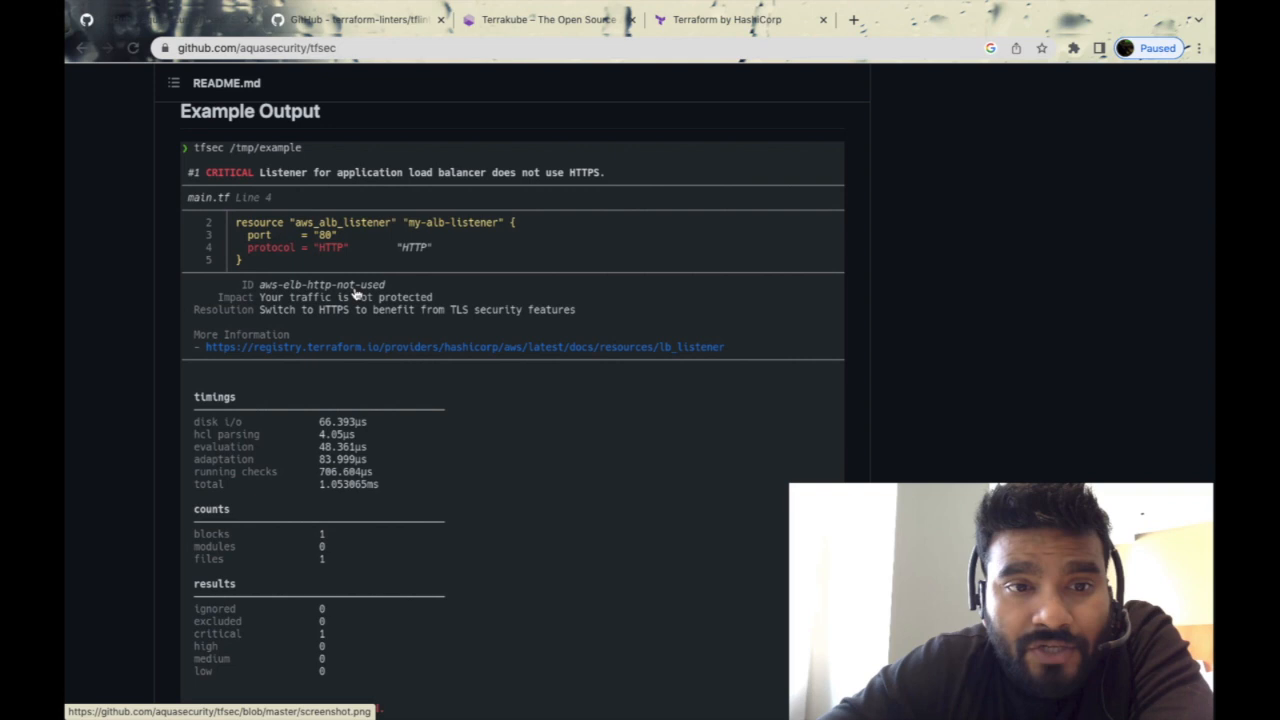
mouse_move(415, 305)
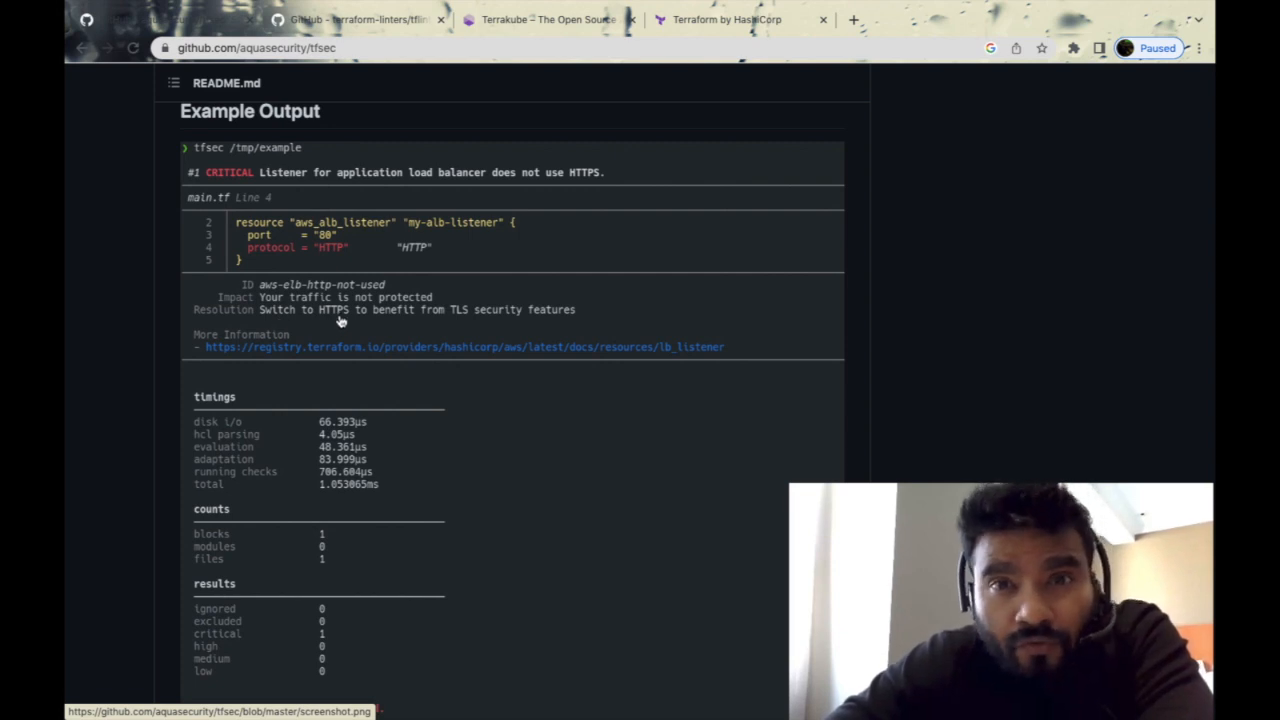
mouse_move(373, 320)
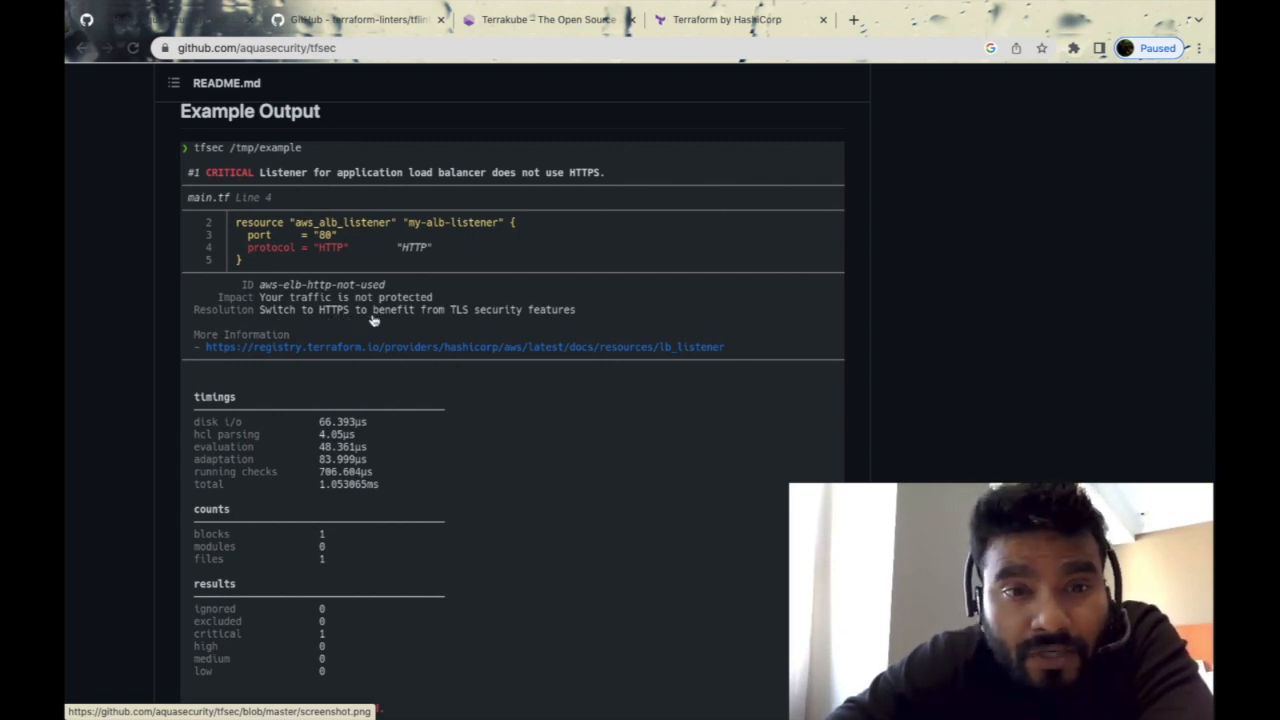
mouse_move(520, 318)
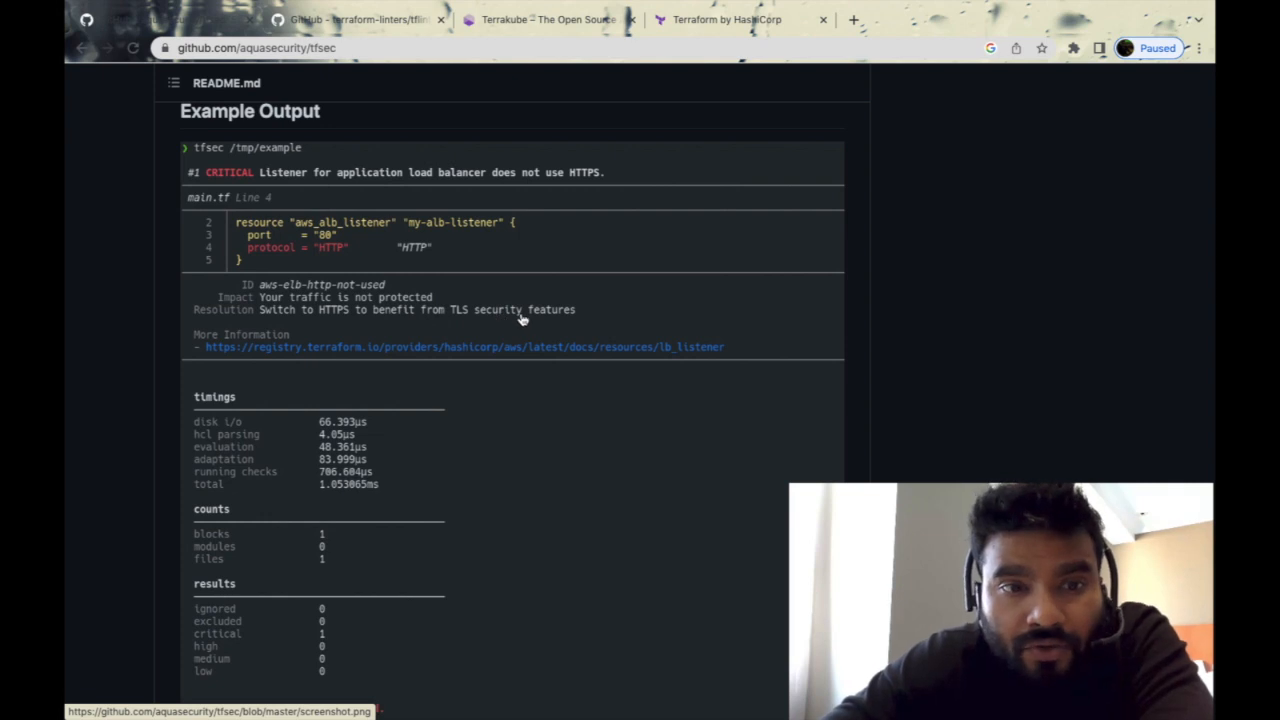
scroll("down", 3)
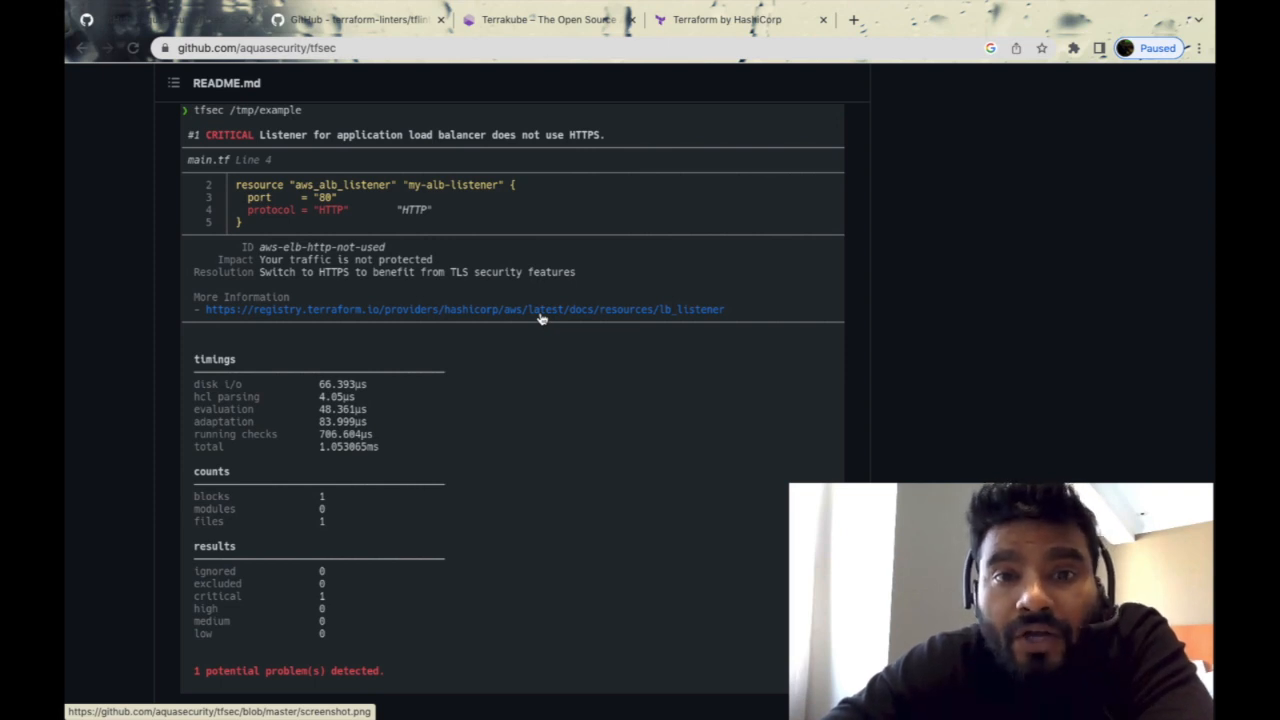
scroll("down", 3)
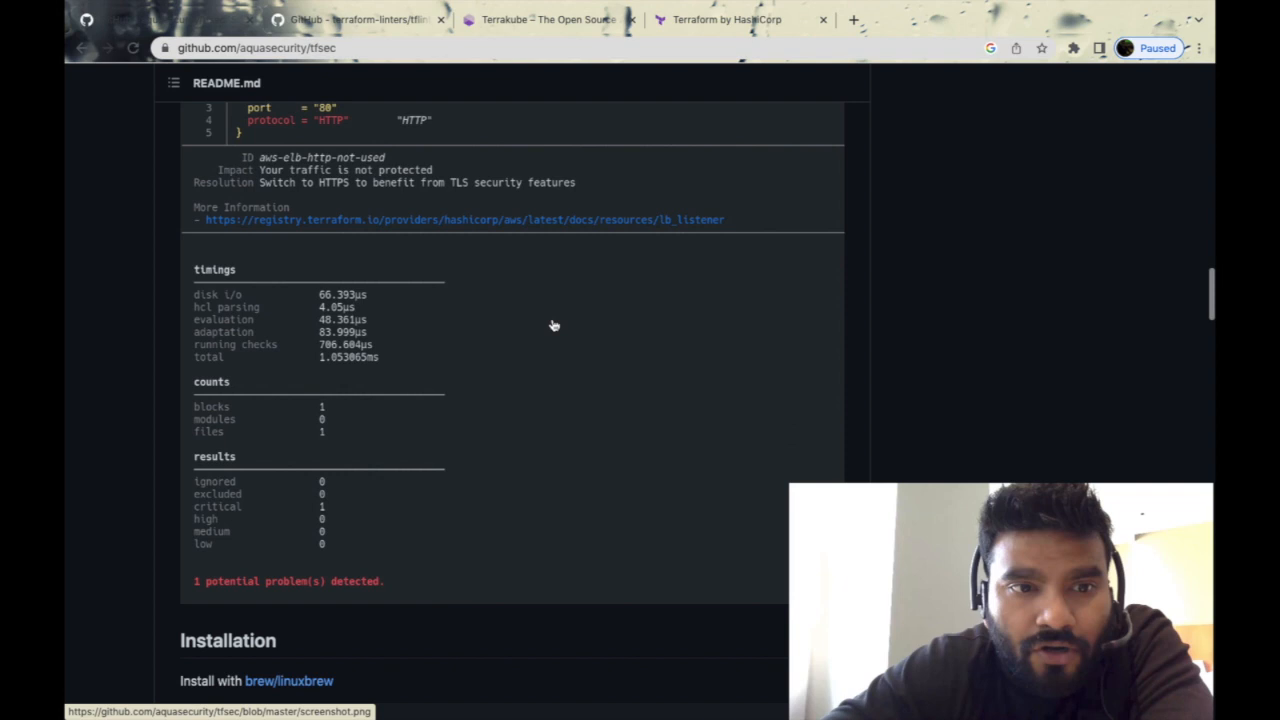
Review tfsec's brew, Chocolatey, bash script and Go installs, marking 'choco', toward Usage
scroll("down", 3)
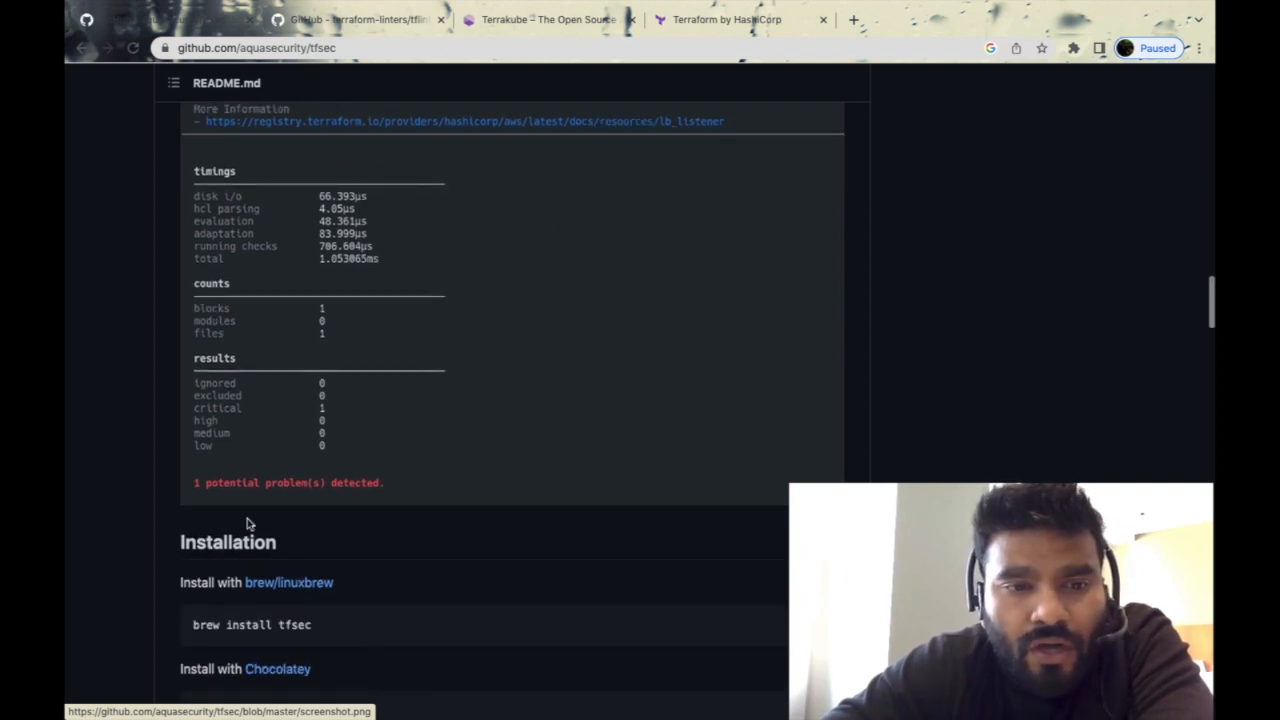
scroll("up", 3)
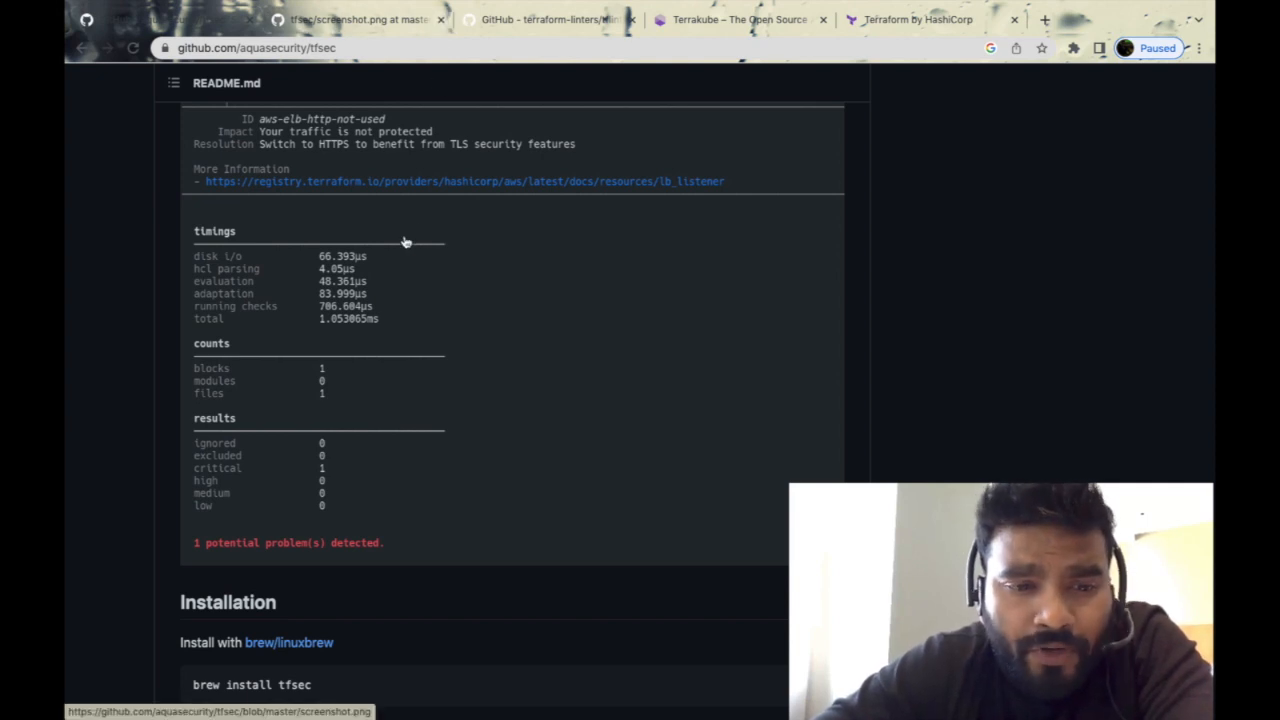
scroll("down", 3)
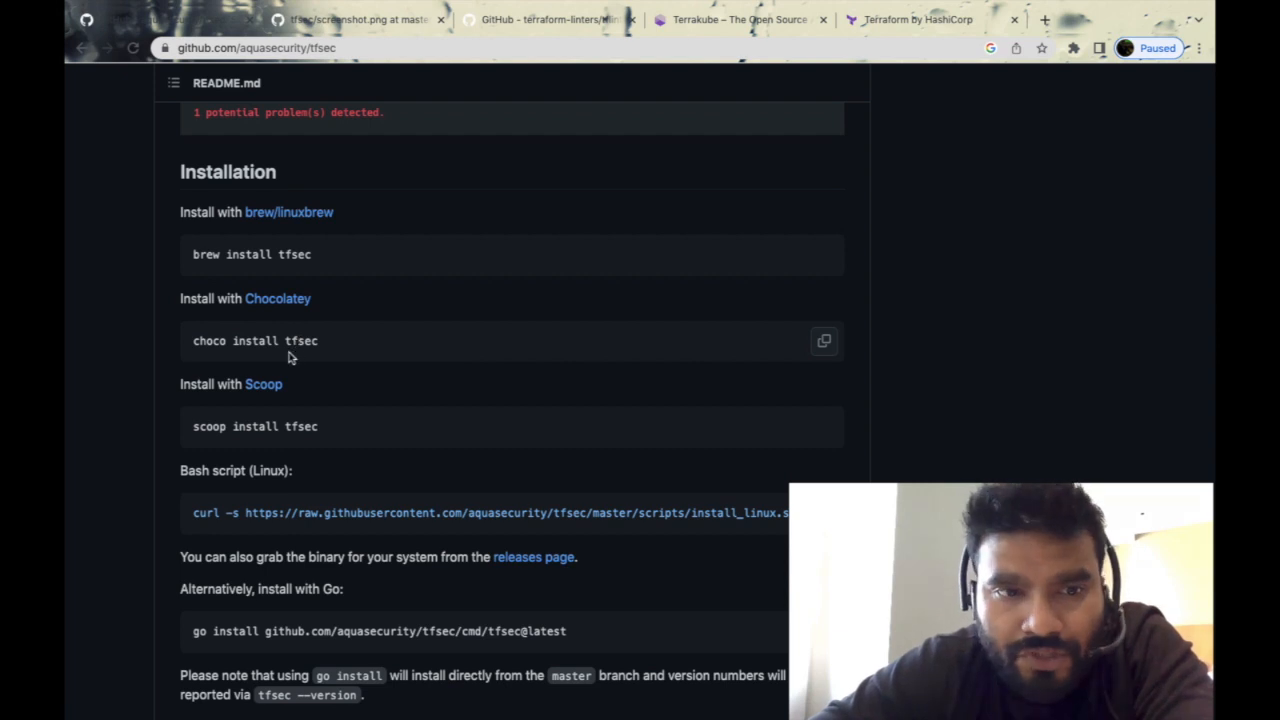
double_click(208, 341)
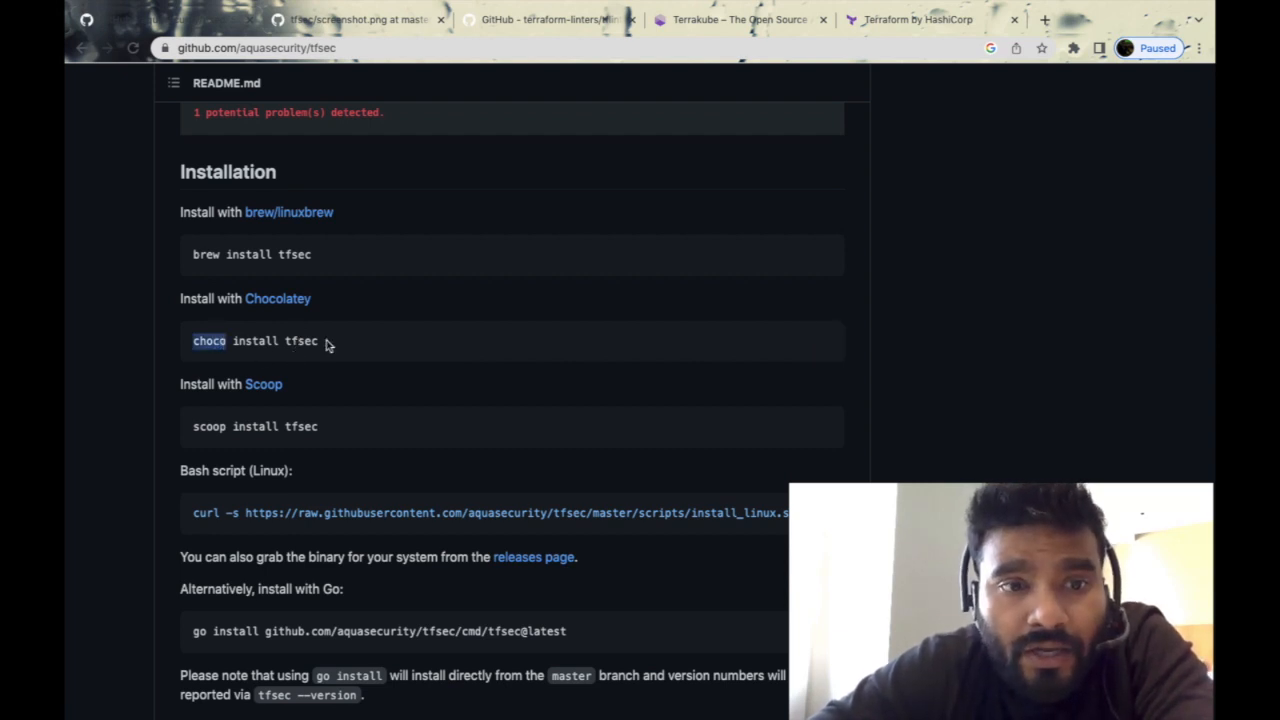
scroll("down", 3)
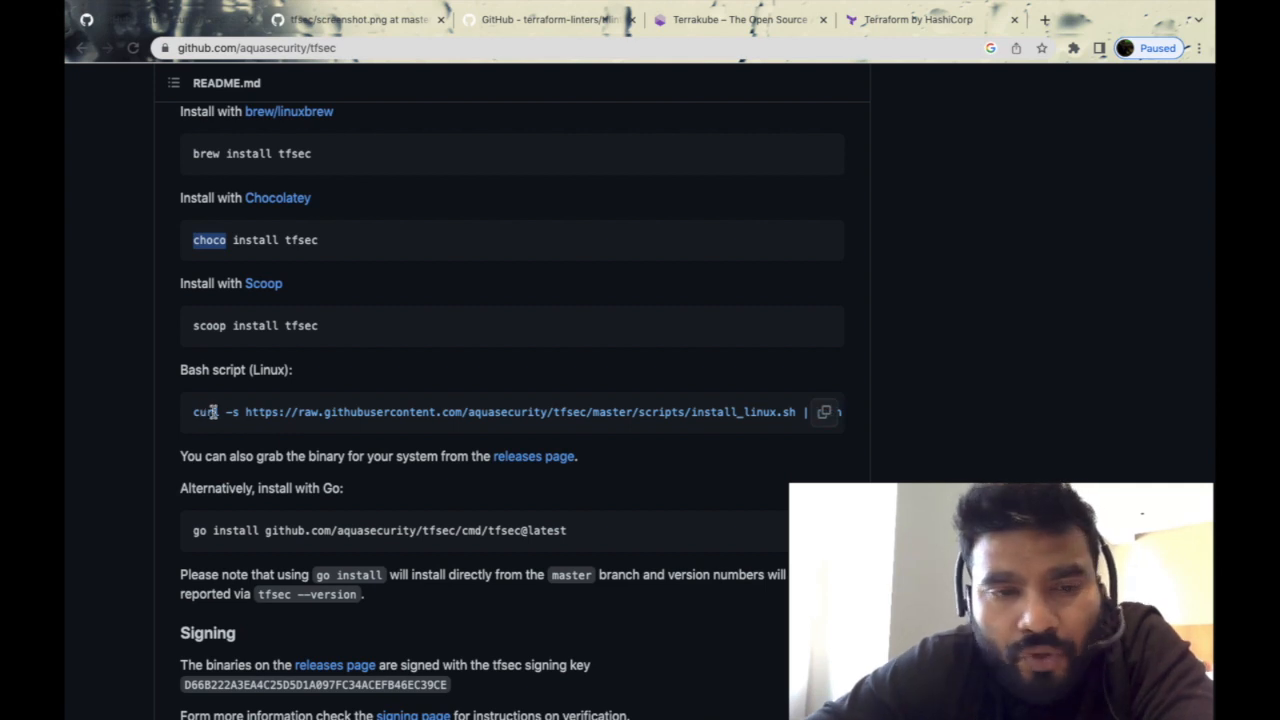
scroll("down", 3)
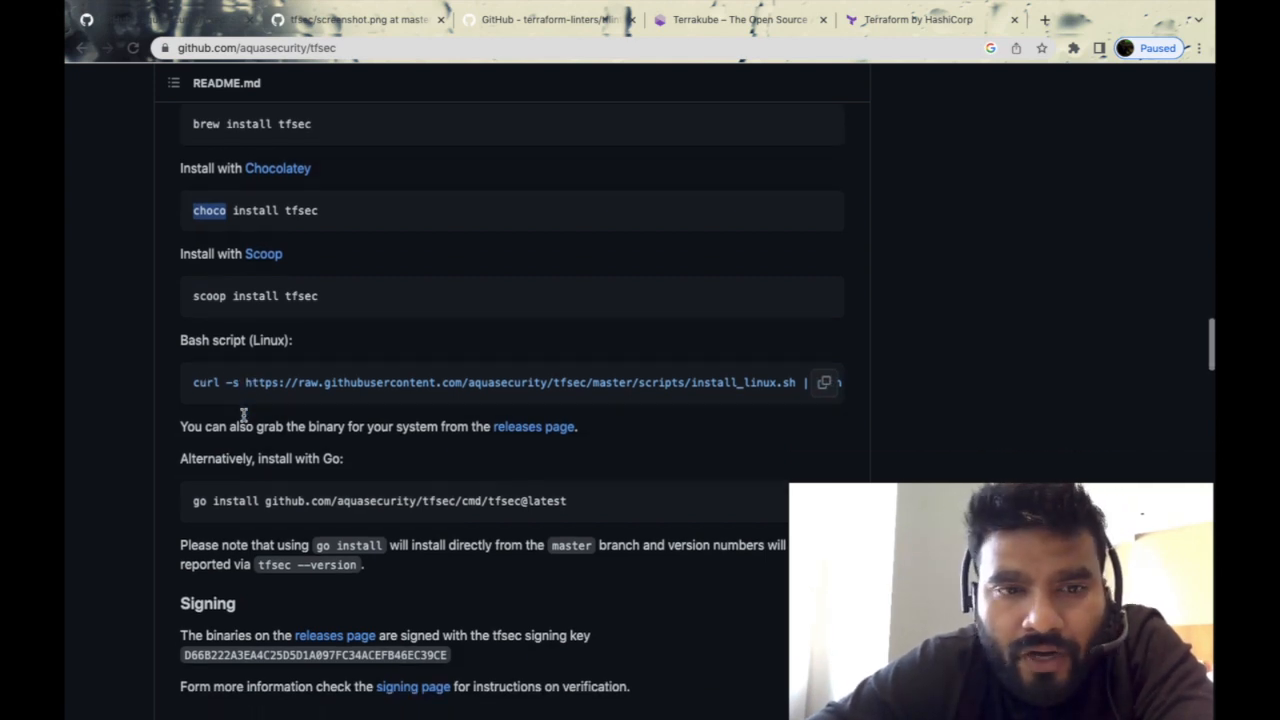
scroll("down", 3)
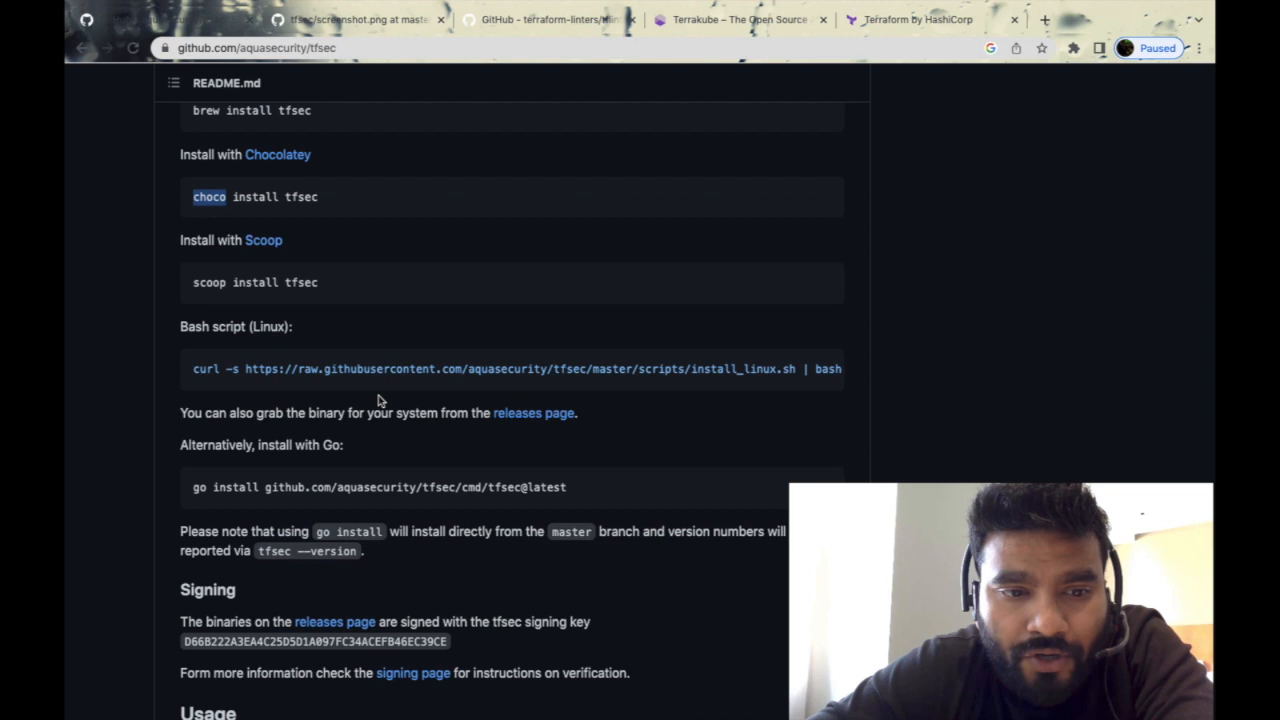
scroll("down", 3)
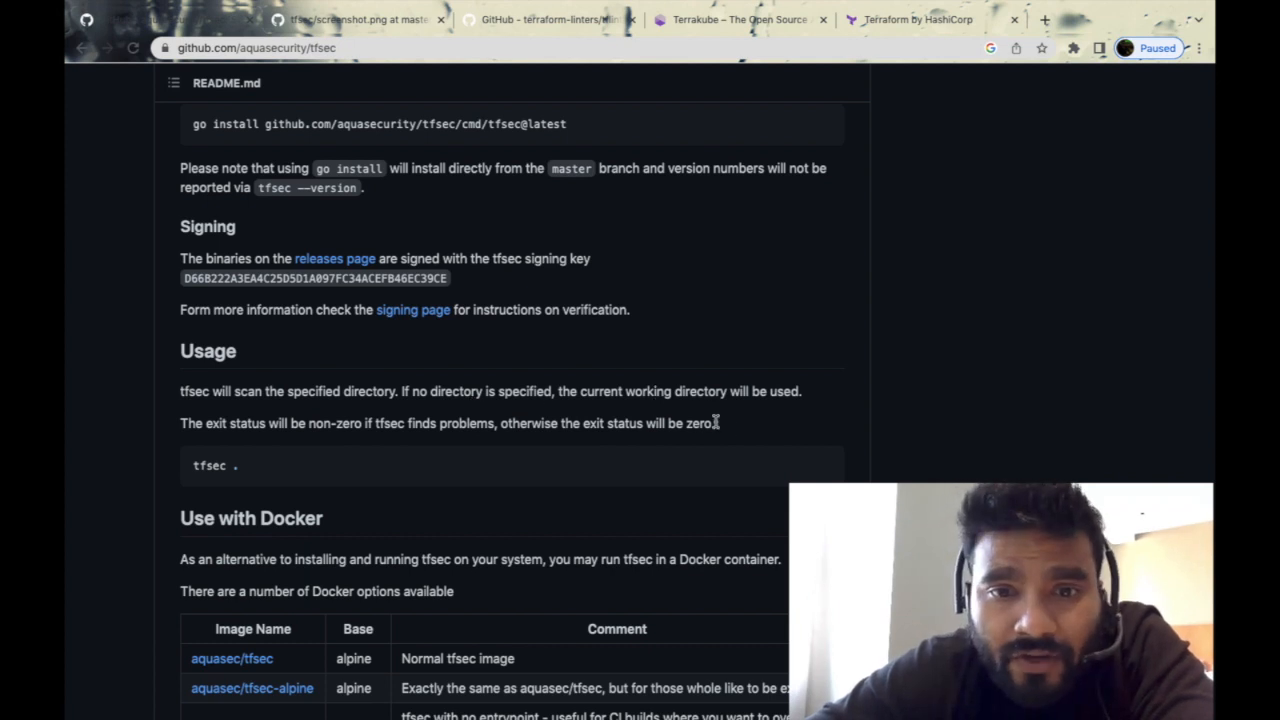
Read the tfsec Docker usage and Ignoring Warnings sections, marking the inline ignore comment
scroll("down", 3)
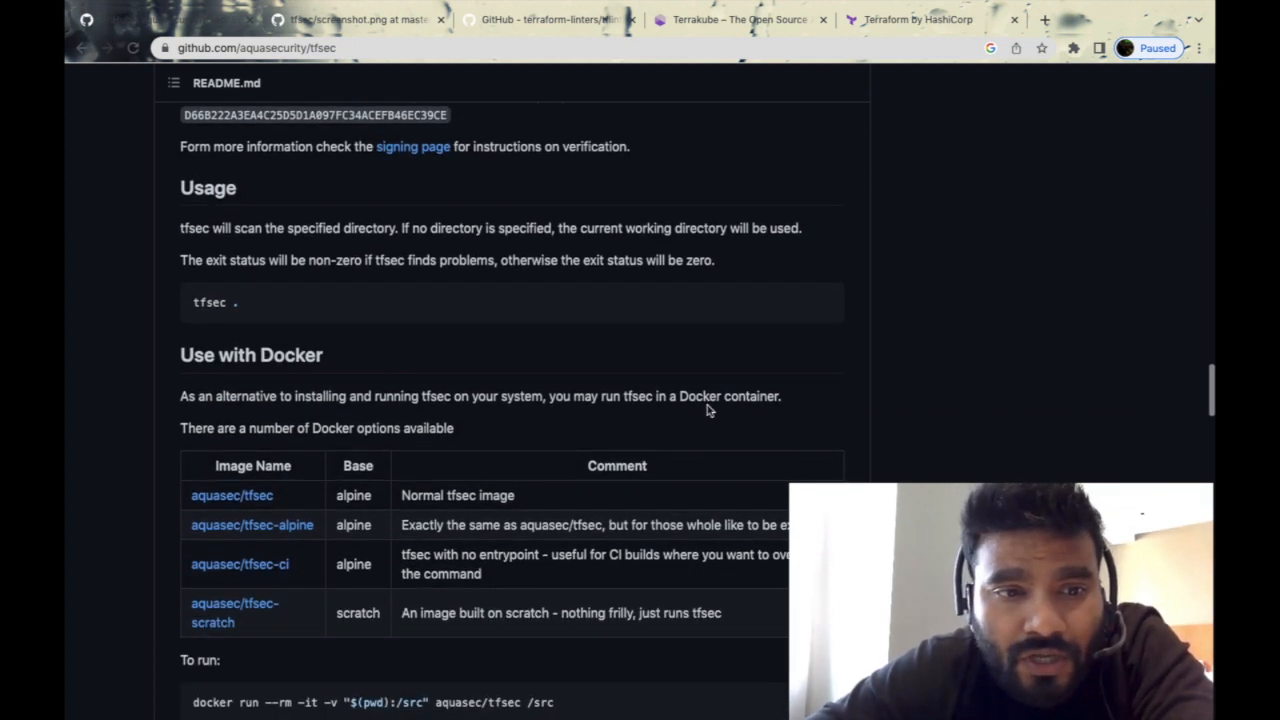
scroll("down", 3)
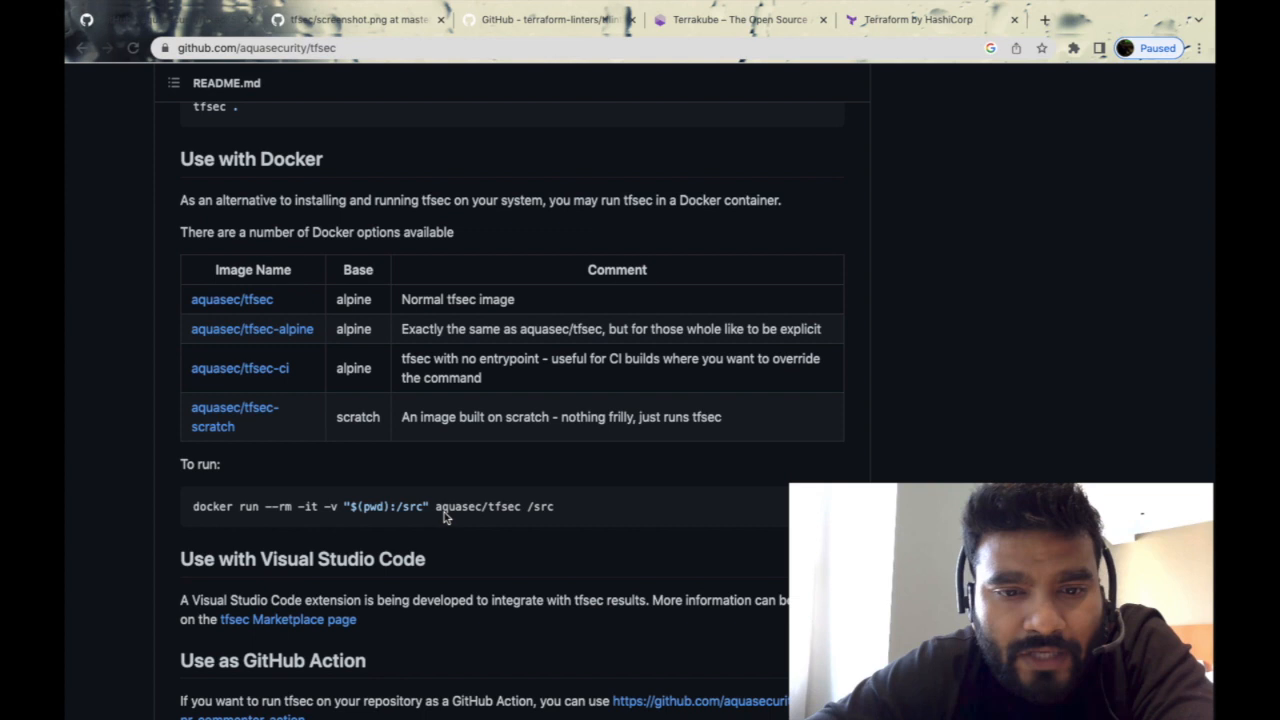
scroll("down", 3)
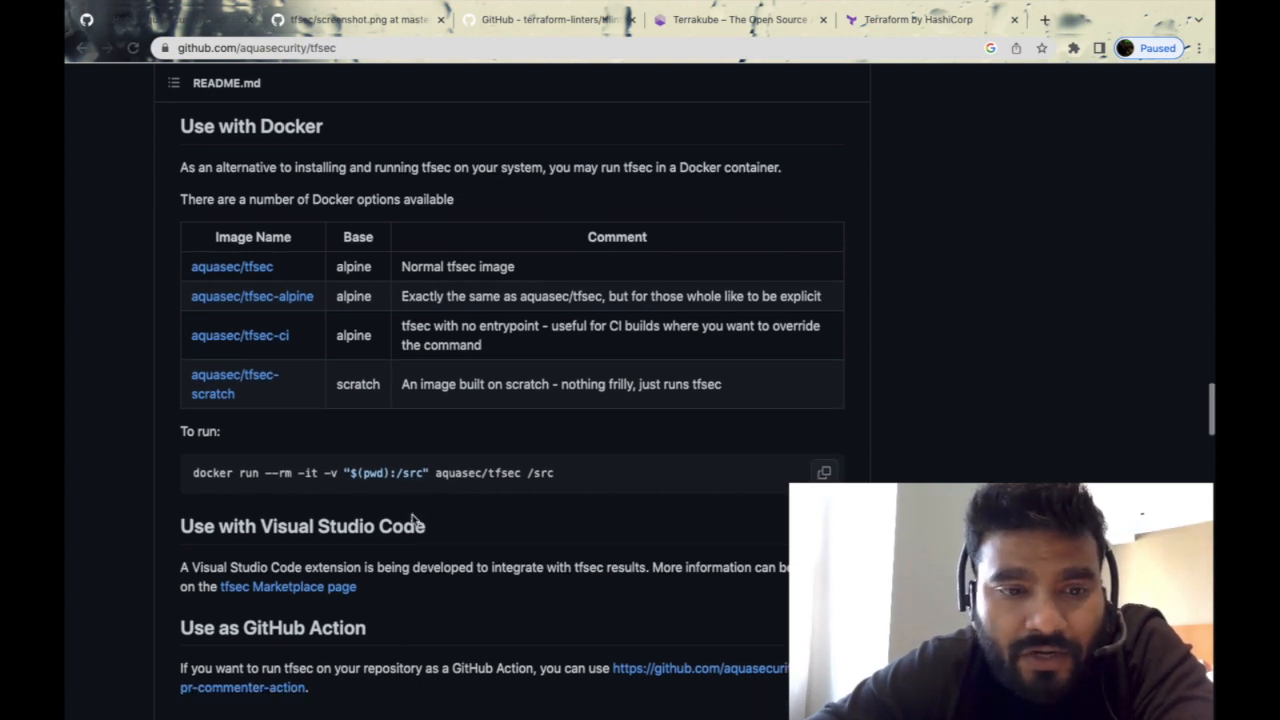
scroll("down", 3)
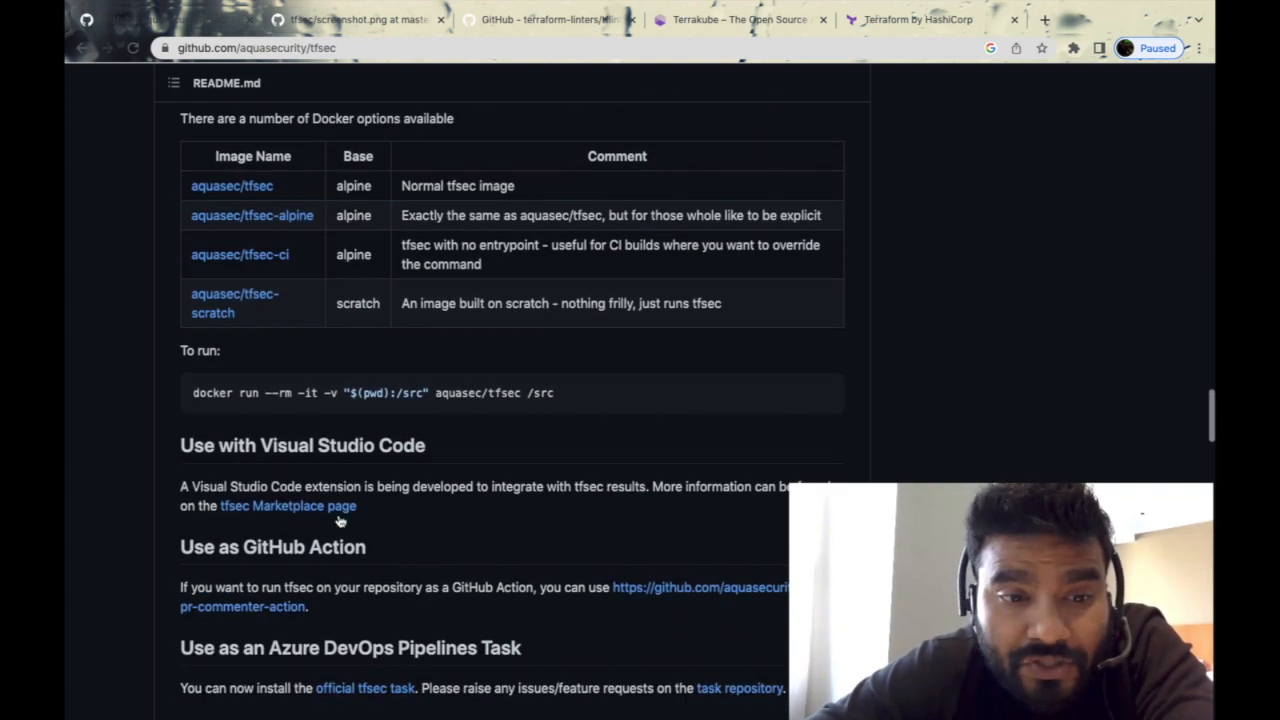
scroll("down", 3)
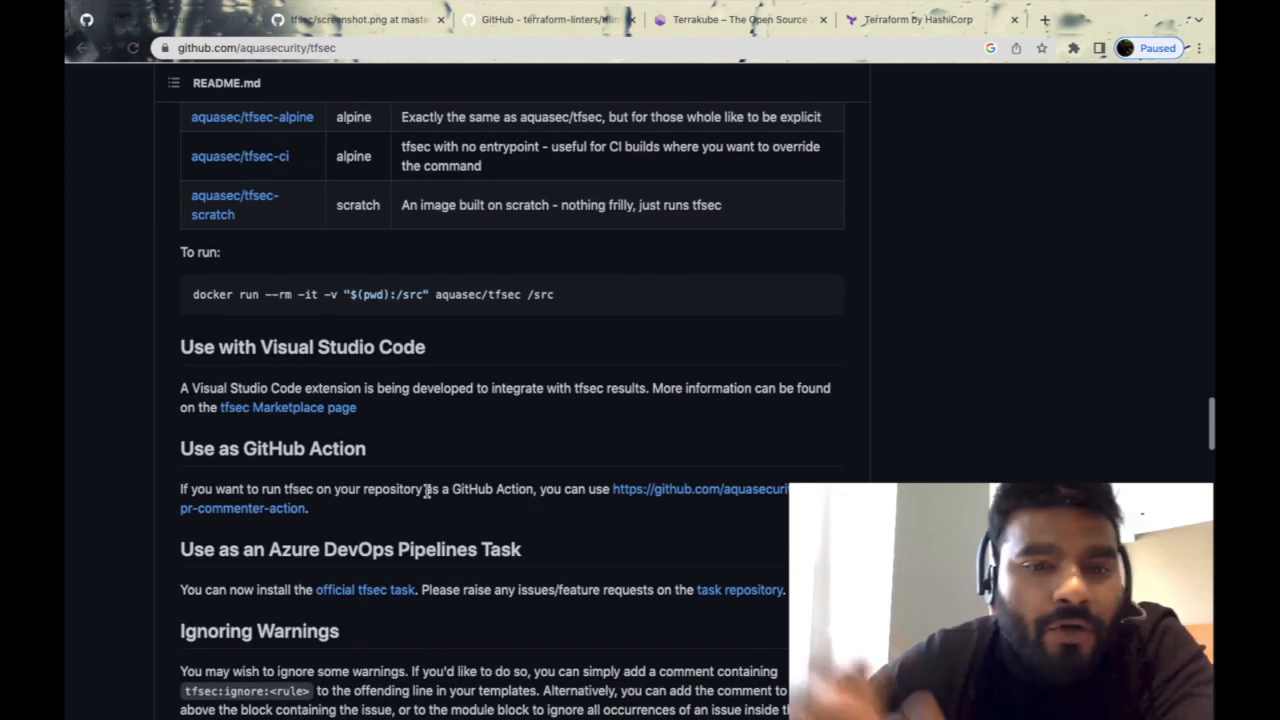
scroll("down", 3)
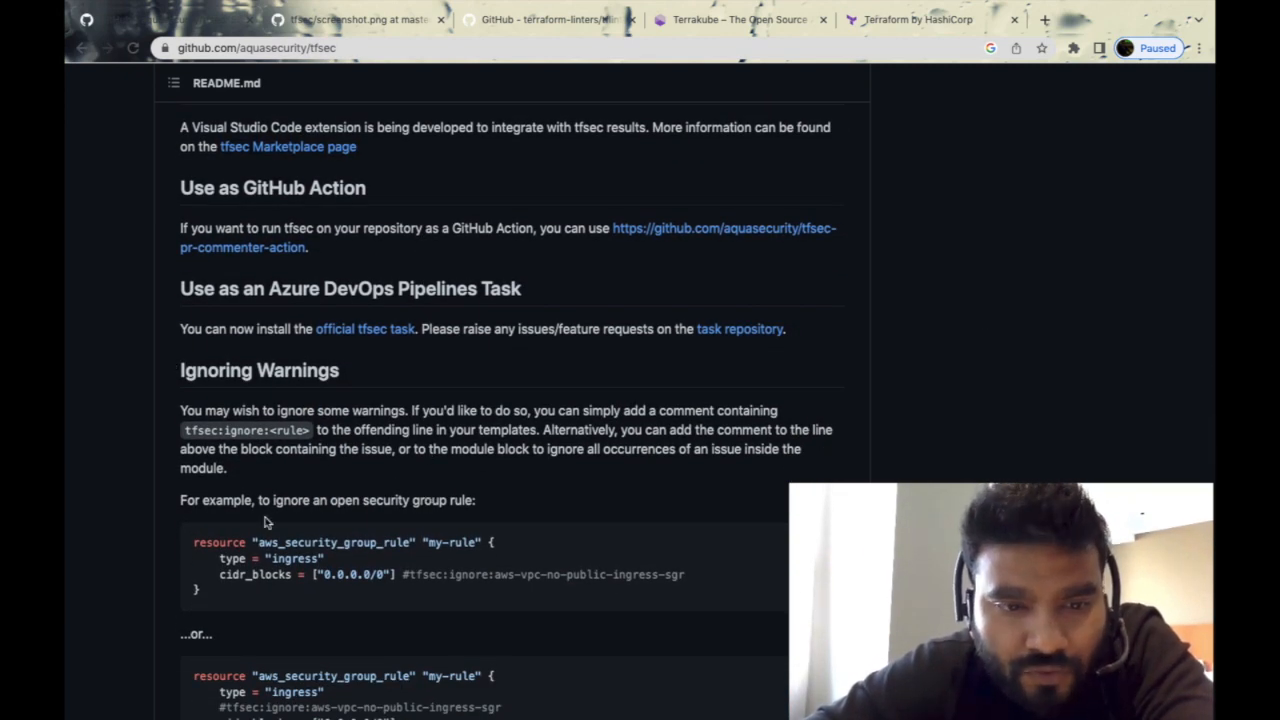
scroll("down", 3)
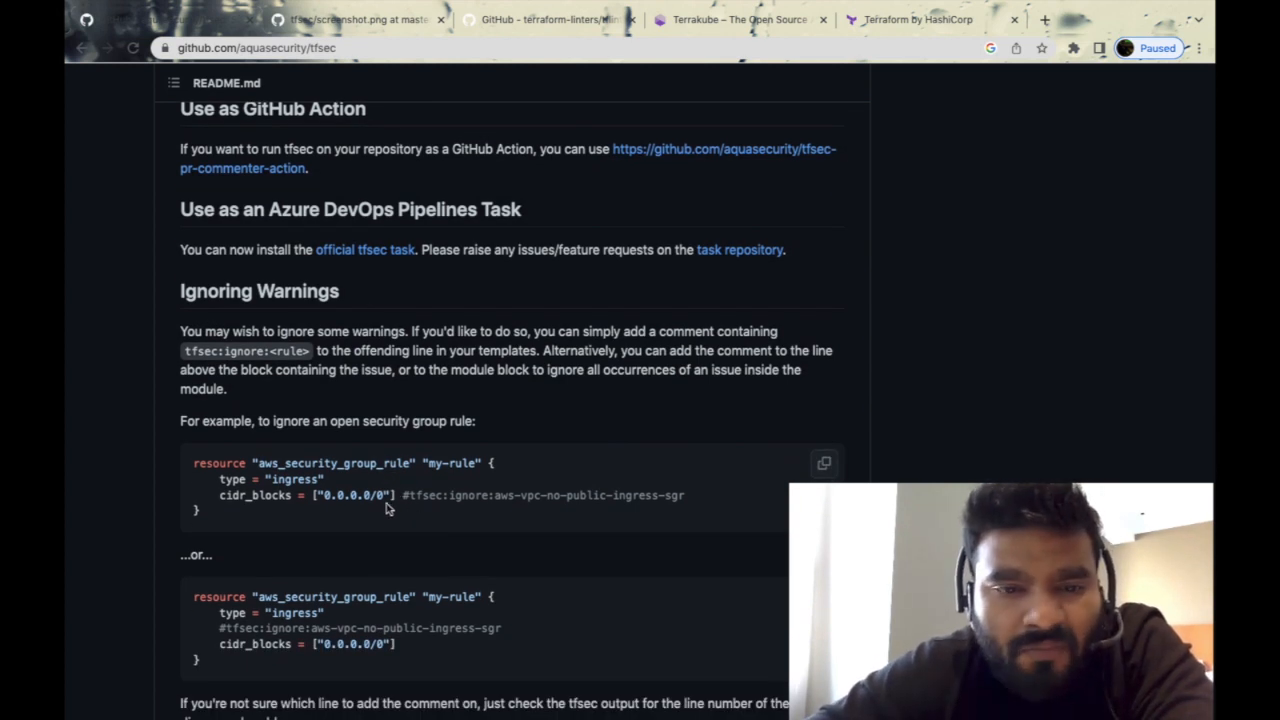
left_click_drag(323, 495, 688, 495)
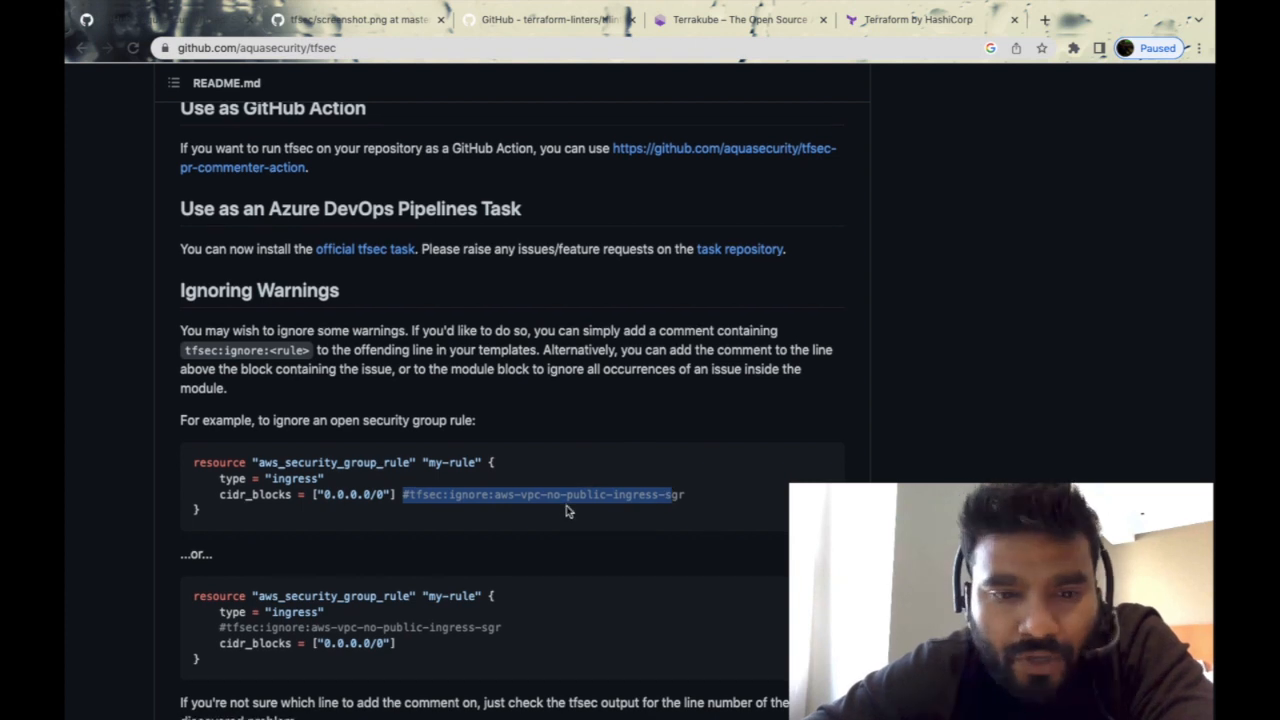
Continue through Included Checks and CI sections to GitHub Security Alerts
scroll("down", 3)
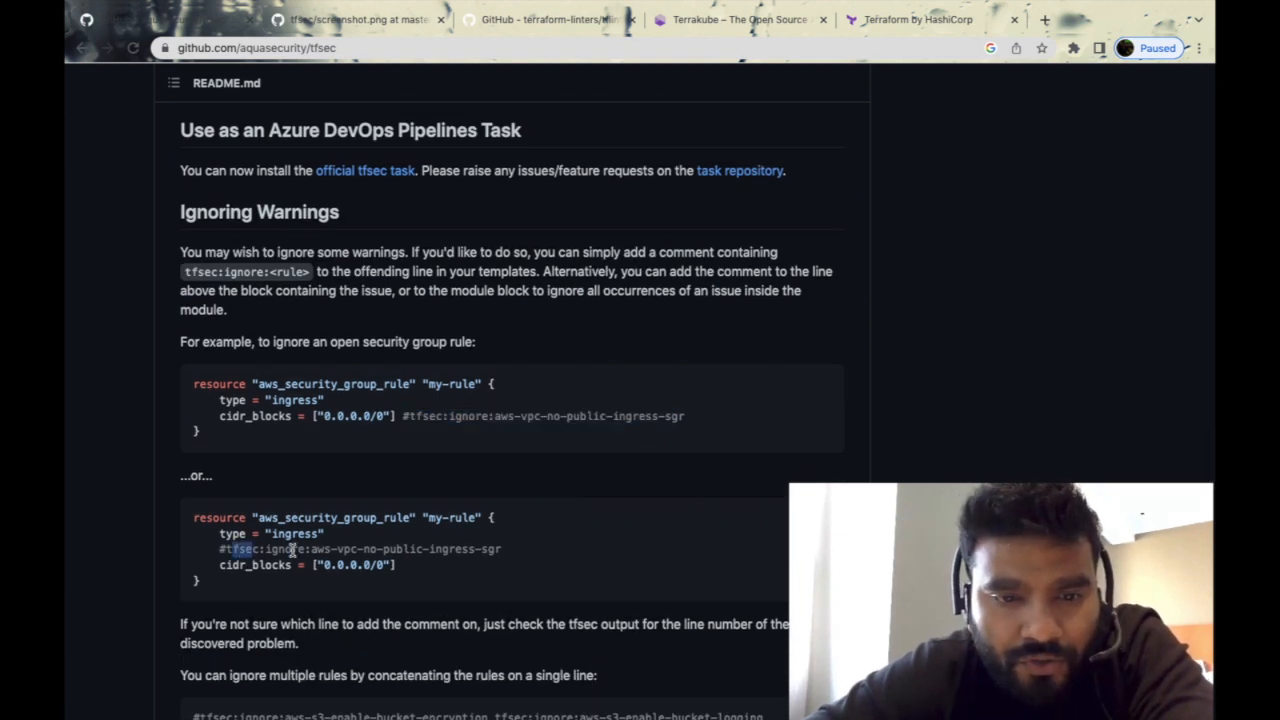
scroll("down", 3)
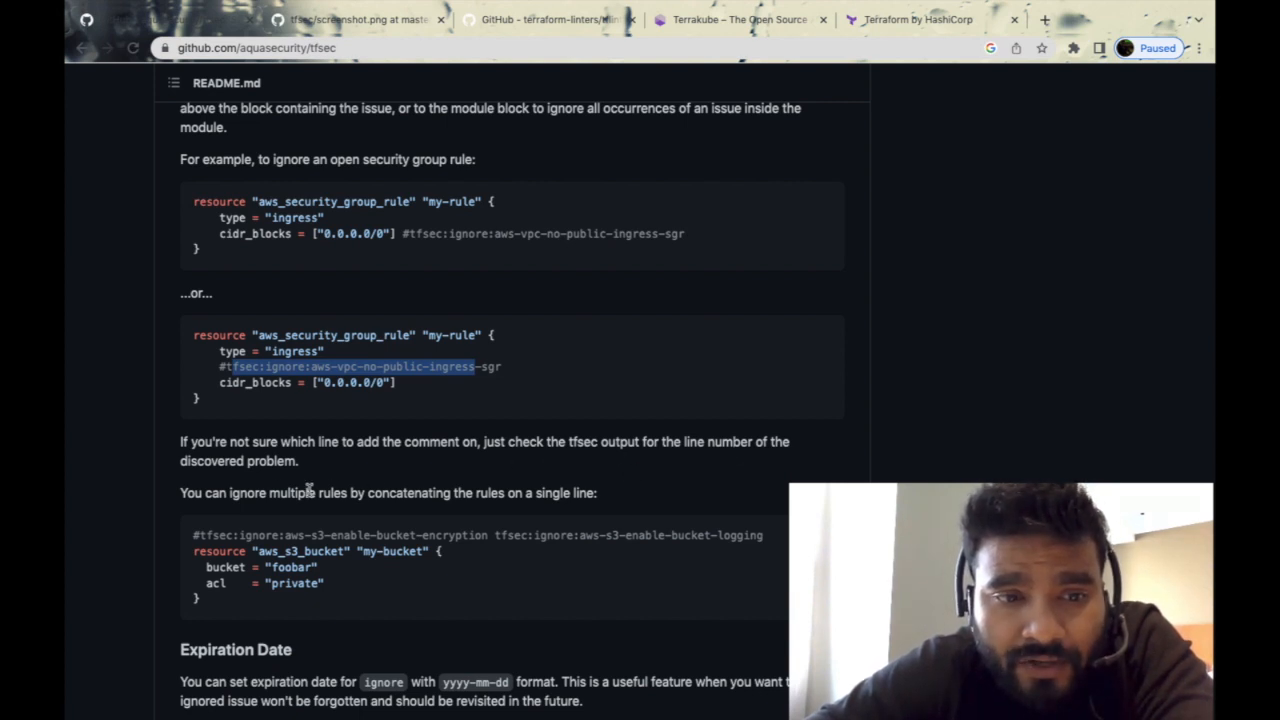
mouse_move(457, 514)
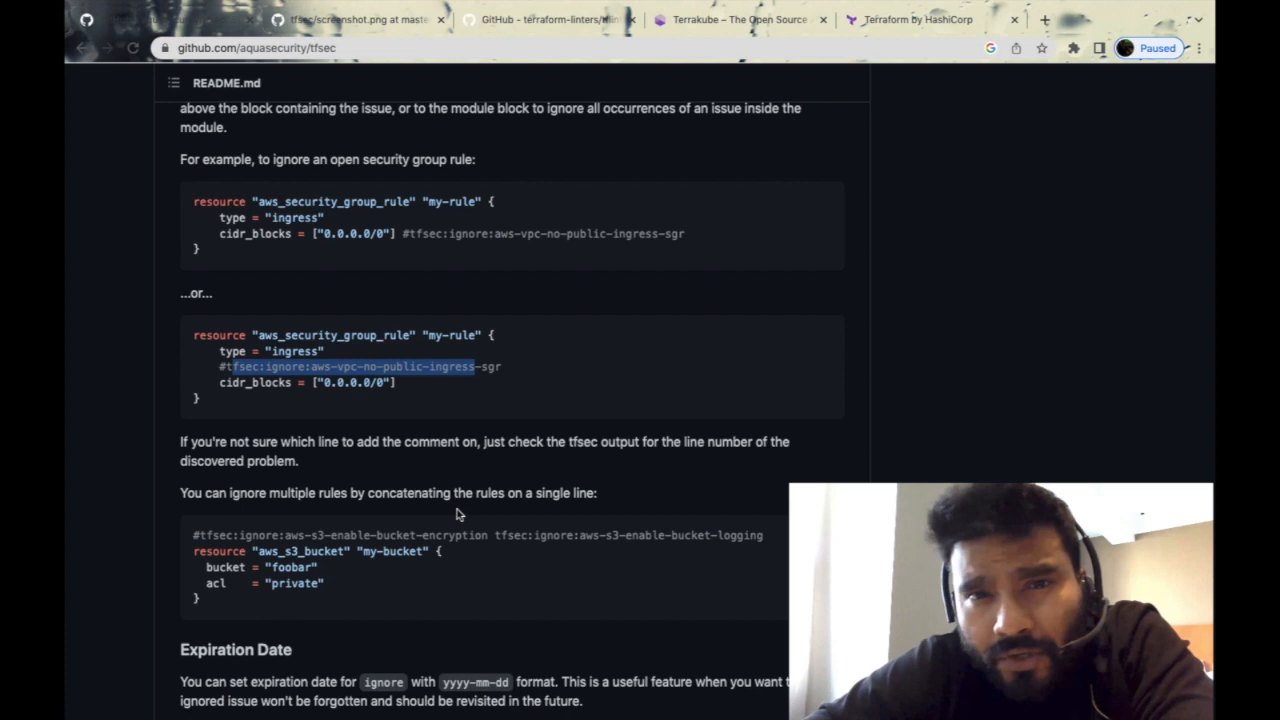
mouse_move(513, 506)
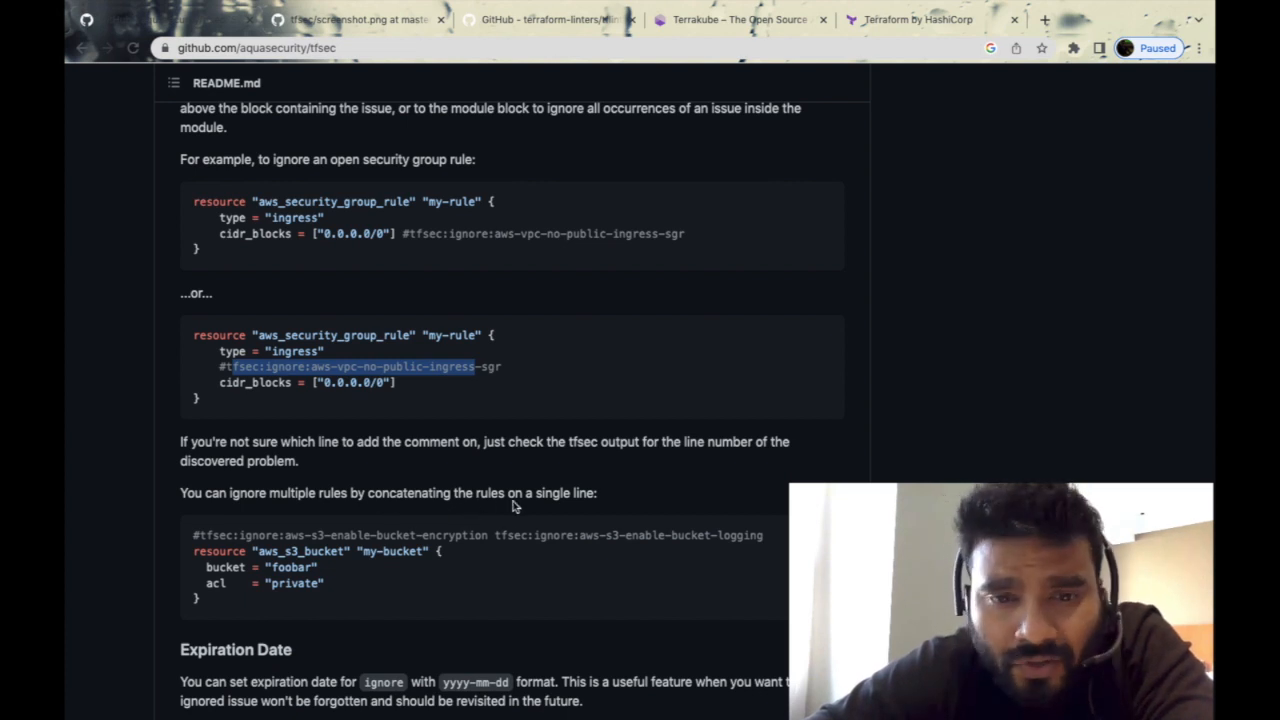
scroll("down", 3)
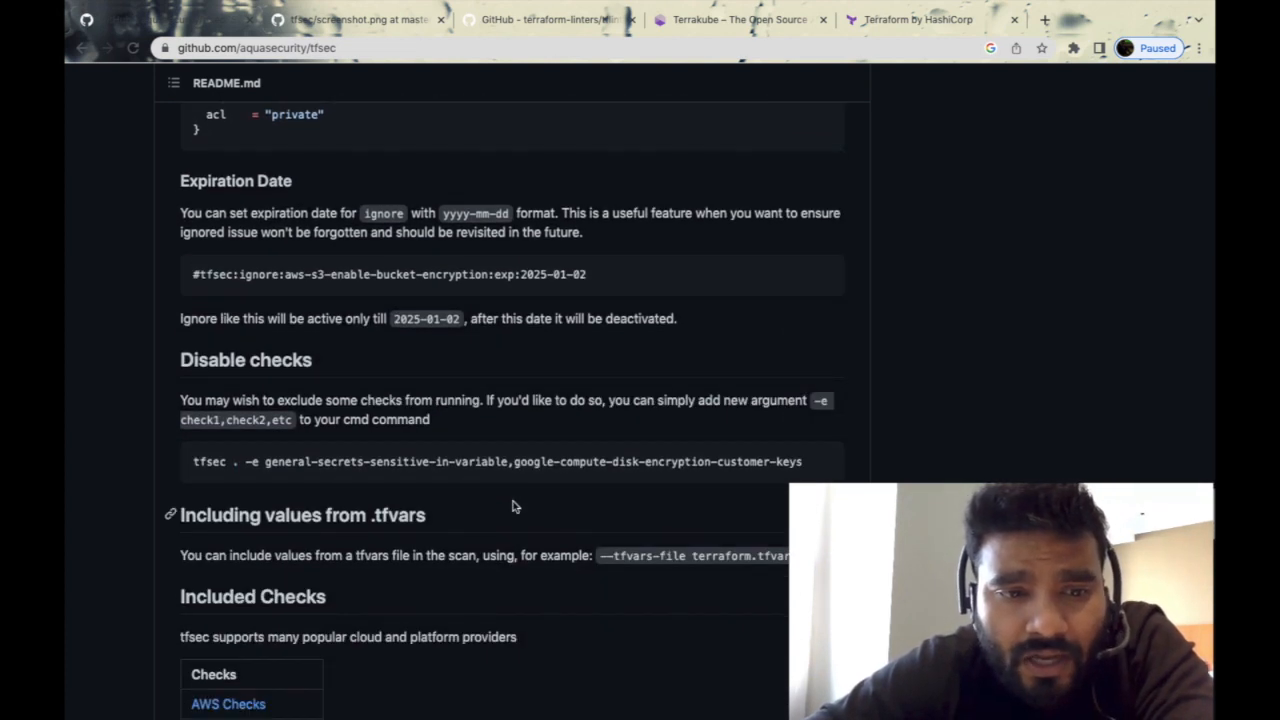
scroll("down", 3)
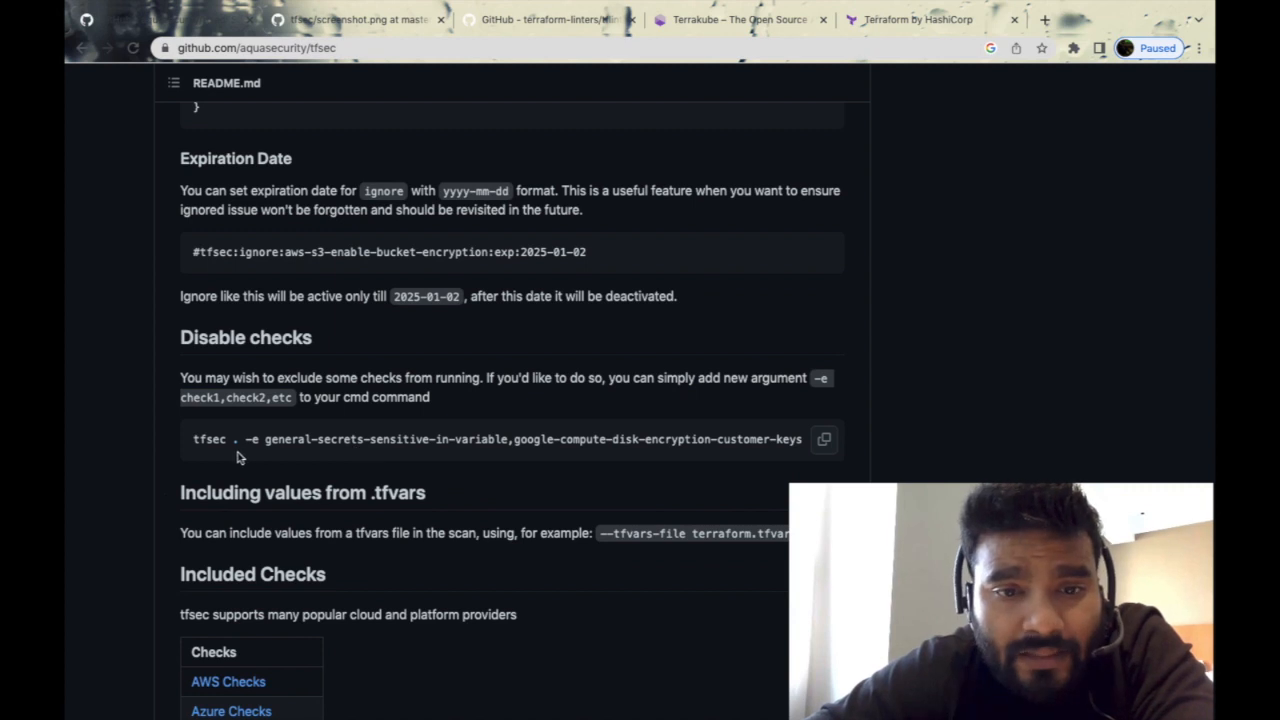
scroll("down", 3)
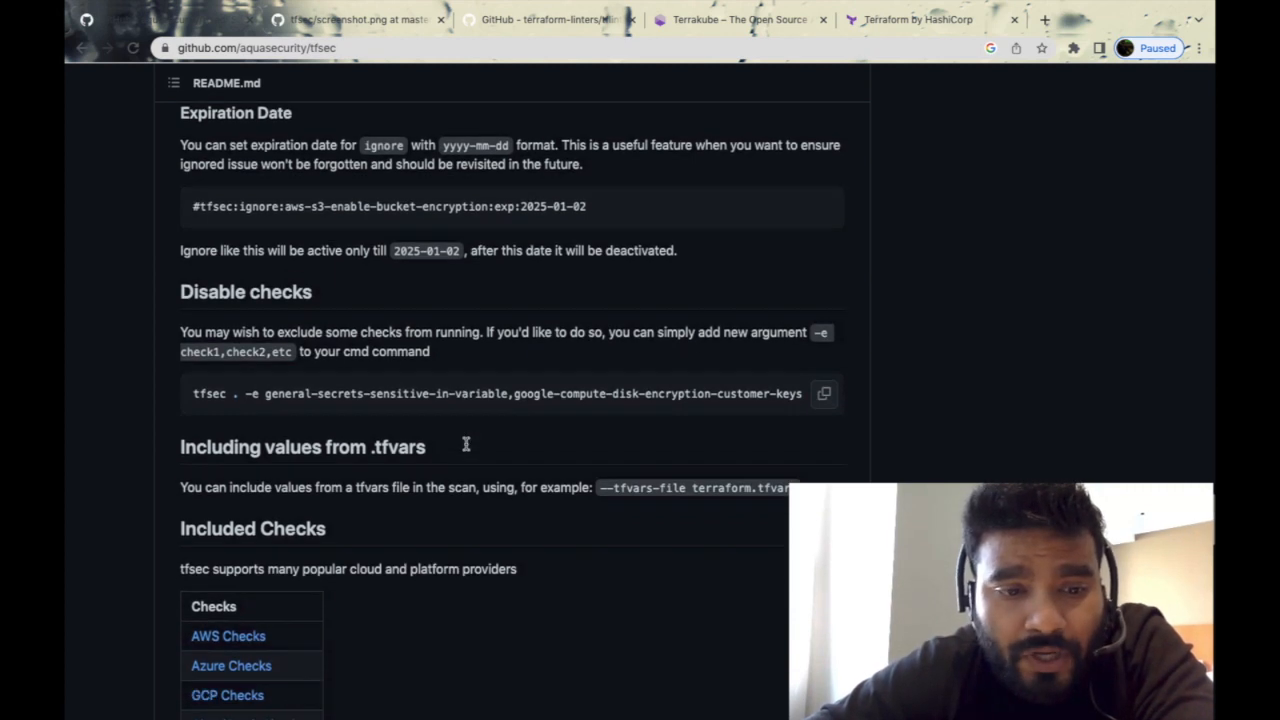
scroll("down", 3)
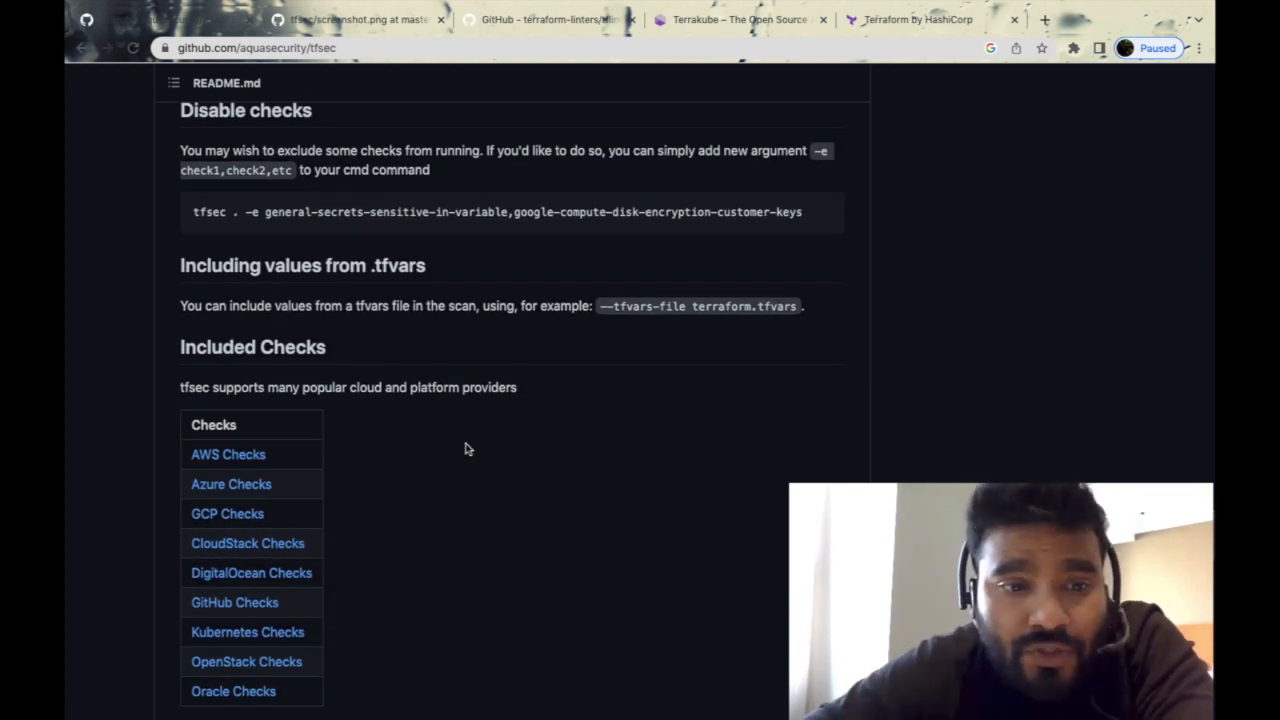
scroll("down", 3)
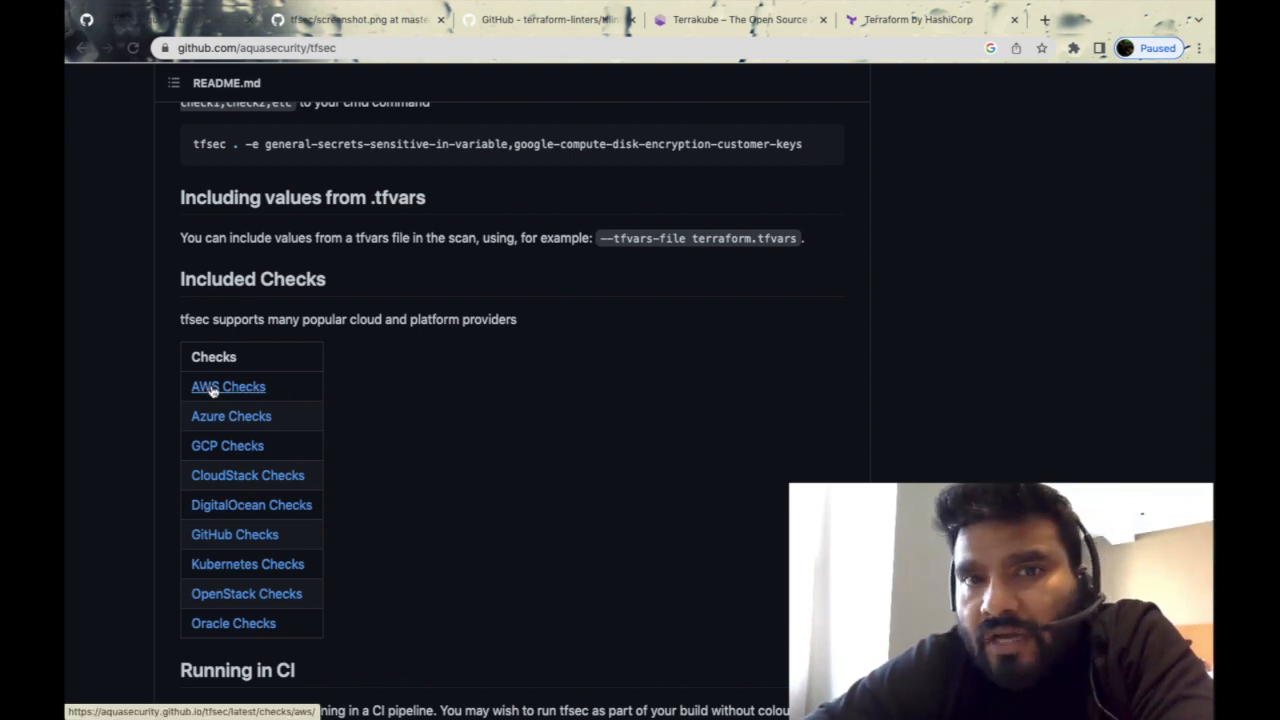
mouse_move(210, 428)
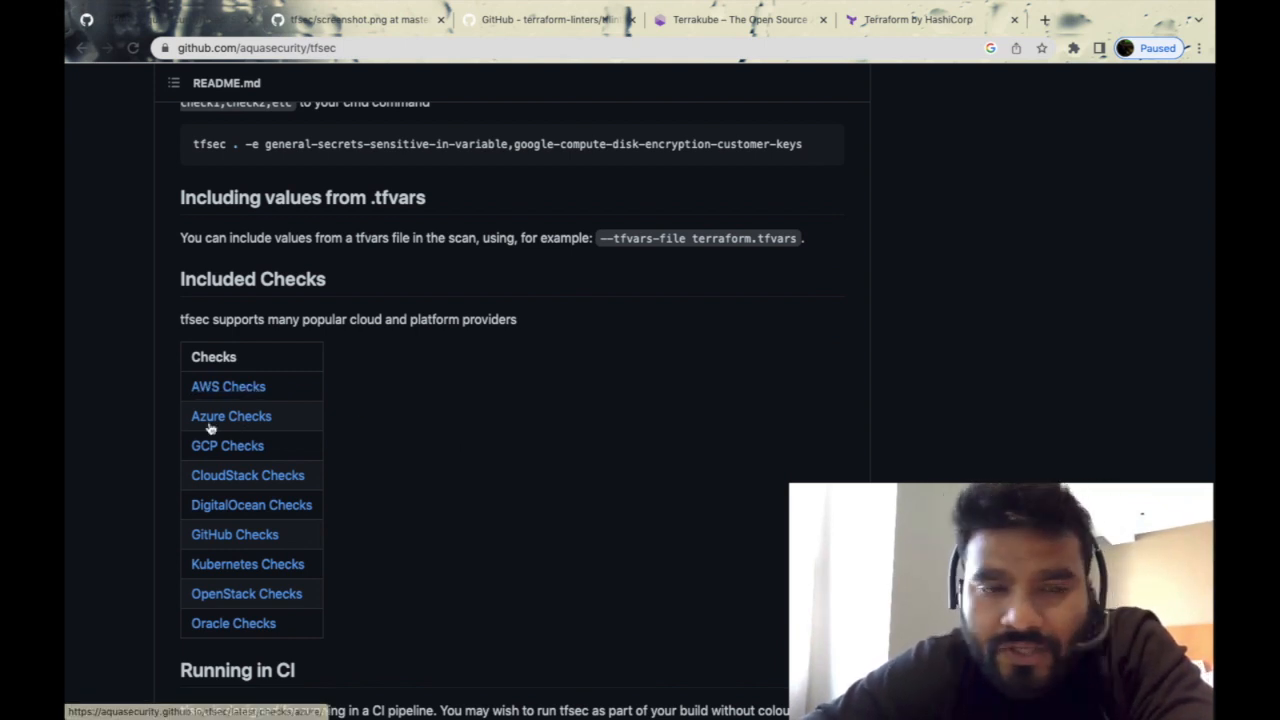
mouse_move(265, 447)
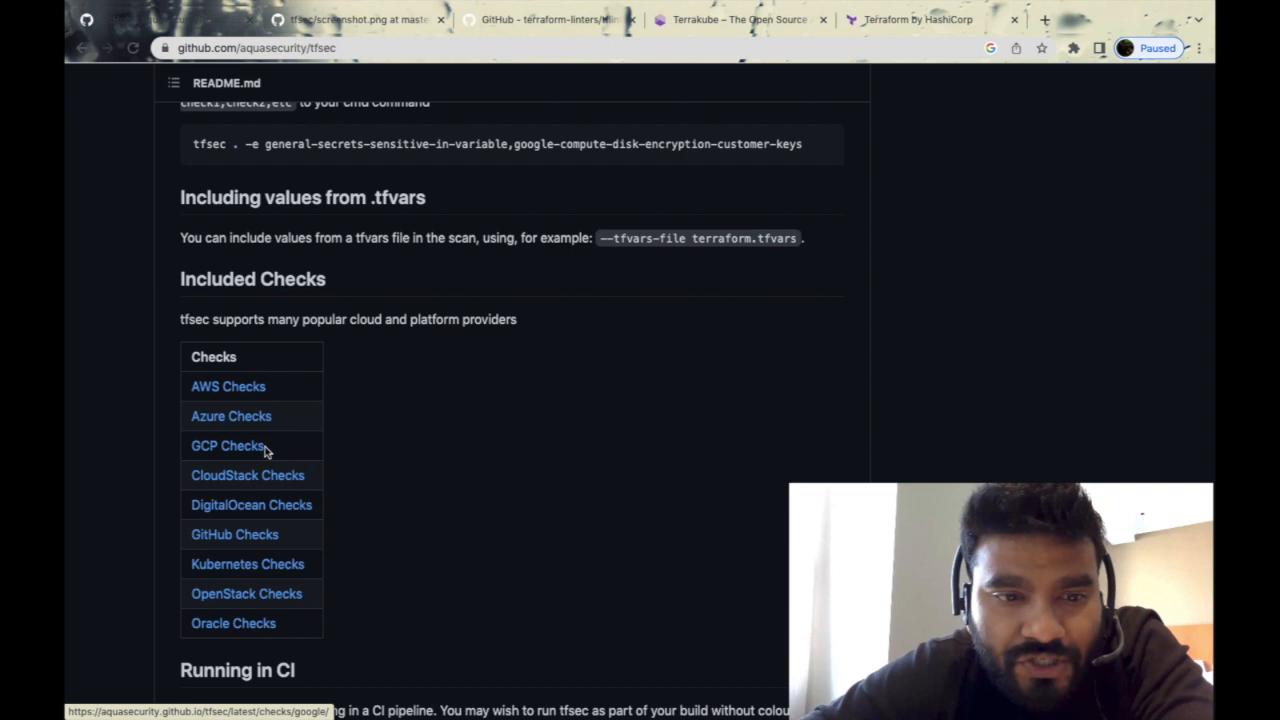
mouse_move(277, 575)
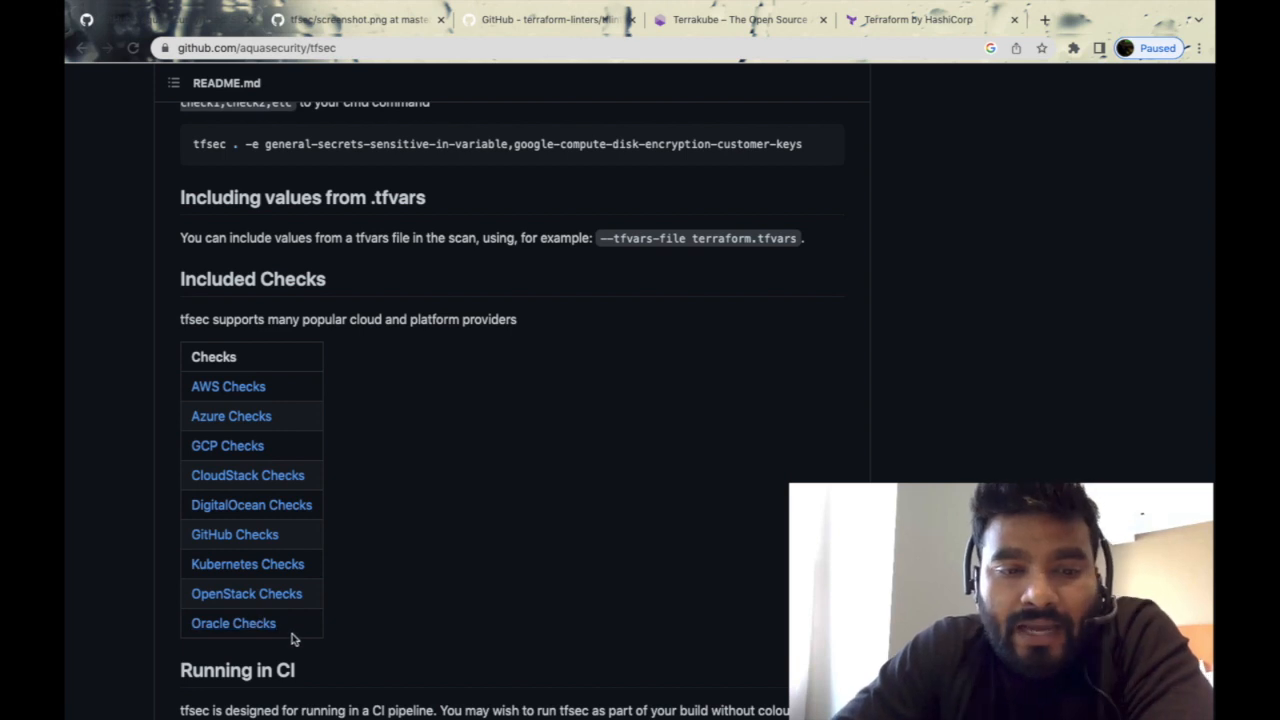
scroll("down", 3)
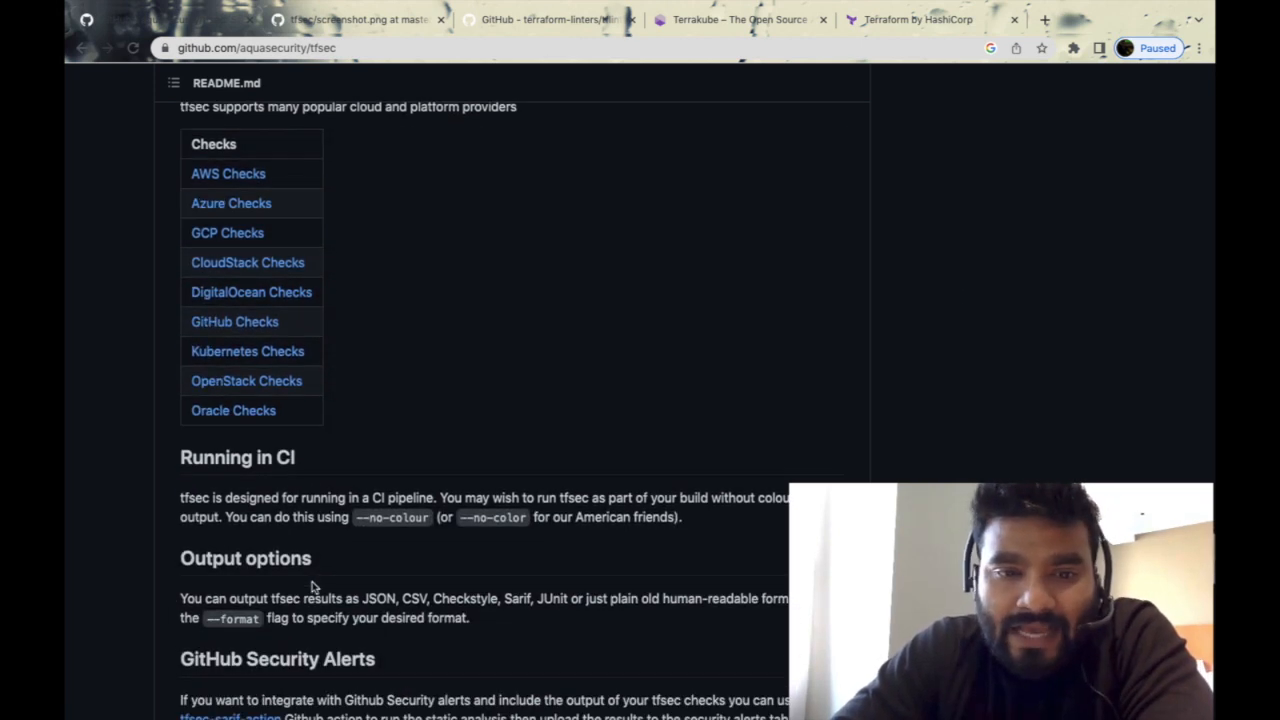
scroll("down", 3)
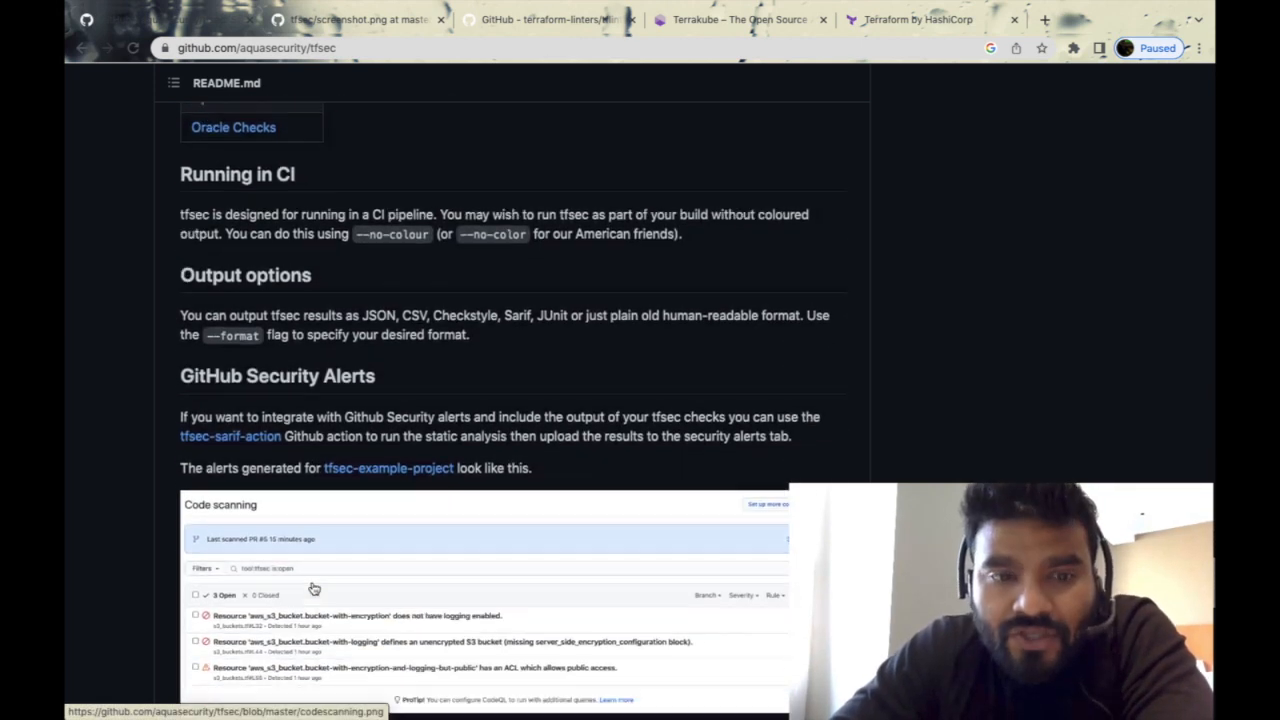
scroll("down", 3)
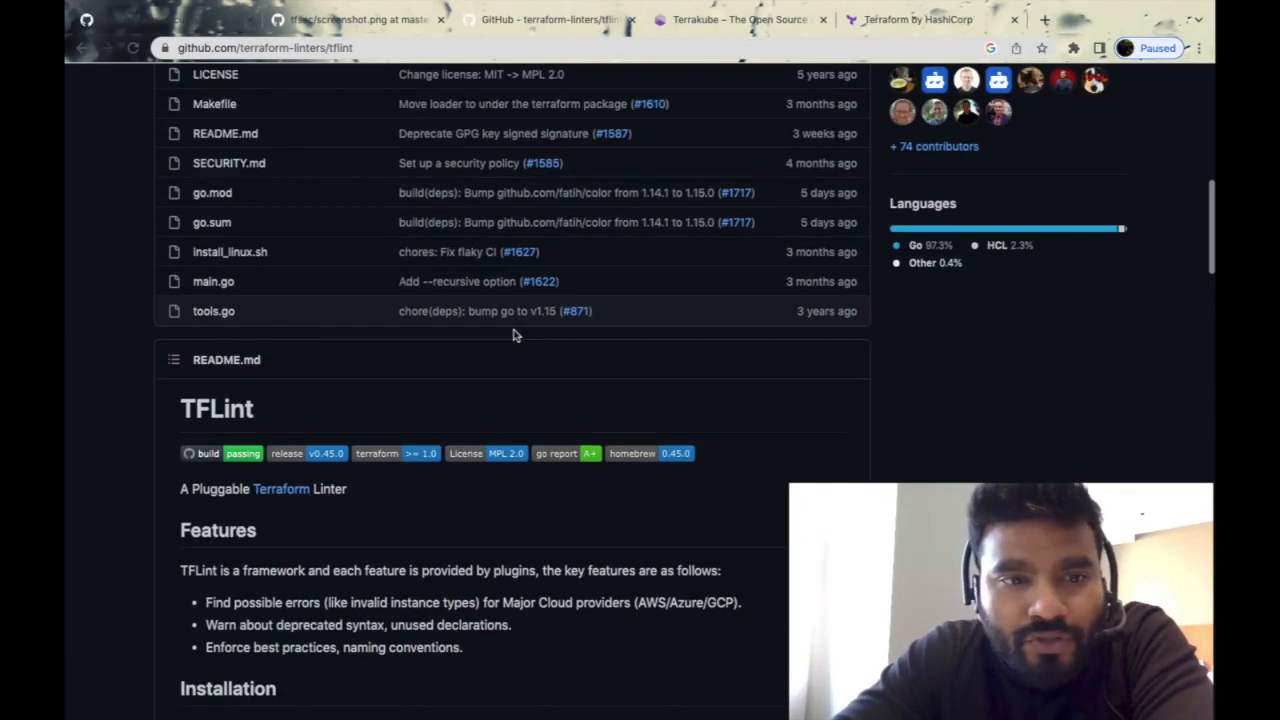
Read TFLint's Features, marking 'AWS' and the best practices phrase, down to Installation
scroll("down", 3)
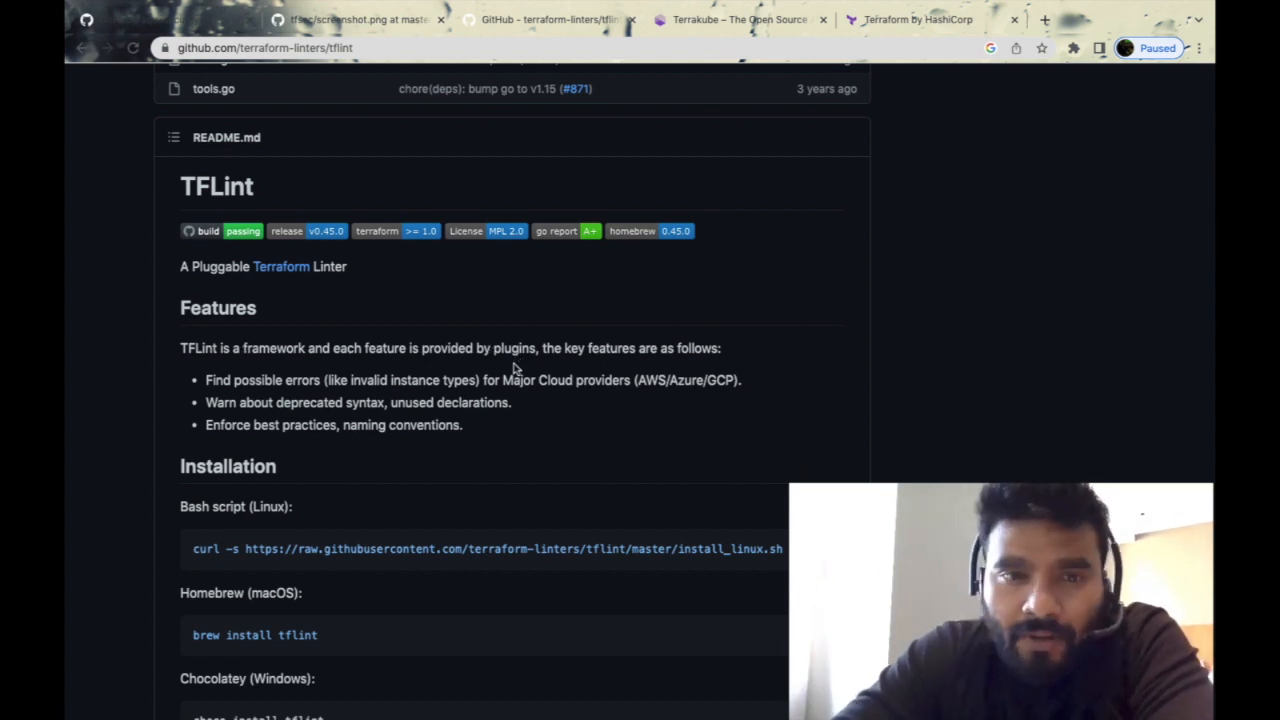
scroll("down", 3)
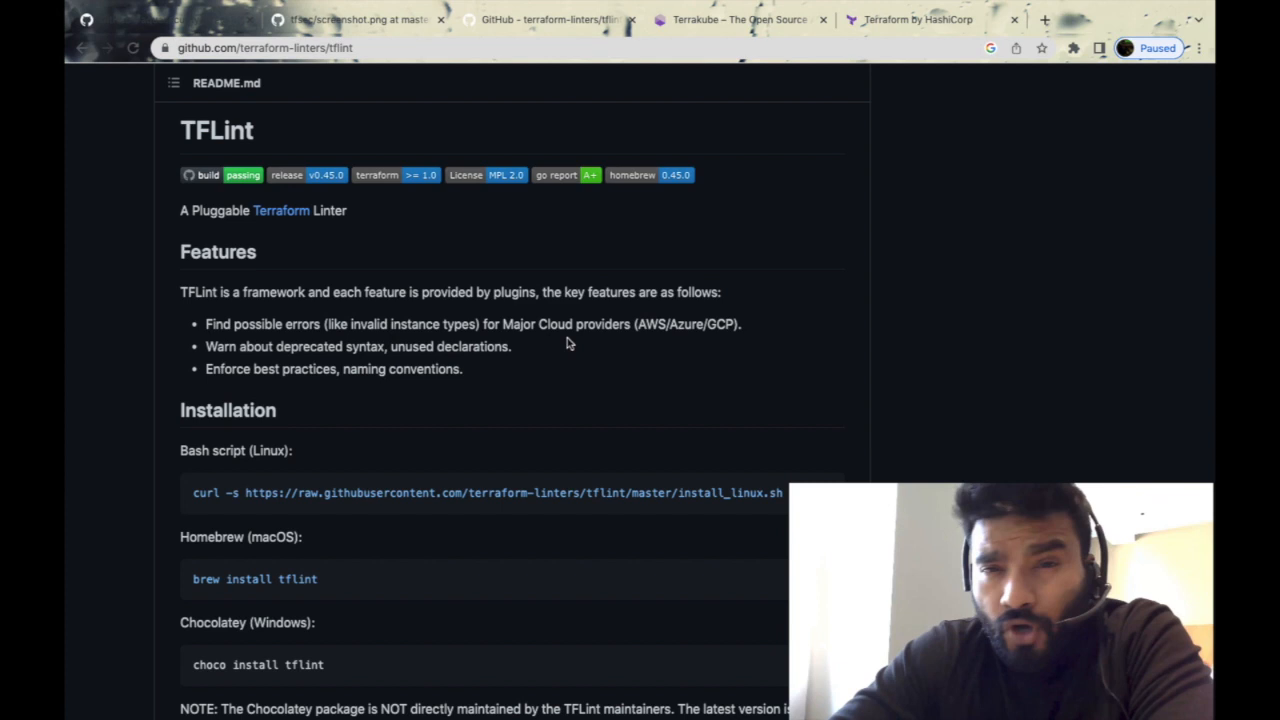
double_click(648, 324)
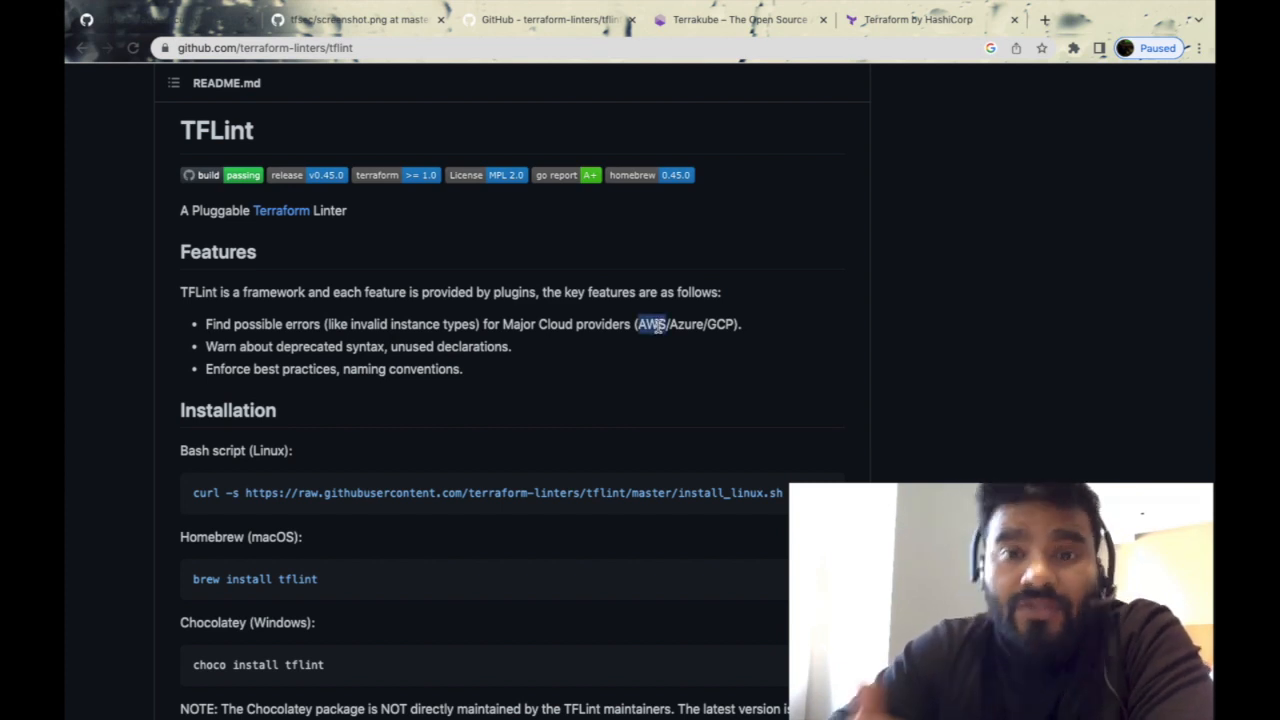
mouse_move(518, 455)
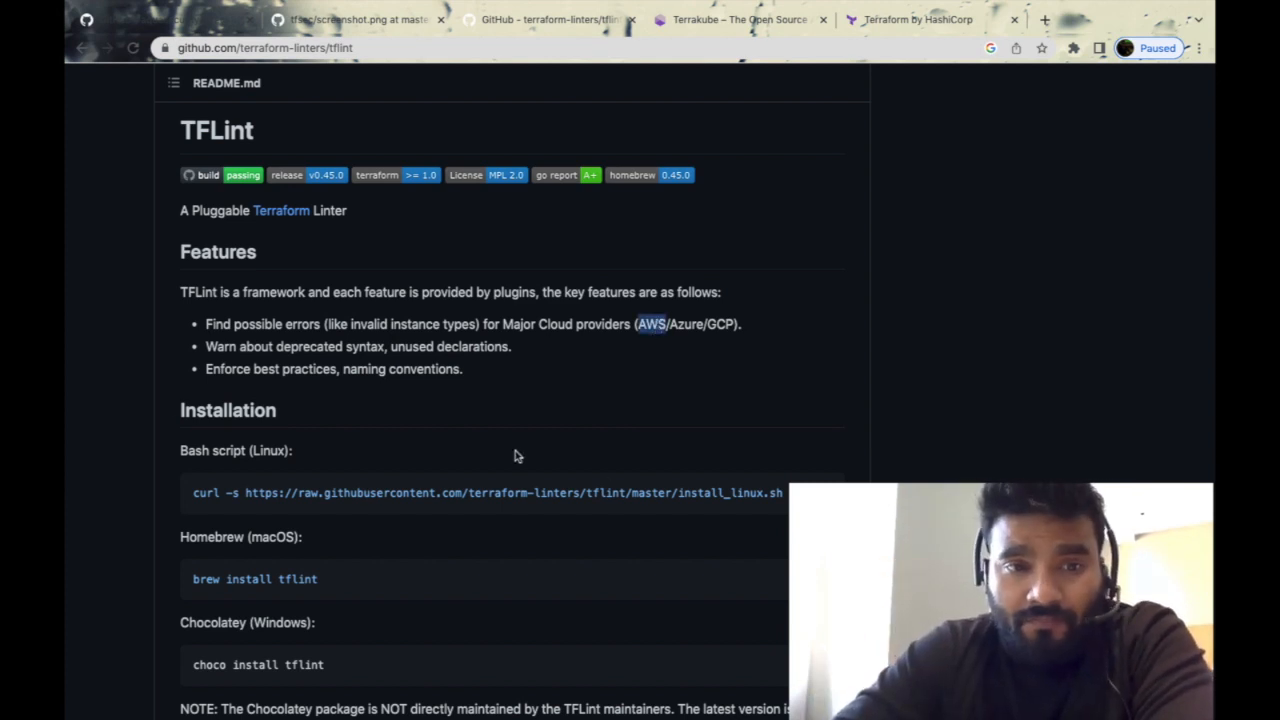
scroll("down", 3)
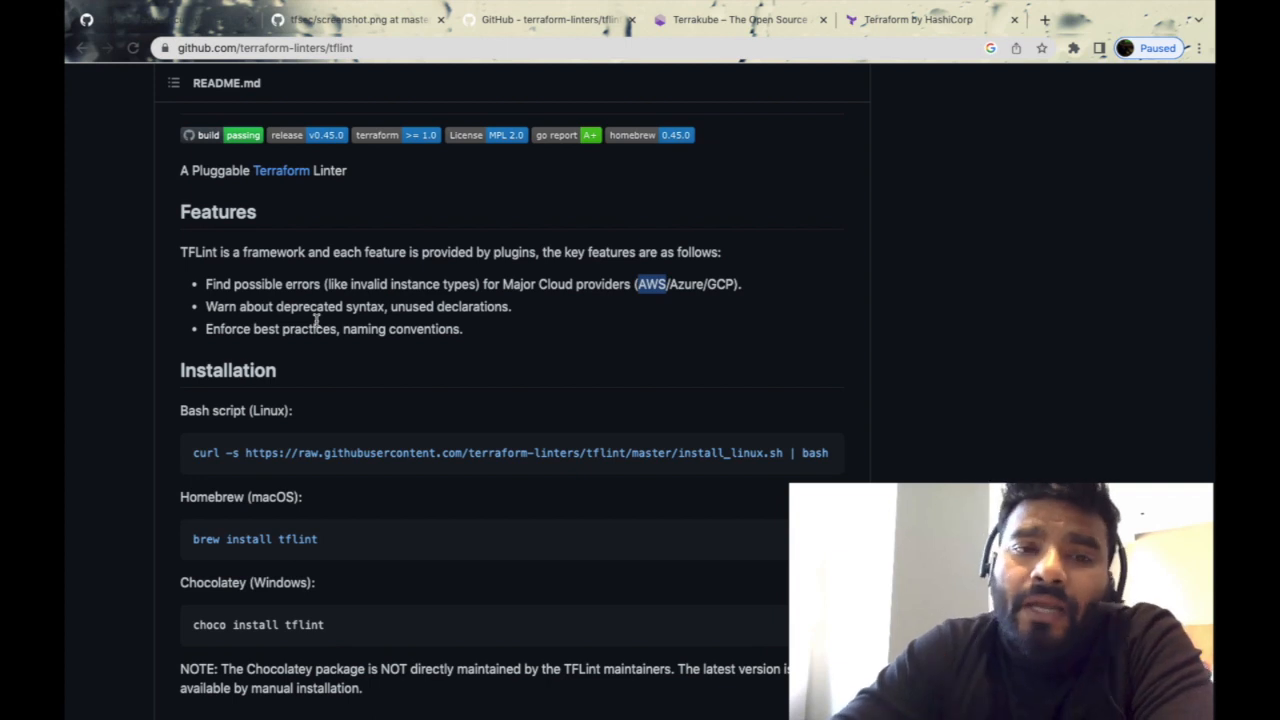
mouse_move(319, 315)
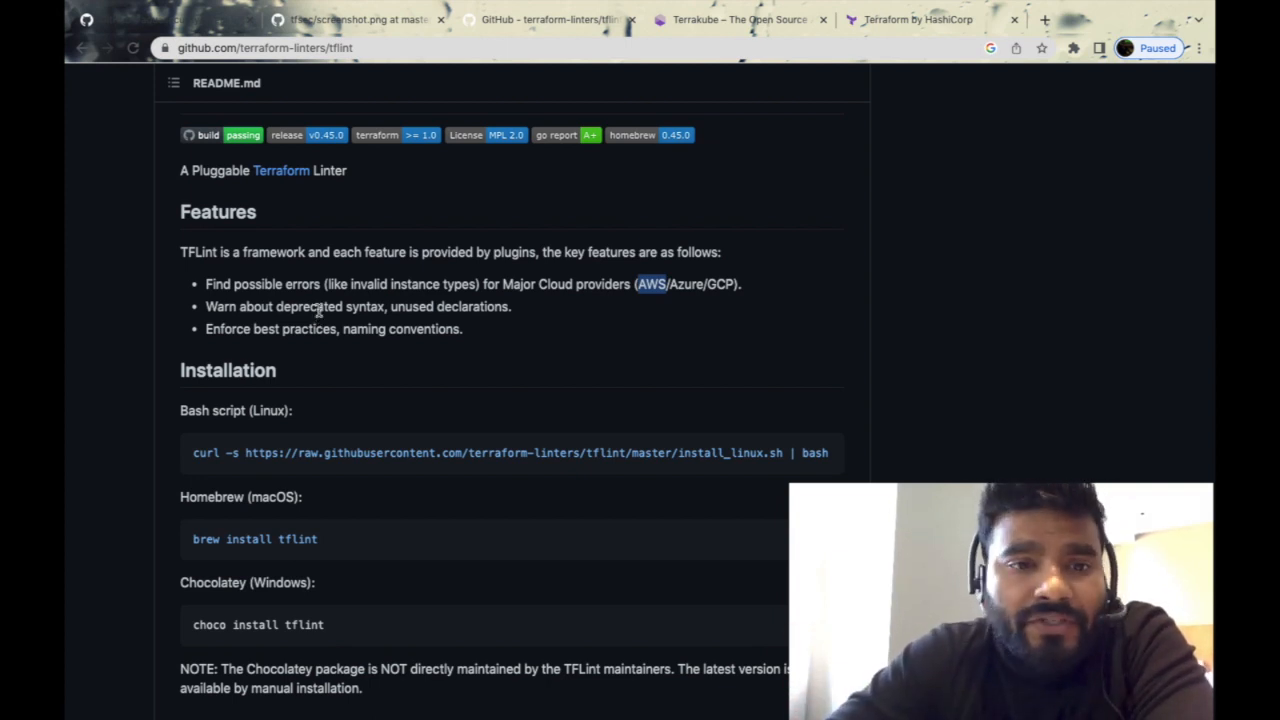
double_click(308, 306)
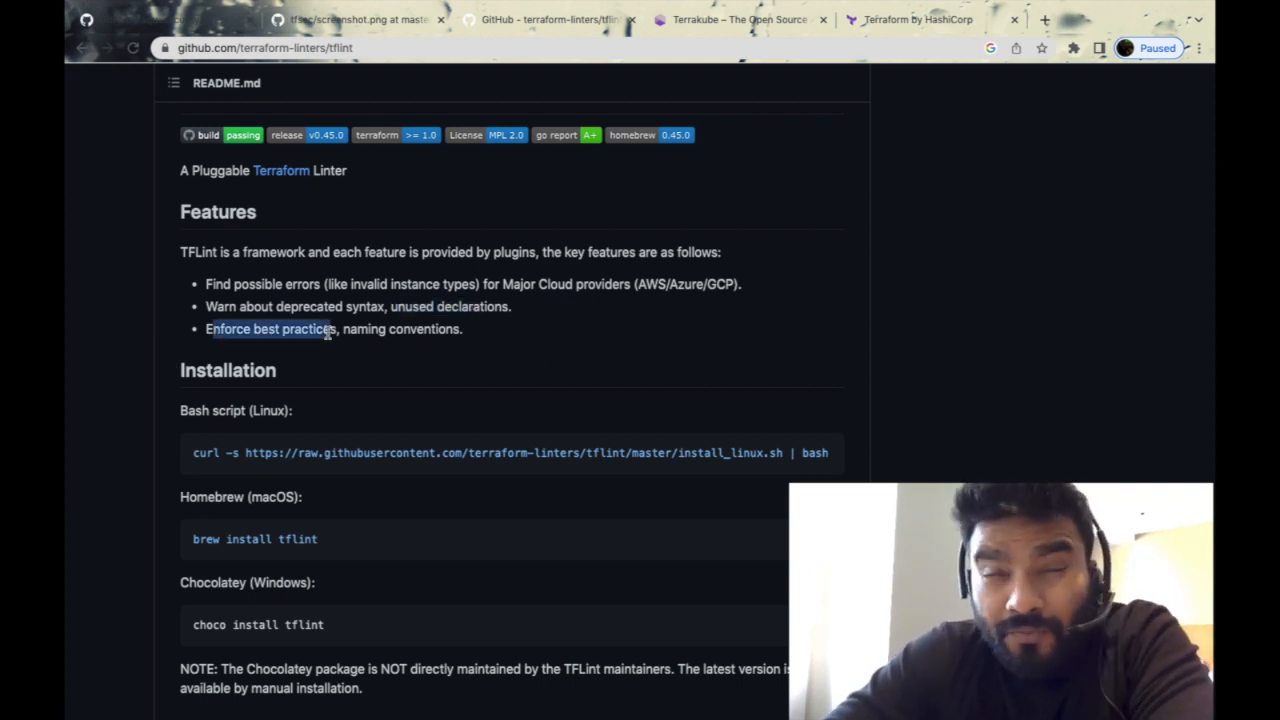
scroll("down", 3)
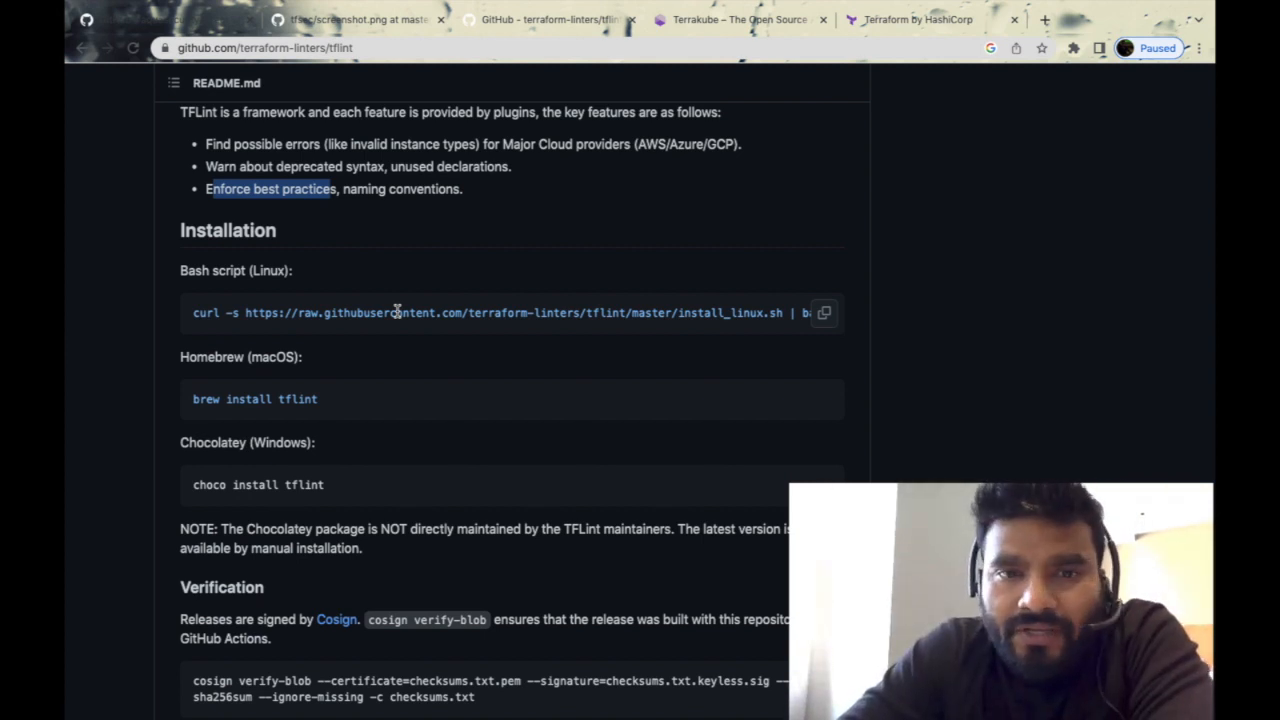
mouse_move(202, 312)
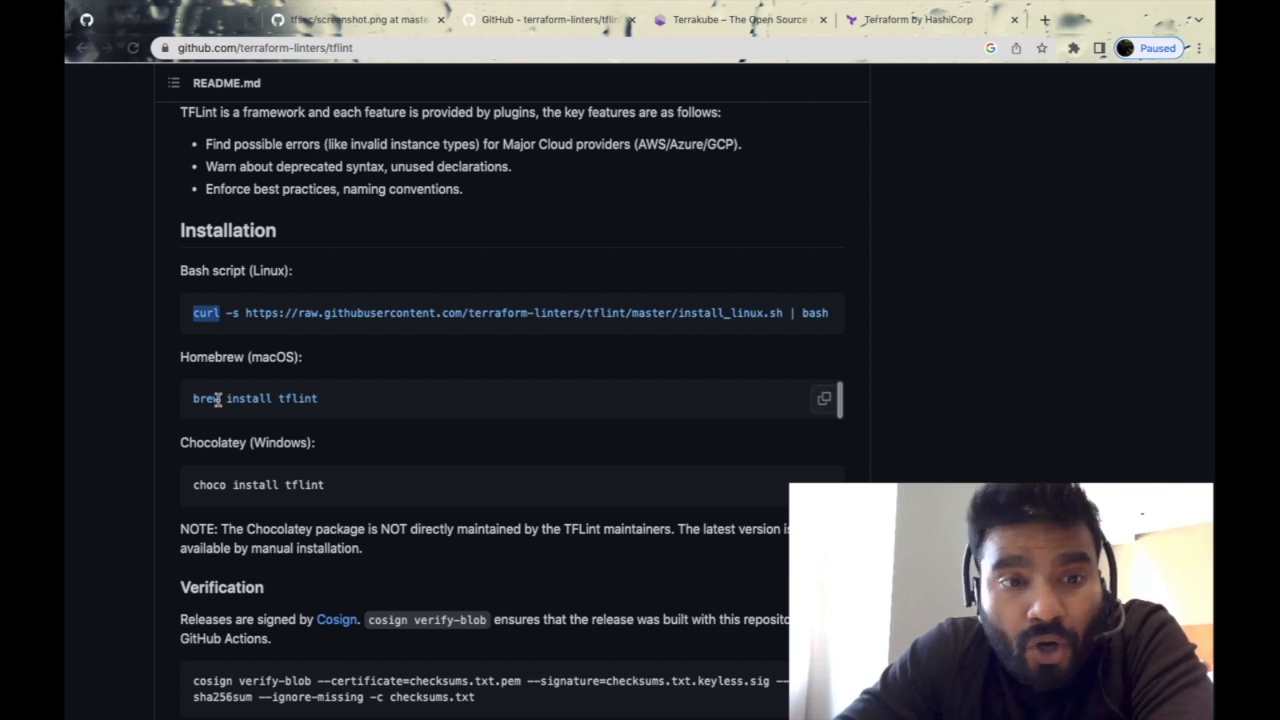
Read the TFLint README past Installation, Docker, Getting Started and Usage to Debugging and Security
scroll("down", 3)
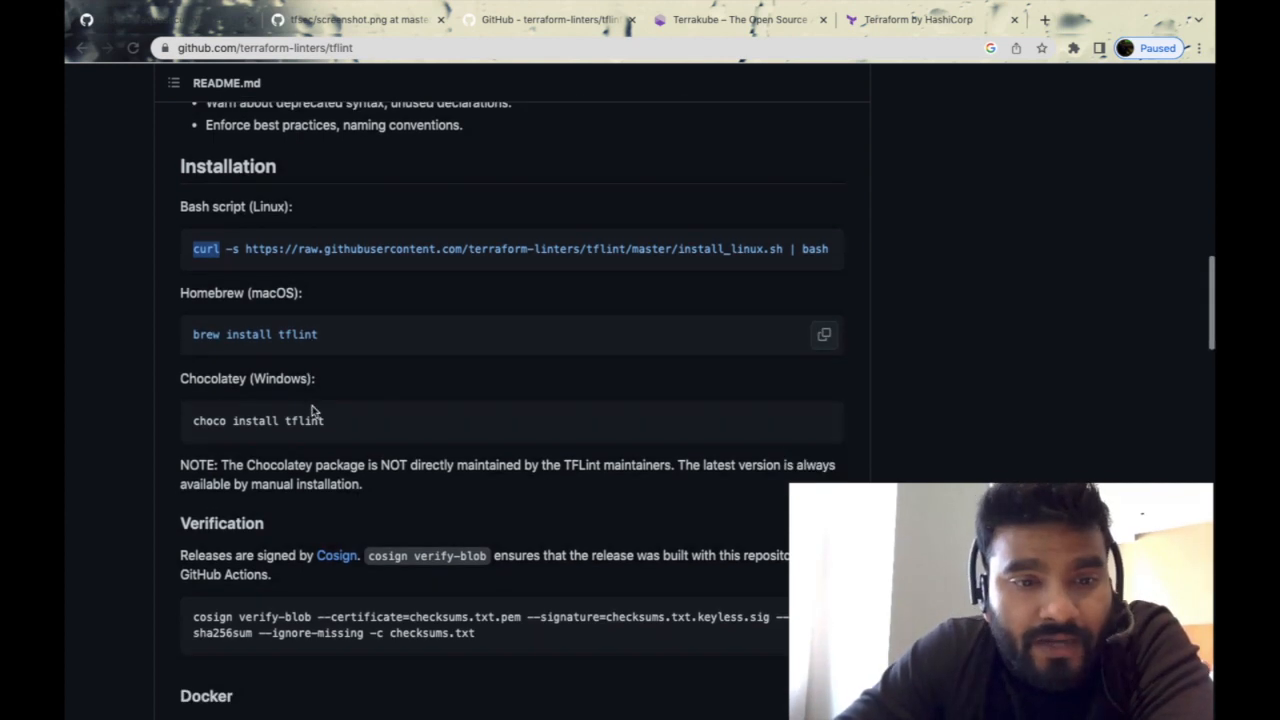
scroll("down", 3)
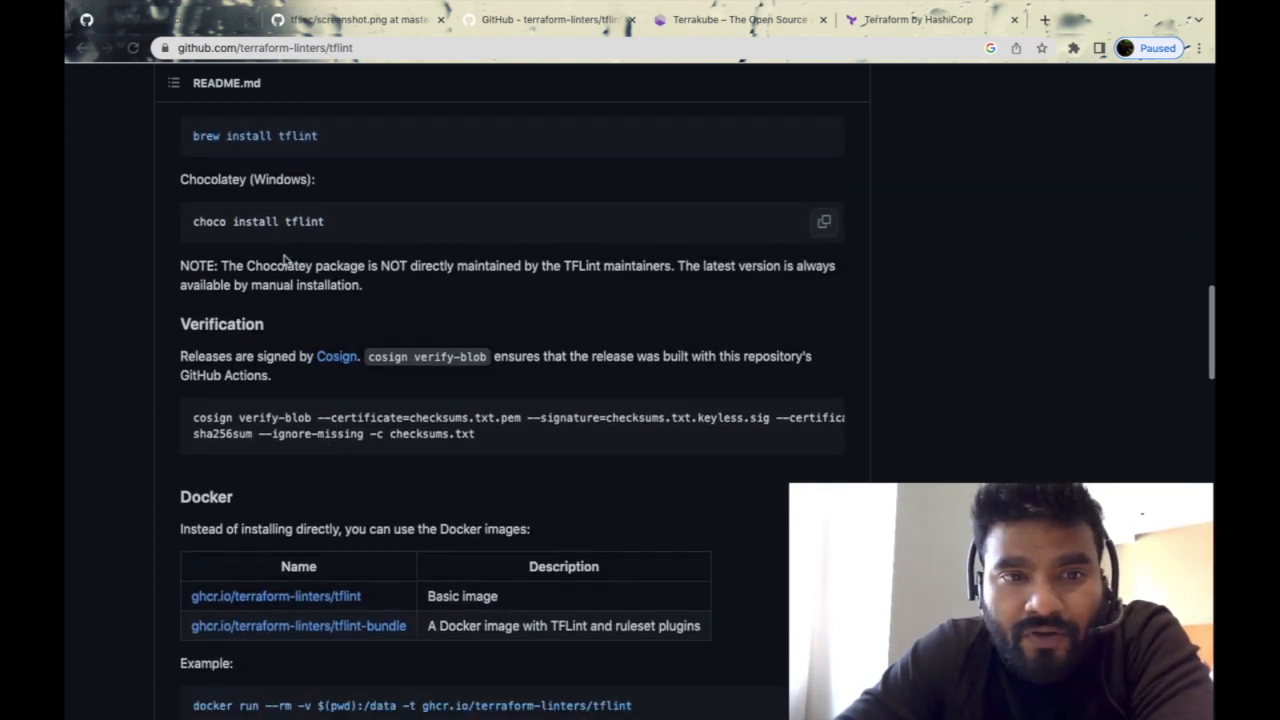
scroll("down", 3)
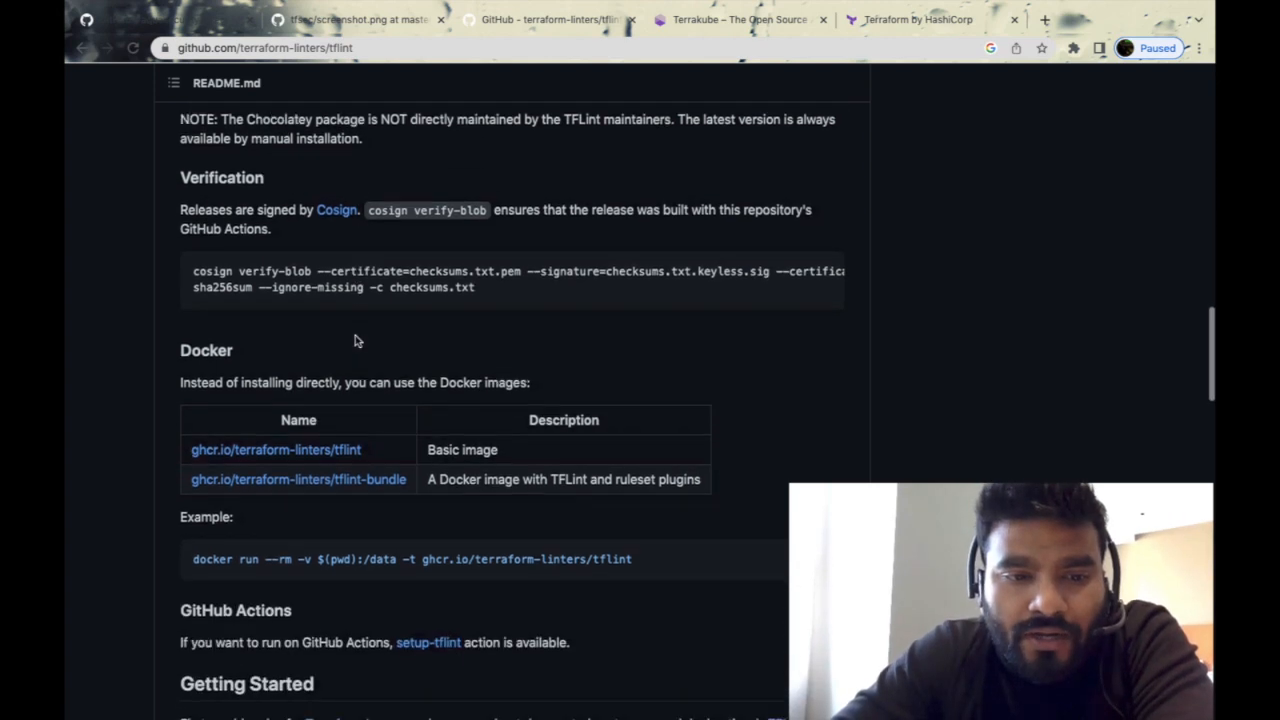
scroll("down", 3)
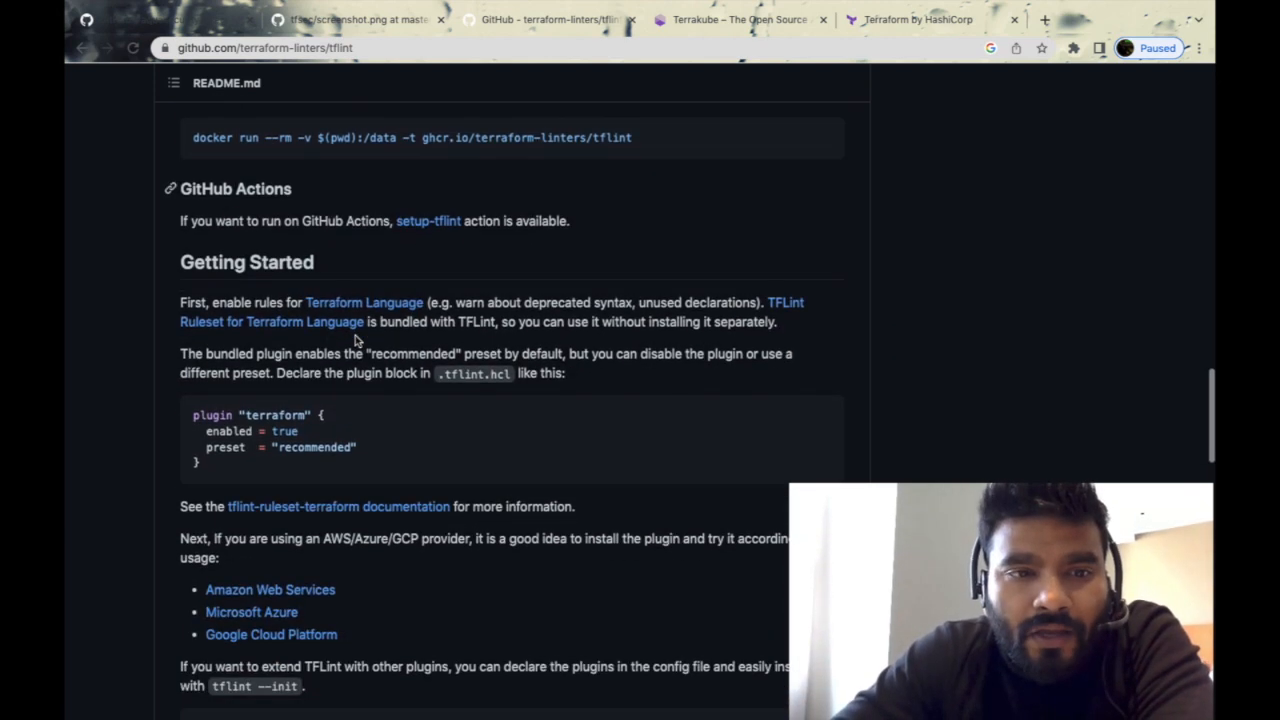
scroll("down", 3)
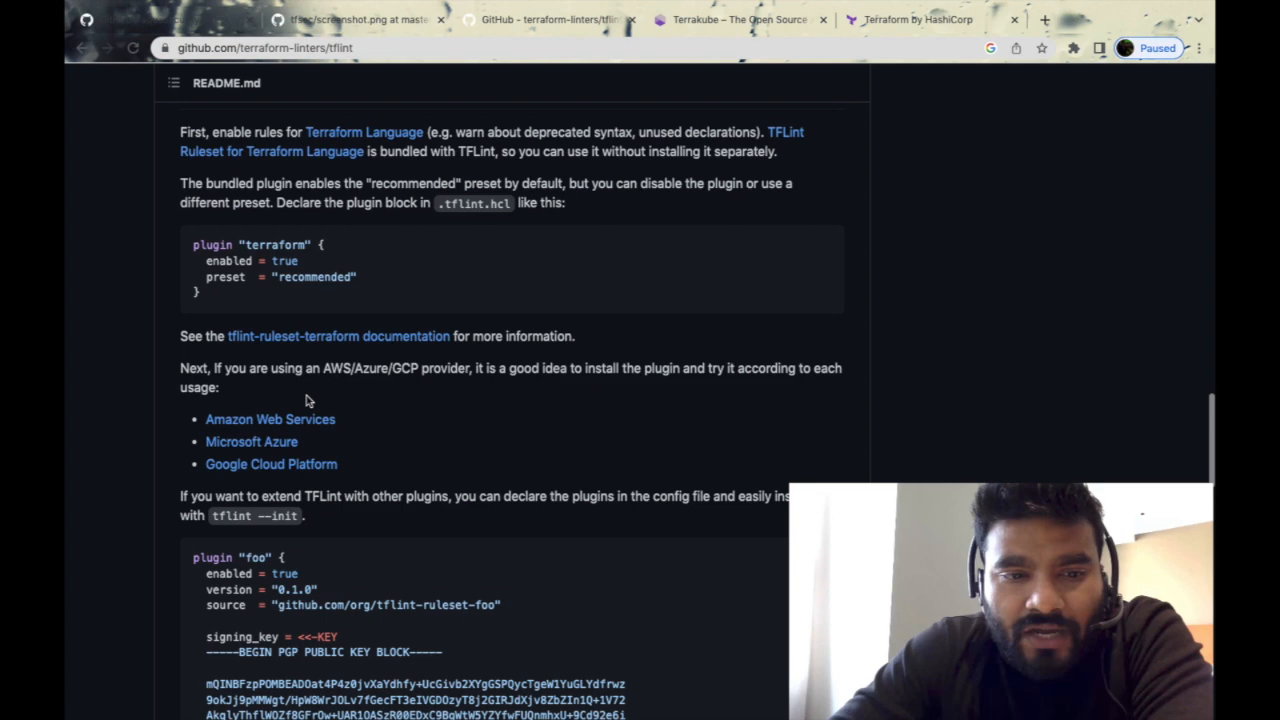
scroll("down", 3)
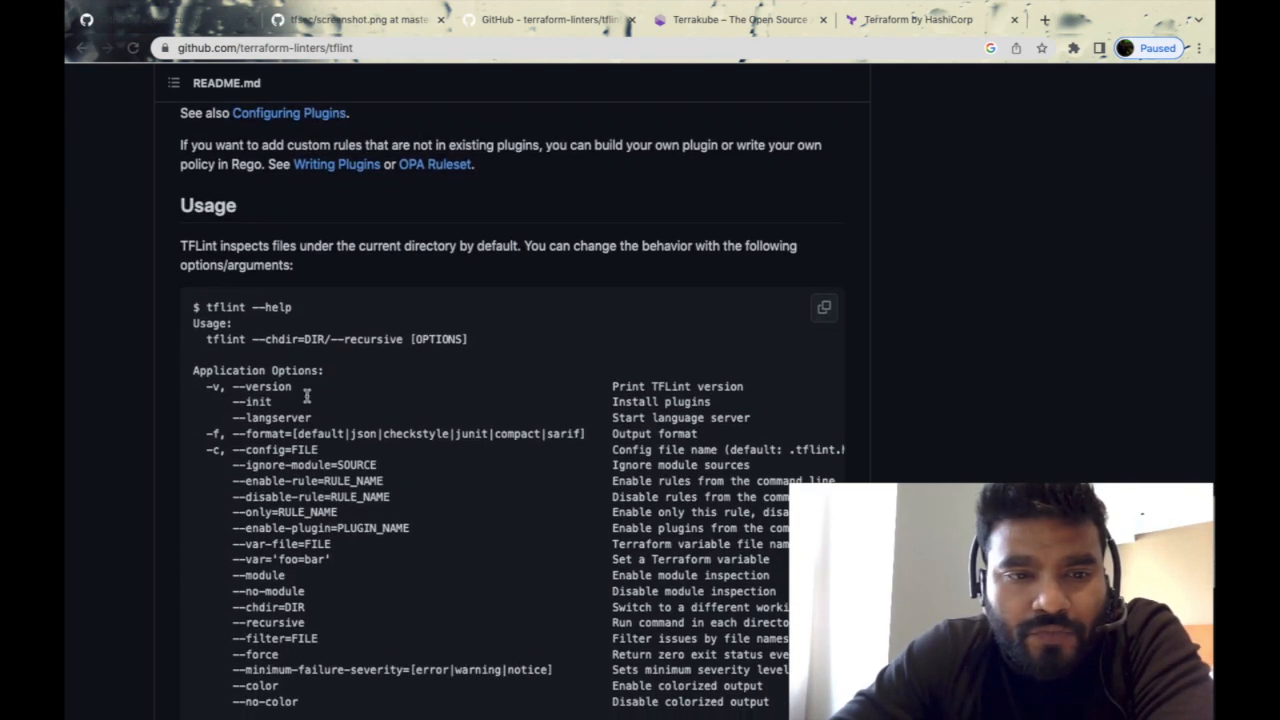
scroll("down", 3)
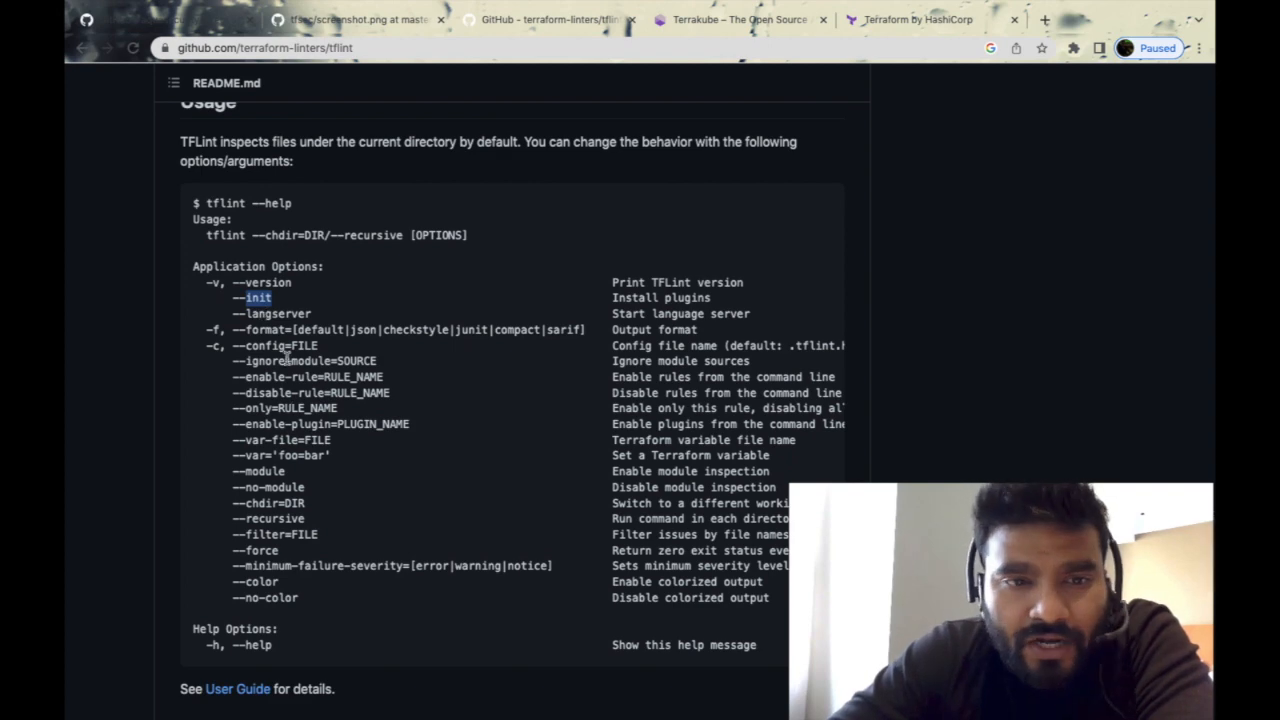
scroll("down", 3)
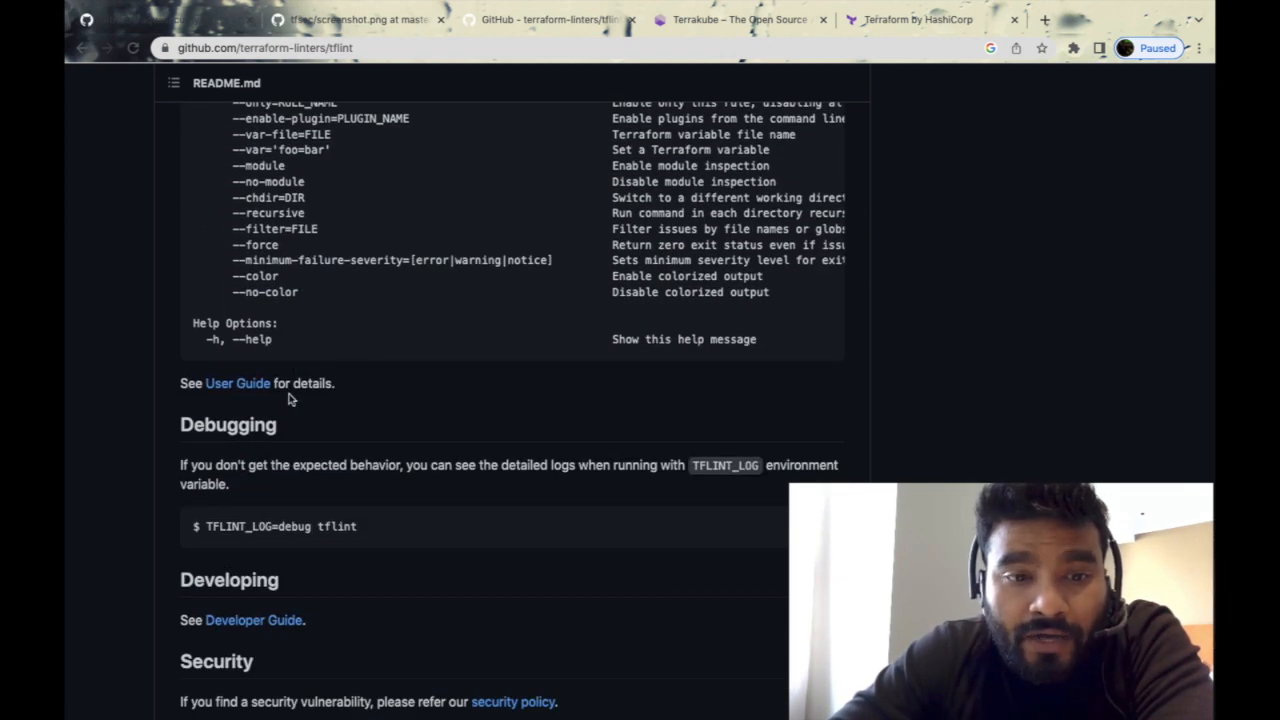
scroll("down", 3)
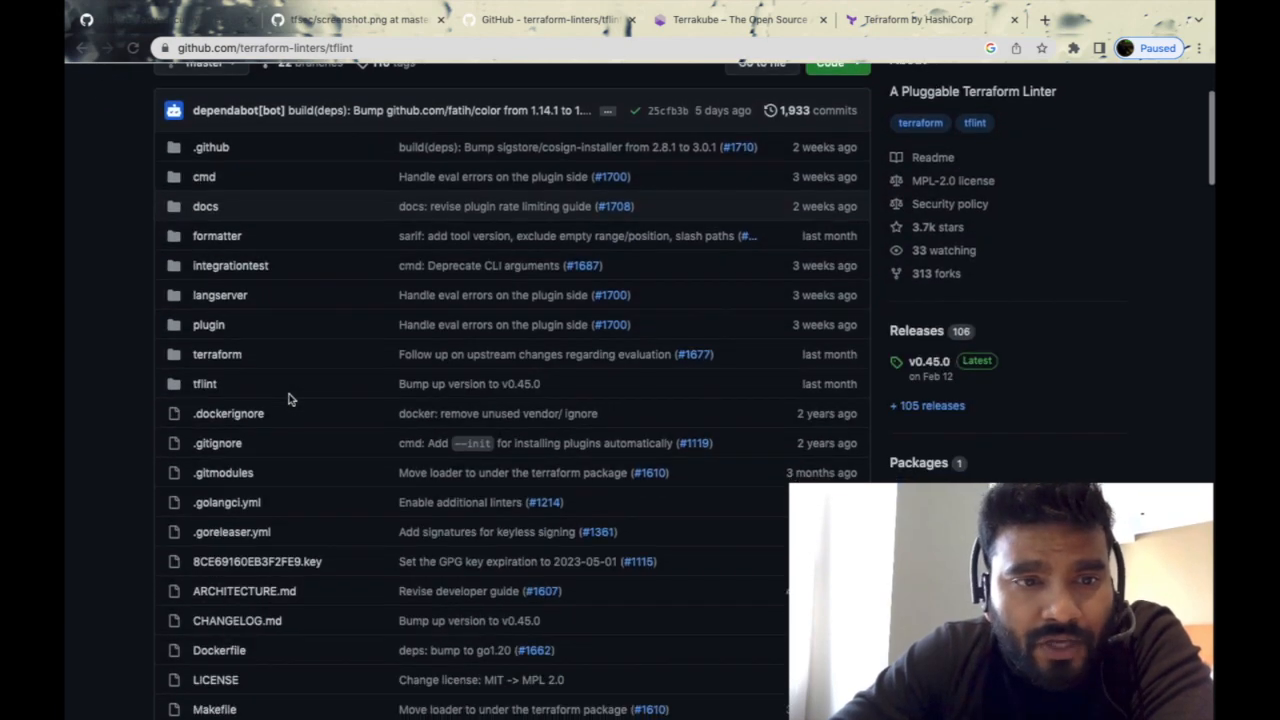
mouse_move(216, 354)
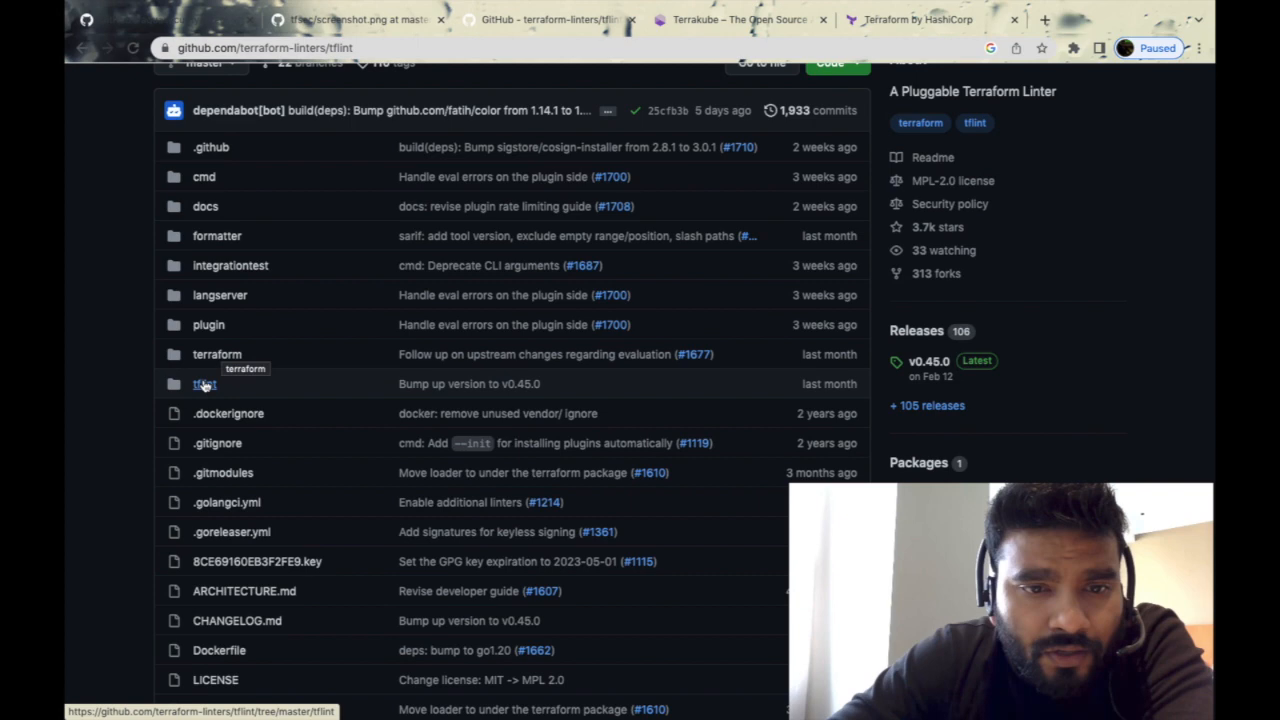
left_click(202, 383)
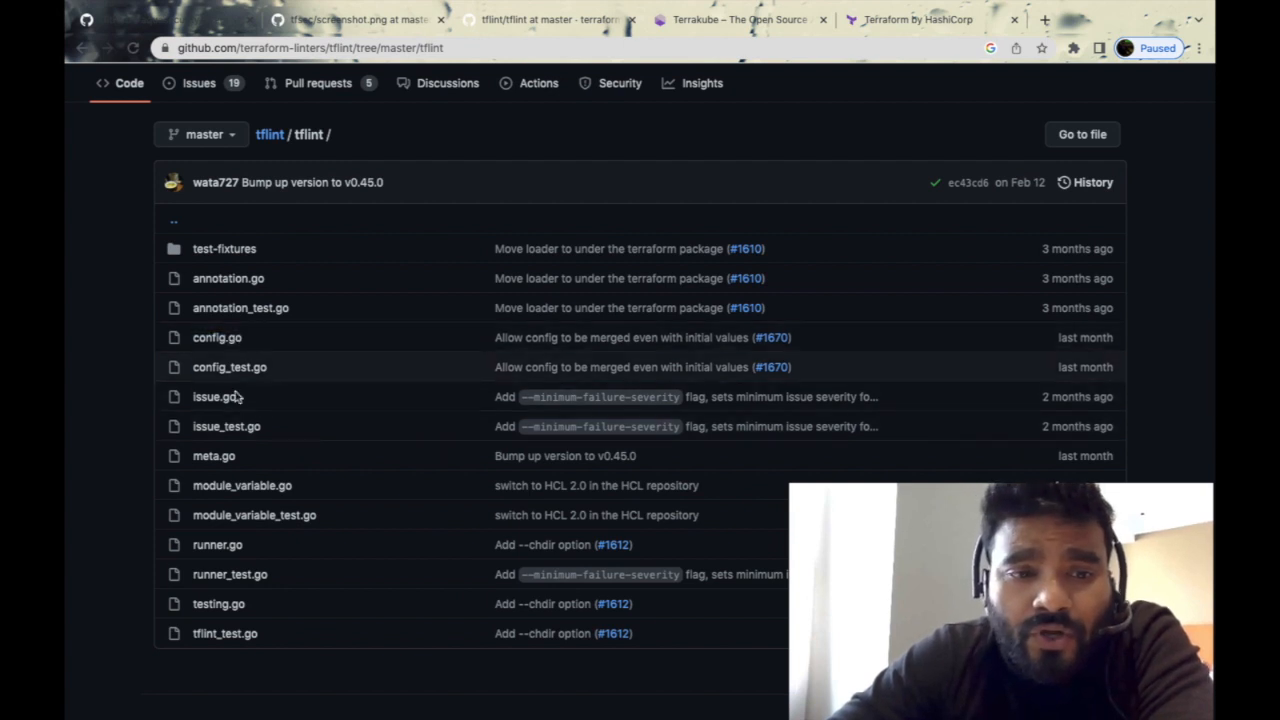
mouse_move(295, 341)
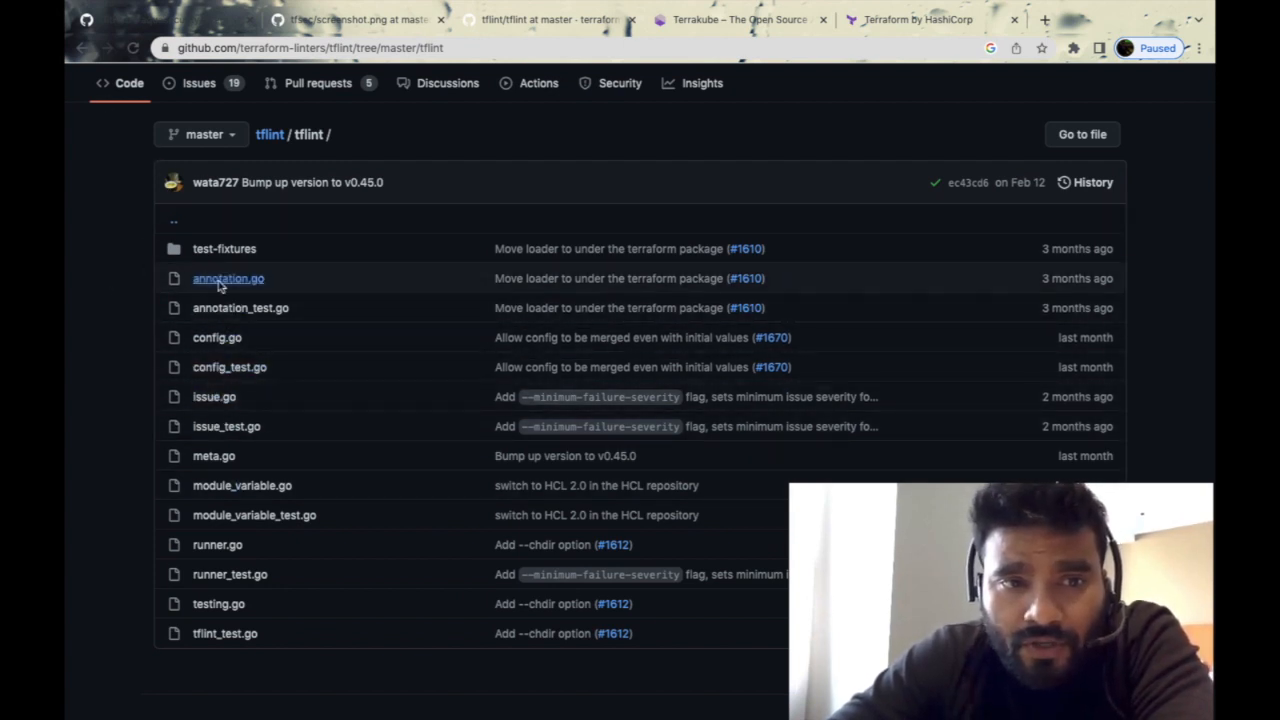
left_click(80, 48)
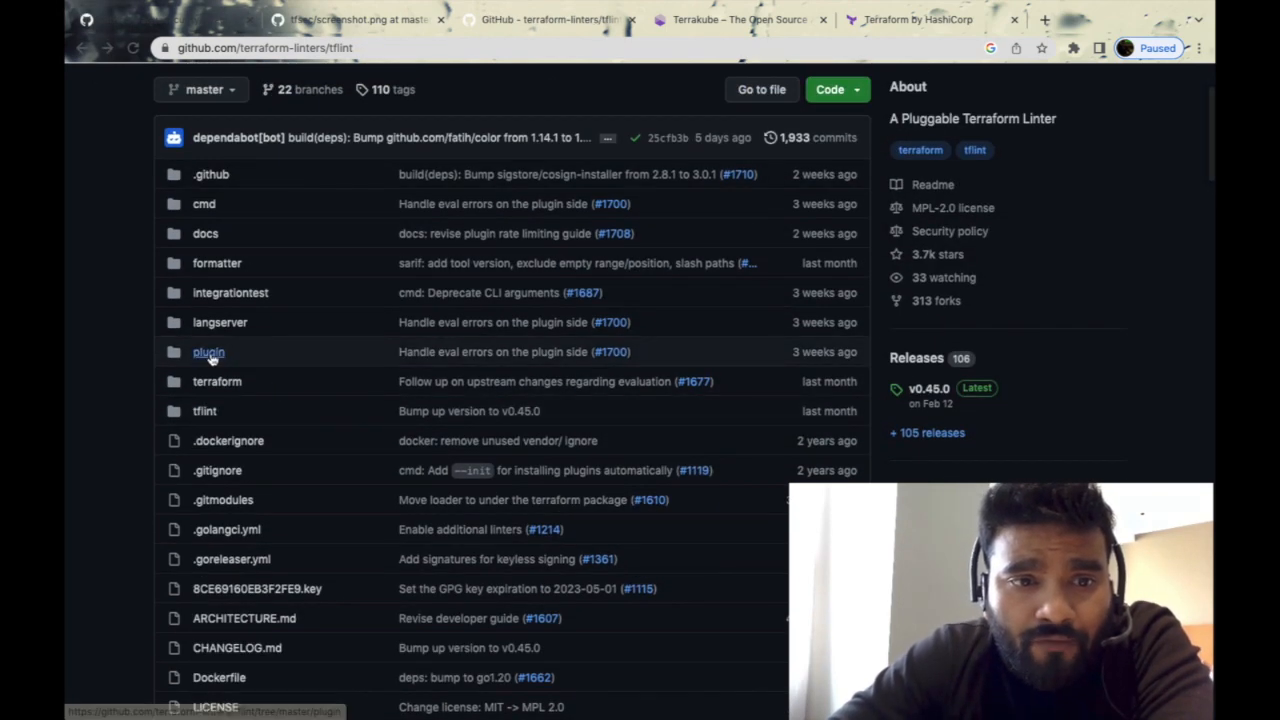
left_click(208, 351)
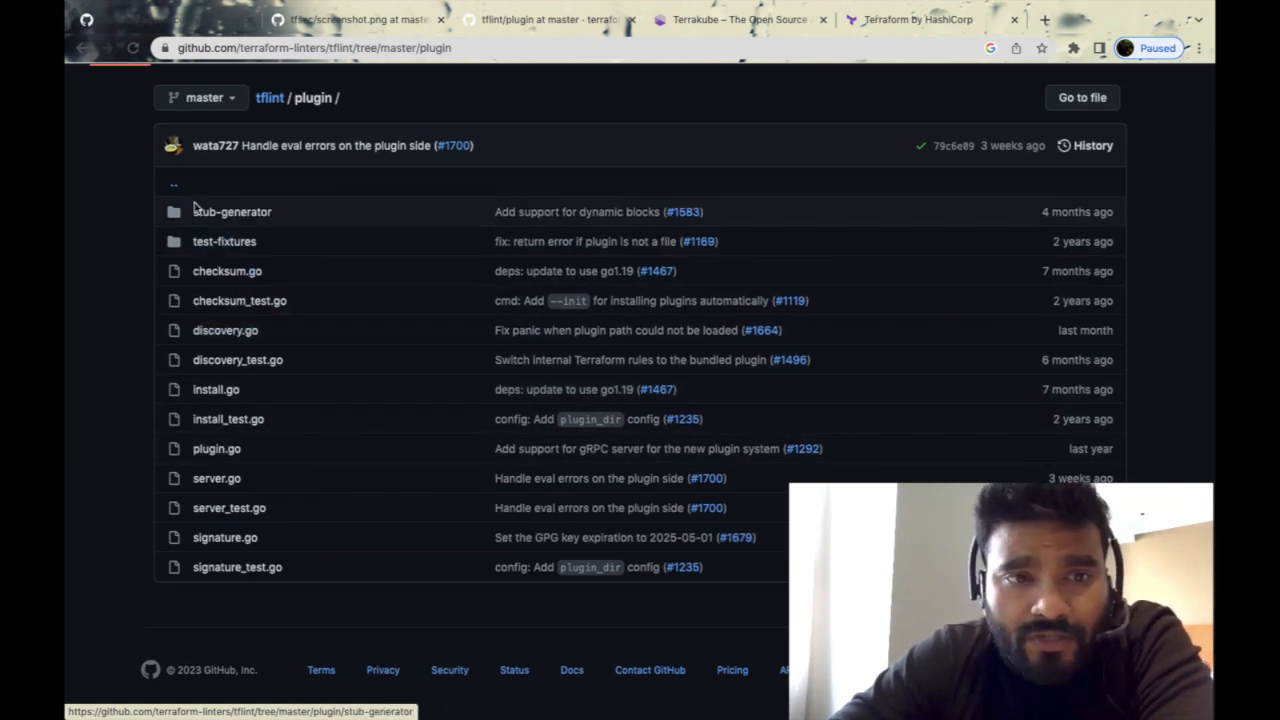
left_click(269, 97)
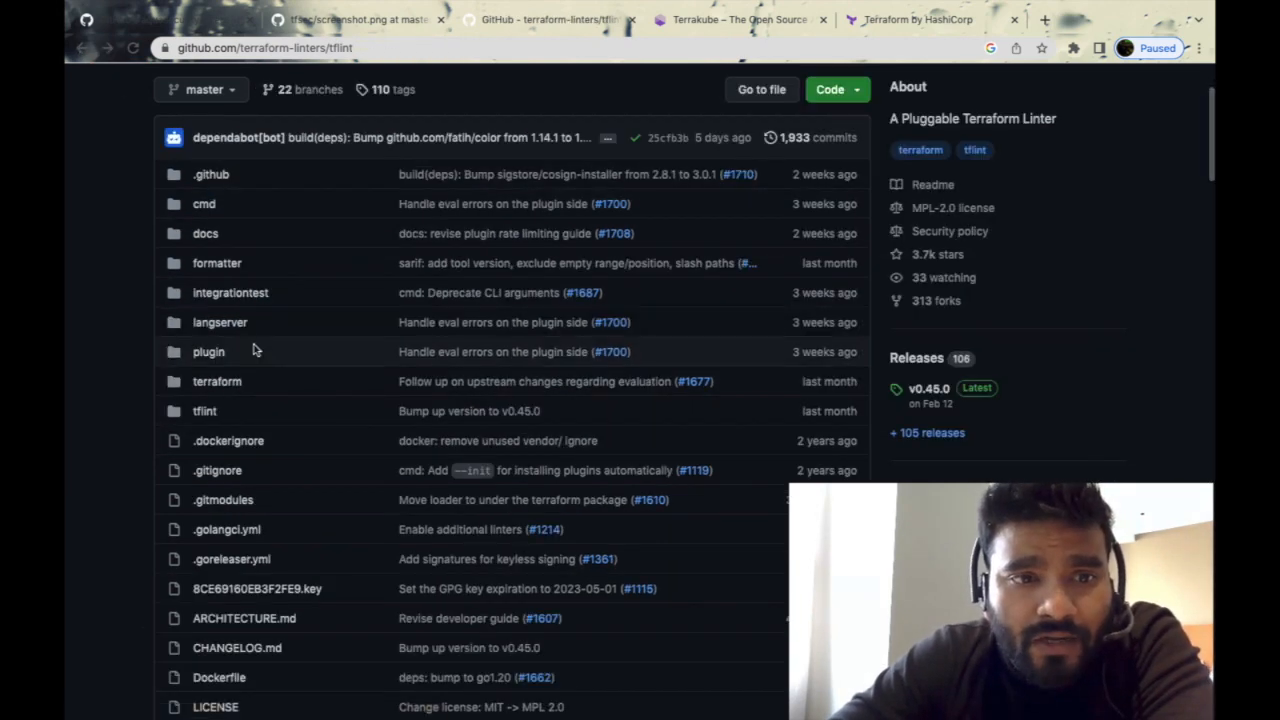
scroll("down", 3)
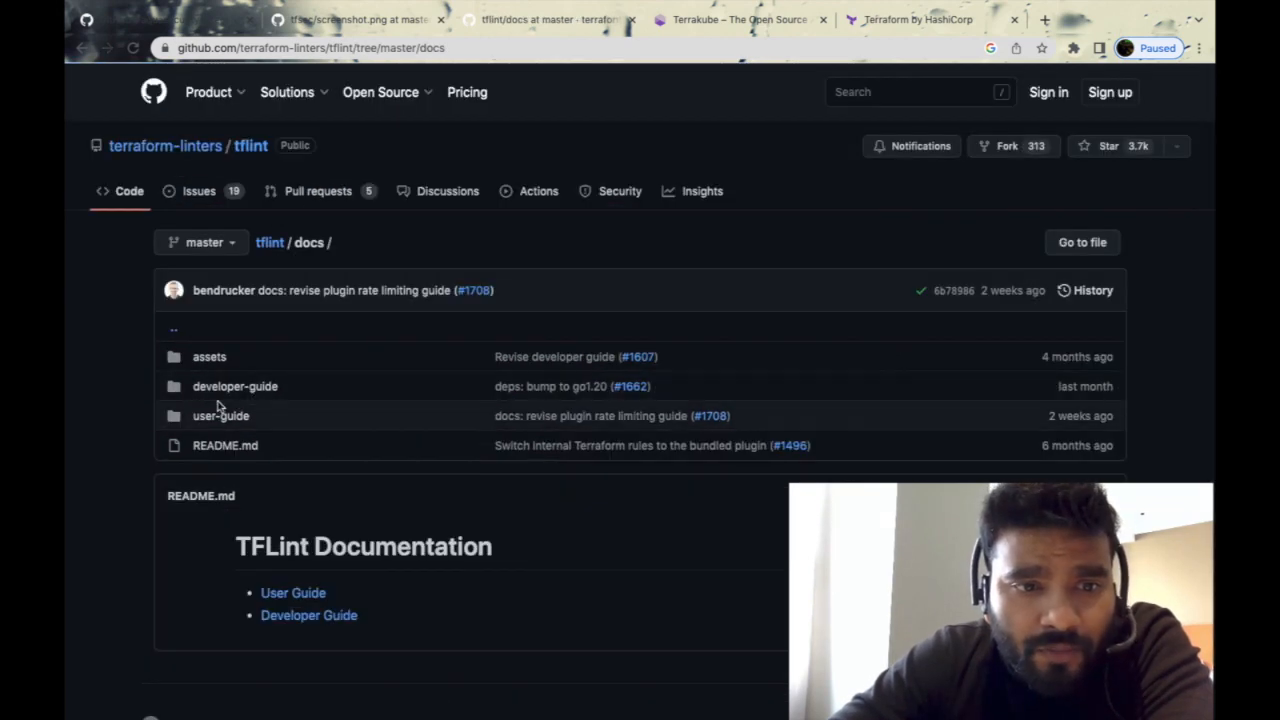
Open docs/user-guide's Introduction README and read its command-line options under Usage
left_click(220, 416)
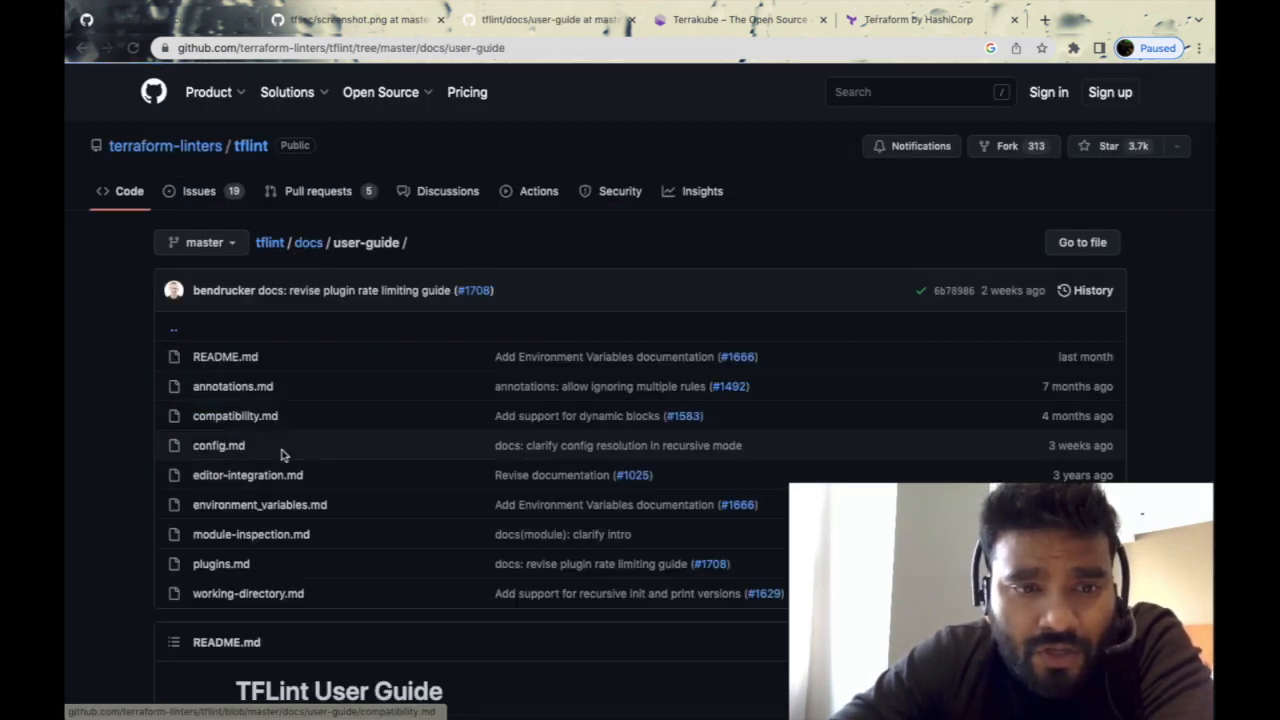
scroll("down", 3)
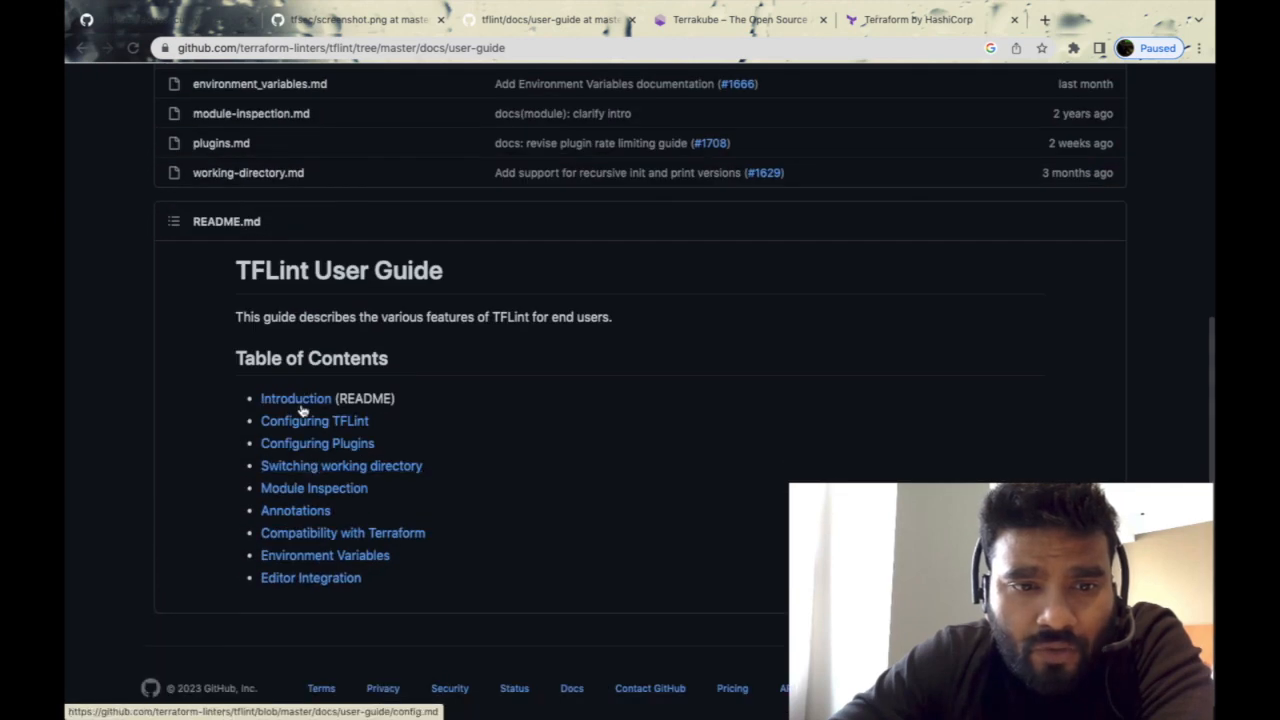
left_click(295, 398)
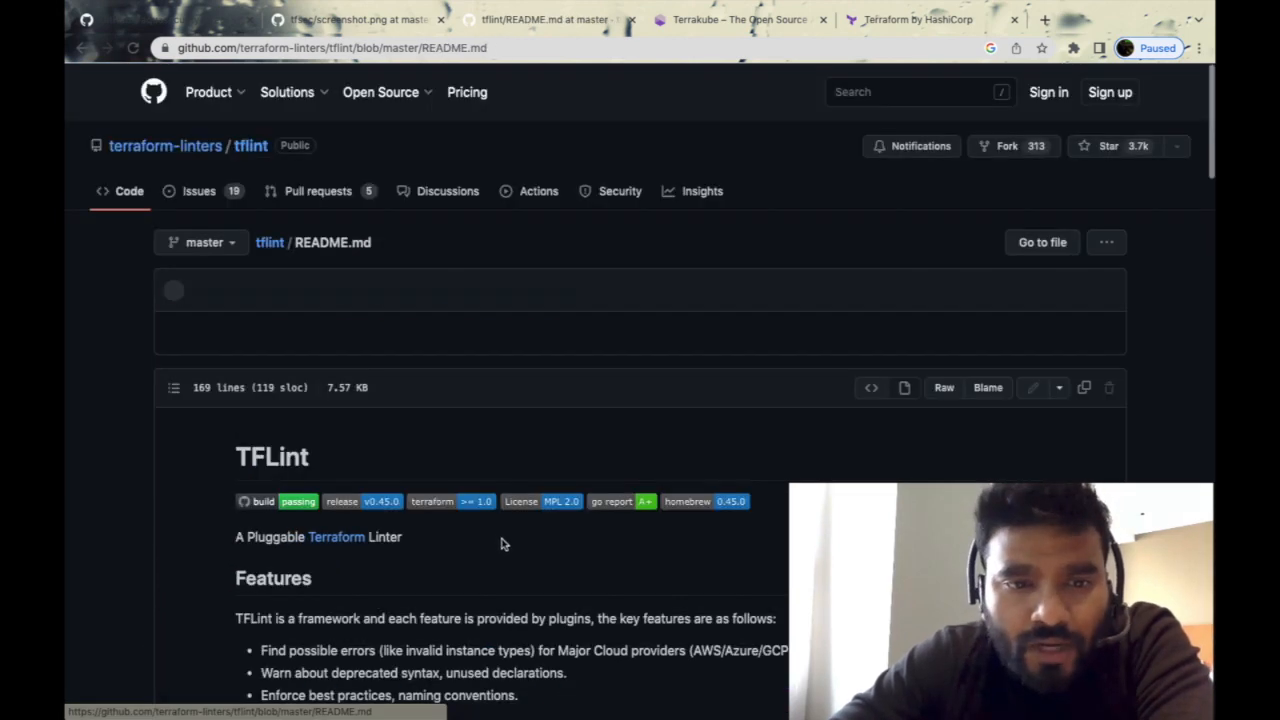
scroll("down", 3)
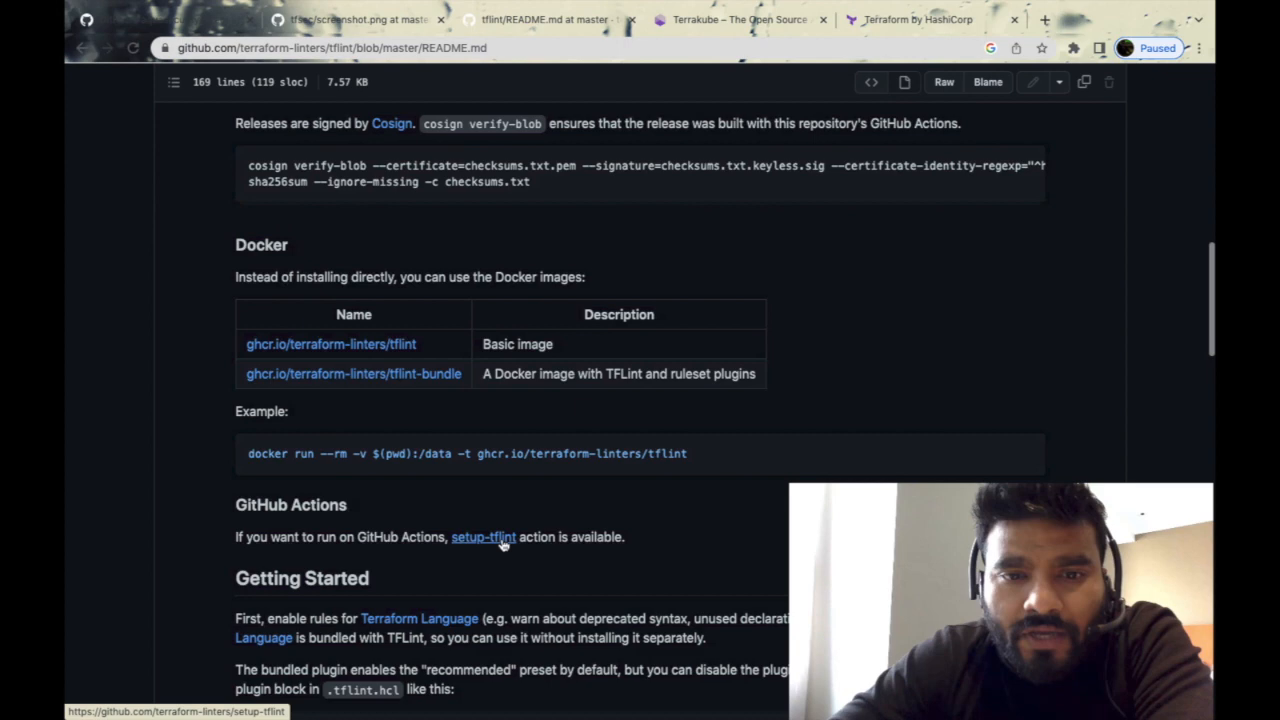
scroll("down", 3)
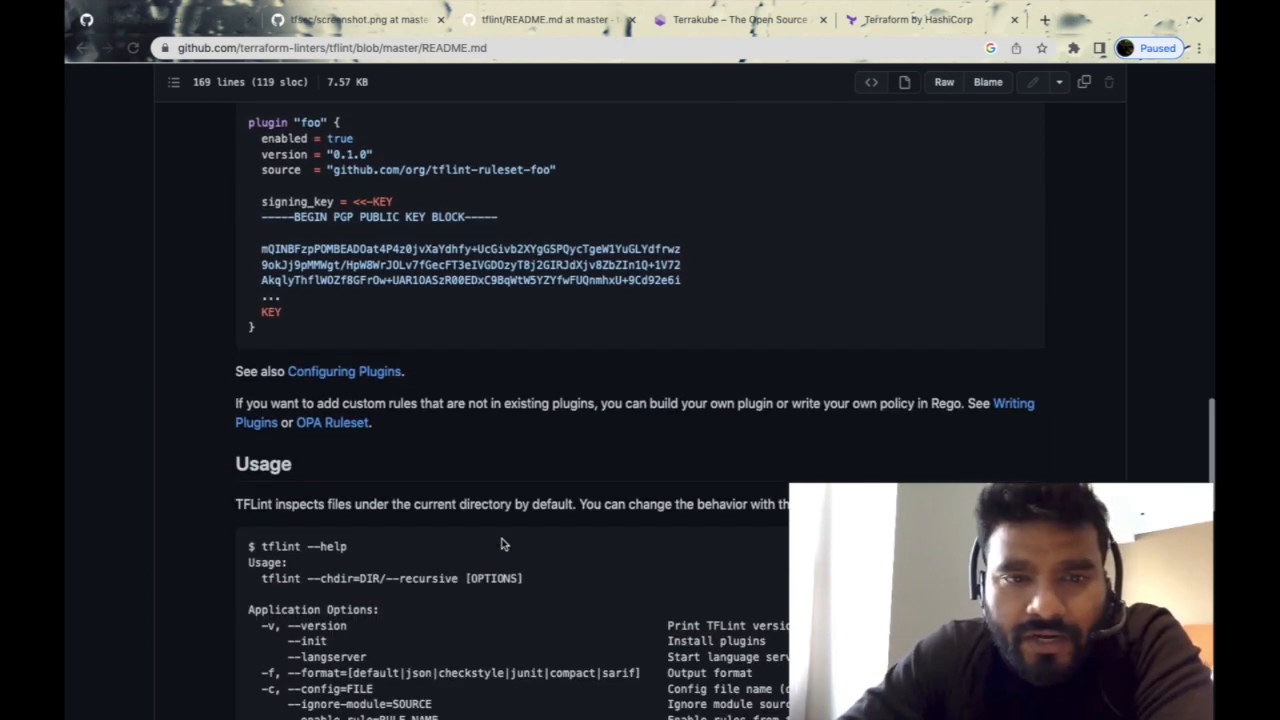
scroll("down", 3)
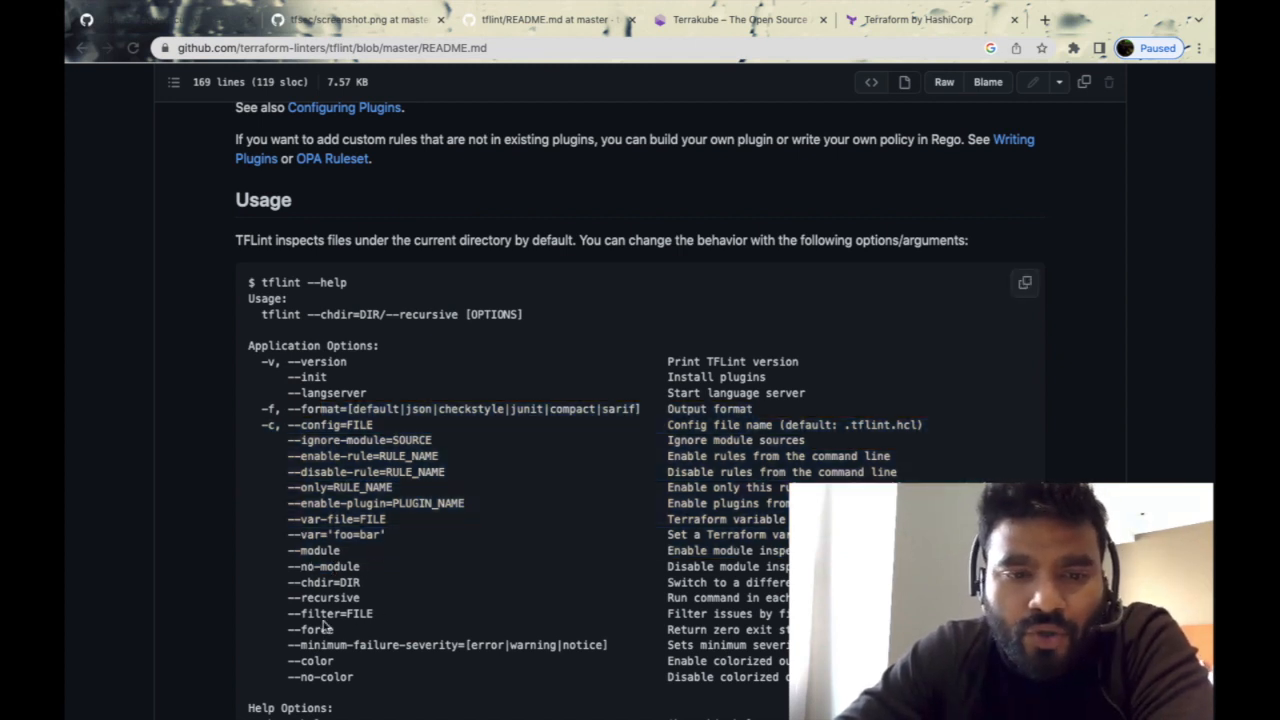
scroll("down", 3)
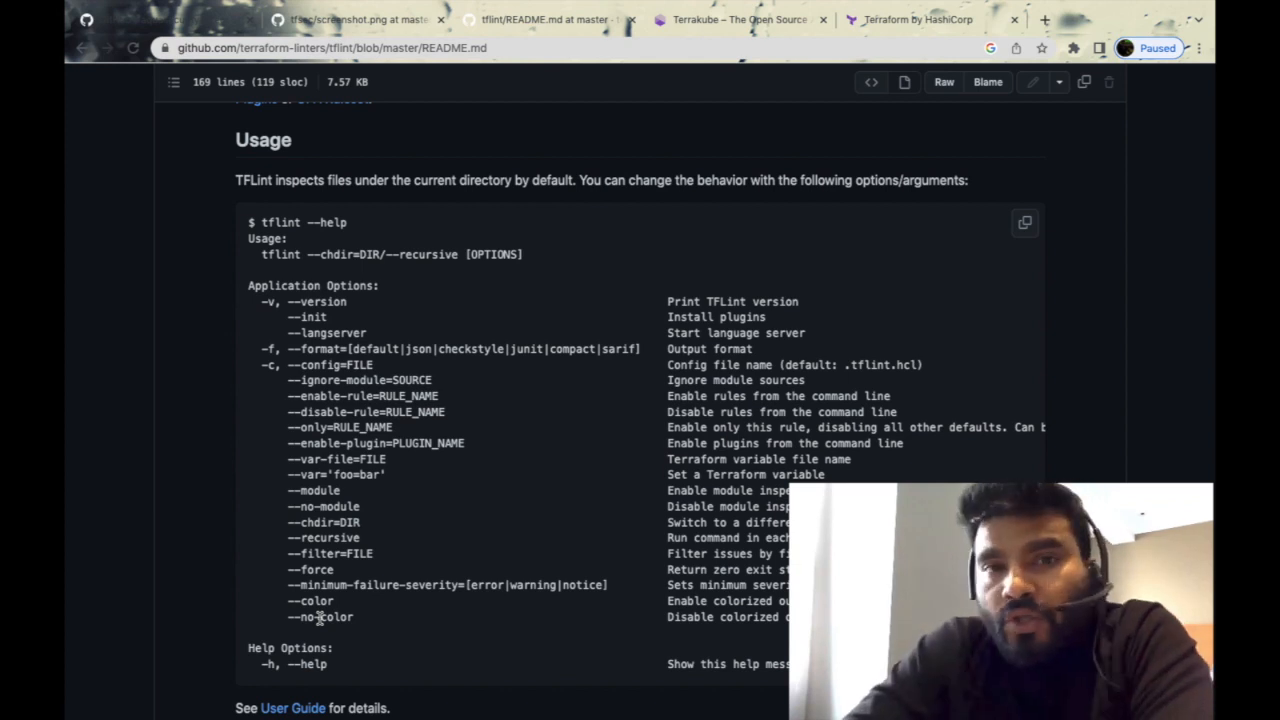
left_click(740, 19)
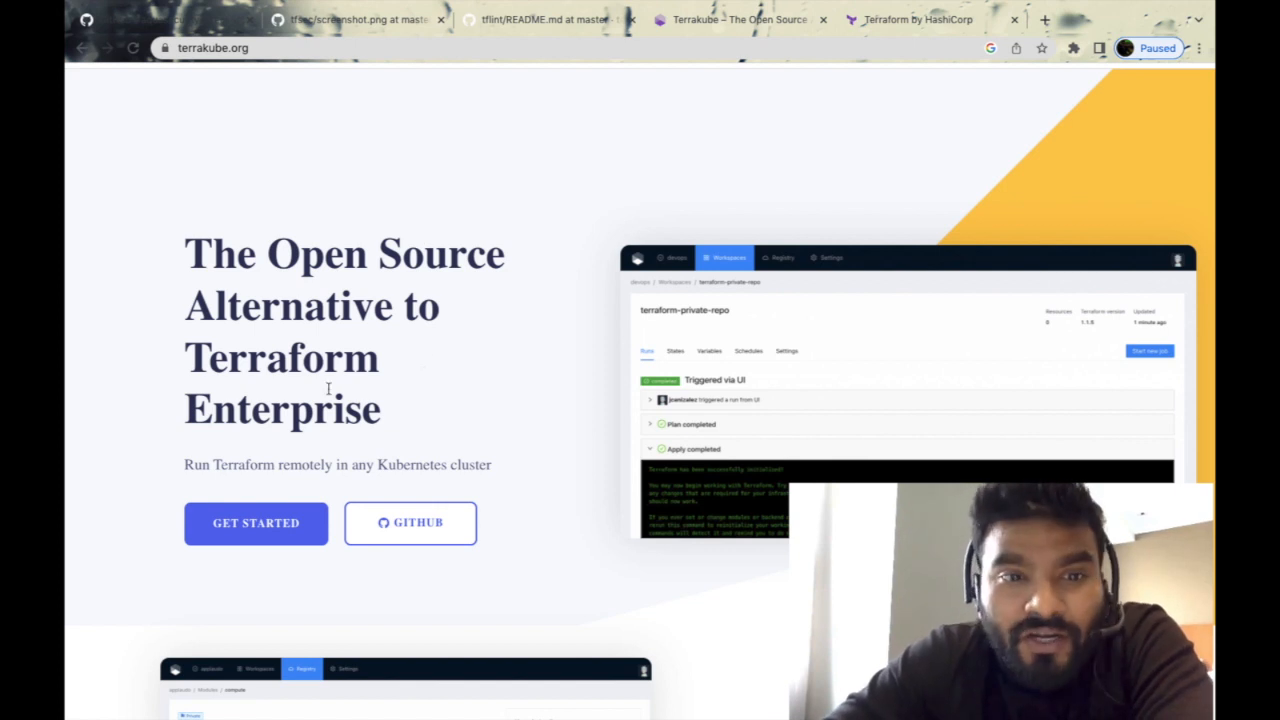
Highlight Terrakube's Terraform Enterprise alternative headline and scroll to the module registry preview
left_click_drag(184, 252, 380, 410)
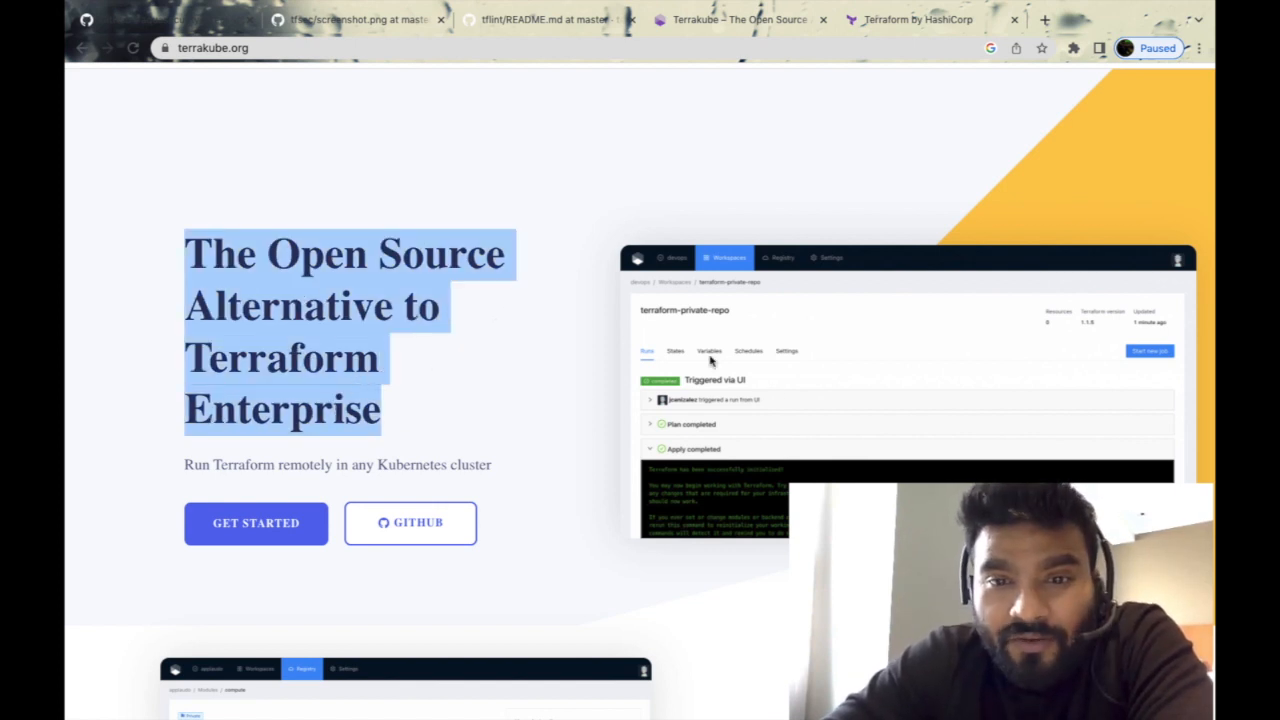
scroll("down", 3)
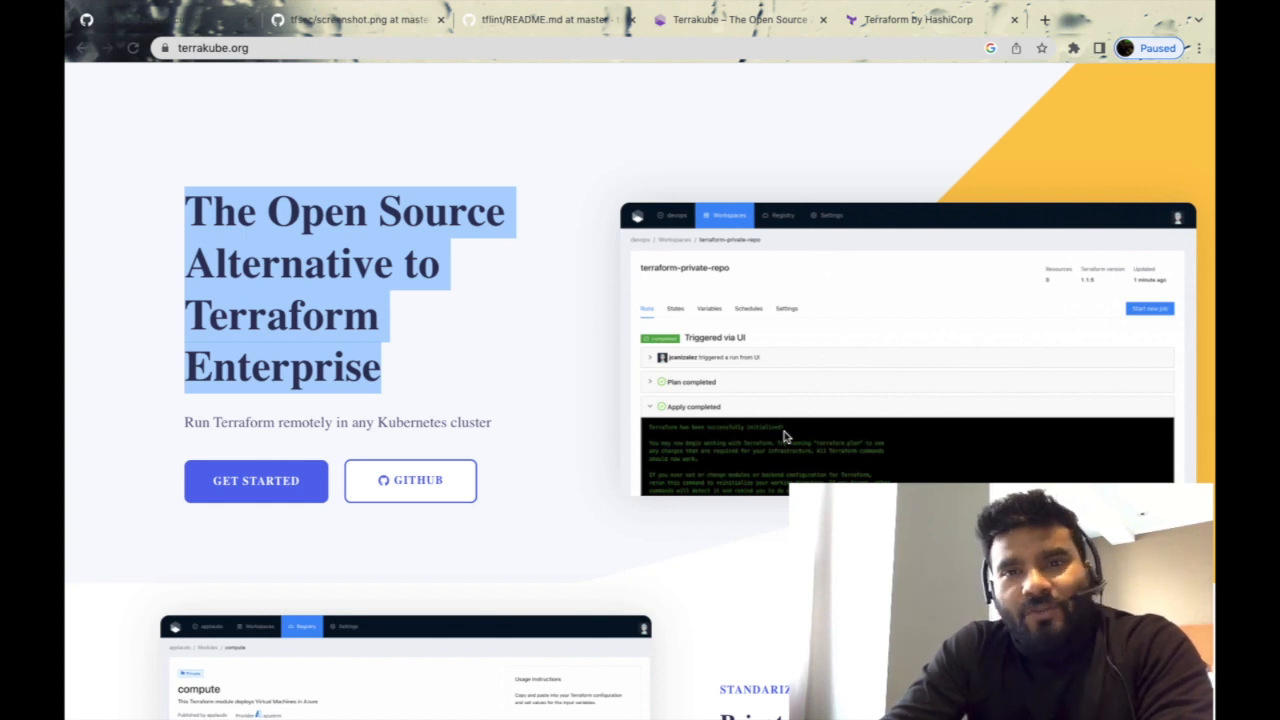
mouse_move(558, 313)
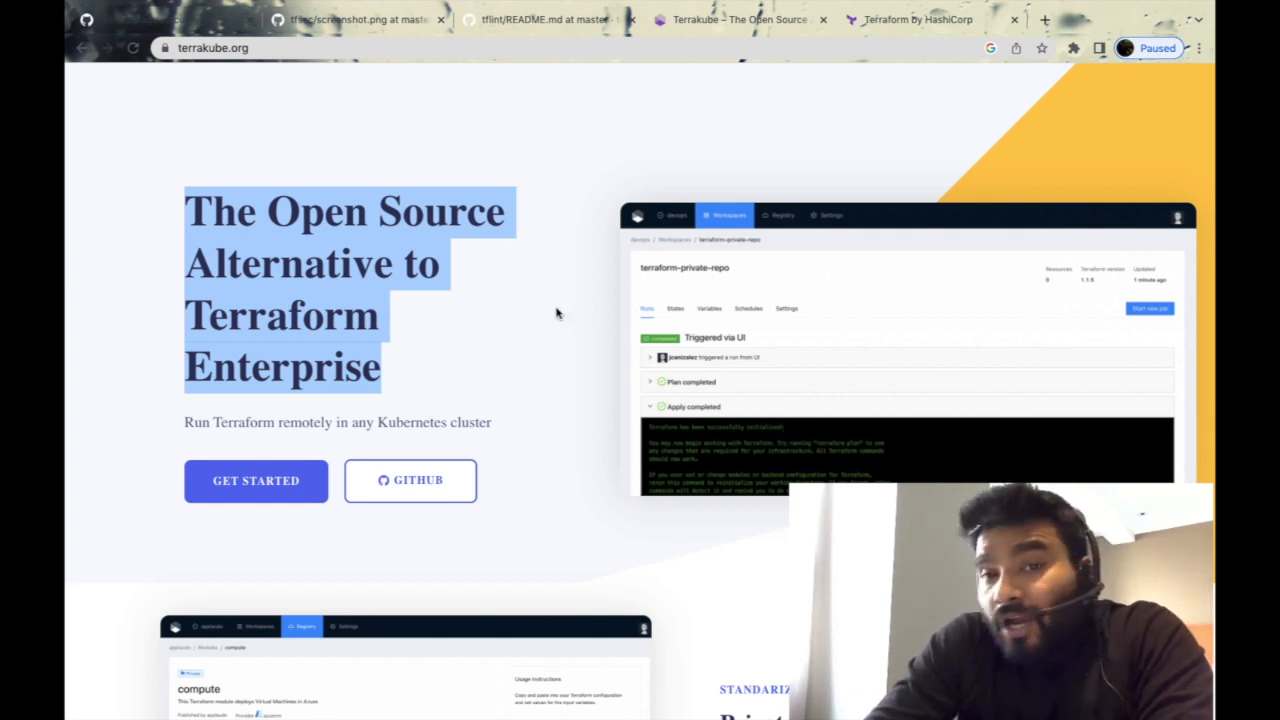
Read Custom Flows and Visual Terraform States, marking 'Scheduled jobs', down to Team Management
scroll("down", 3)
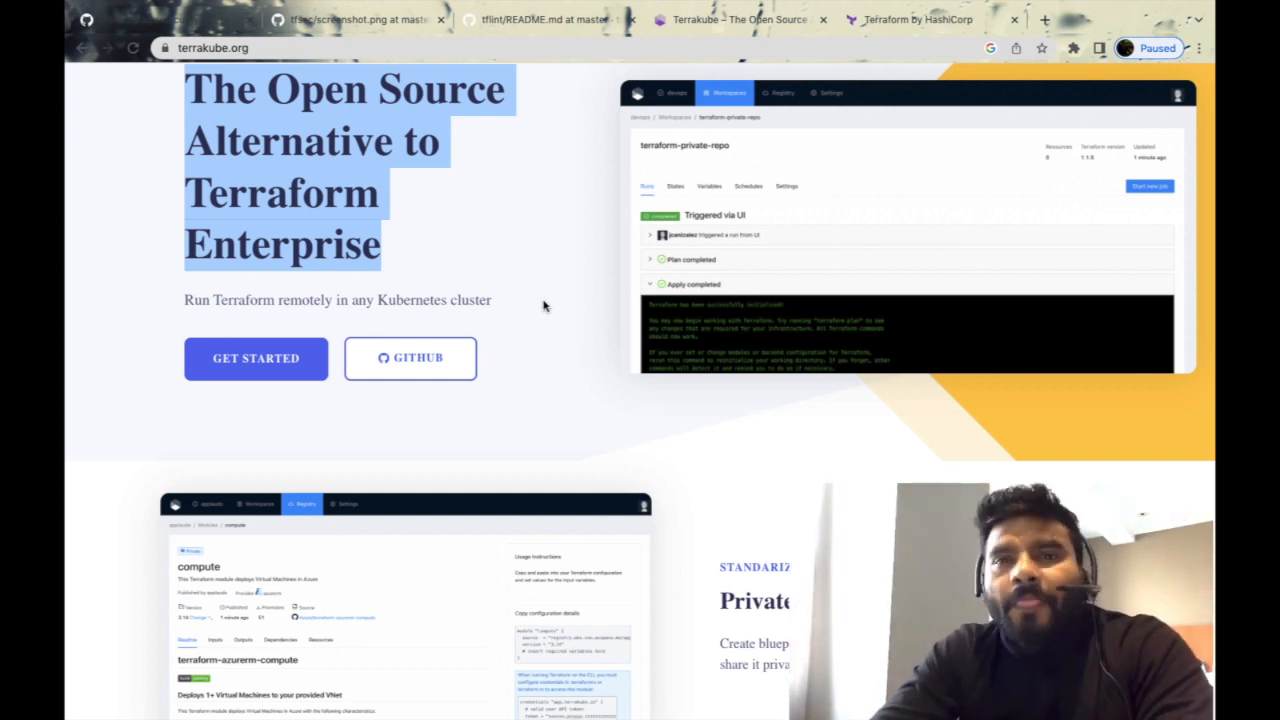
scroll("down", 3)
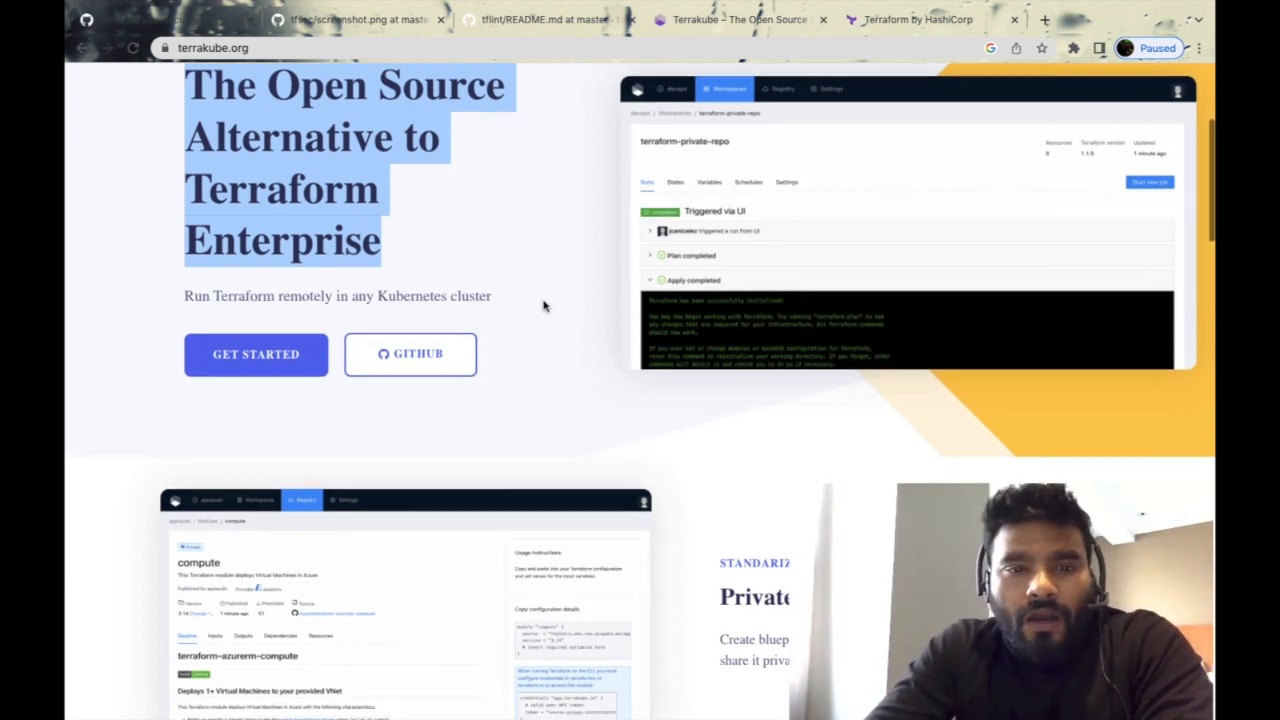
scroll("down", 3)
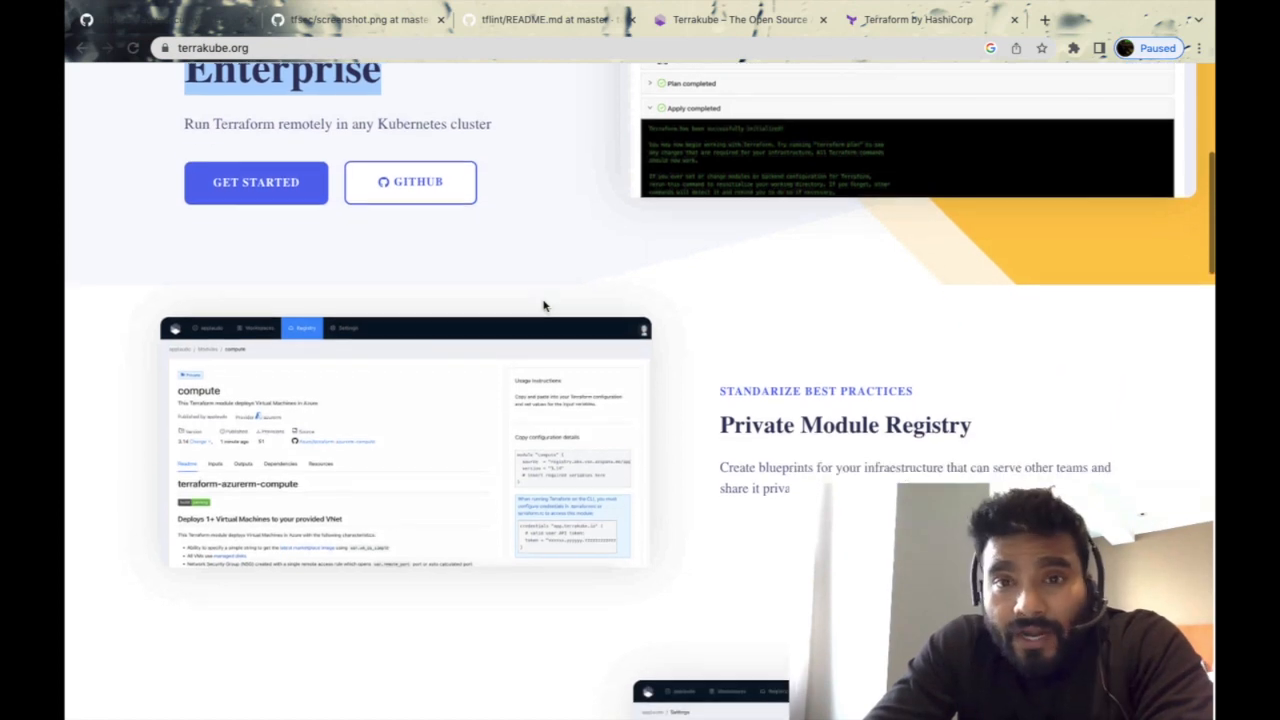
scroll("down", 3)
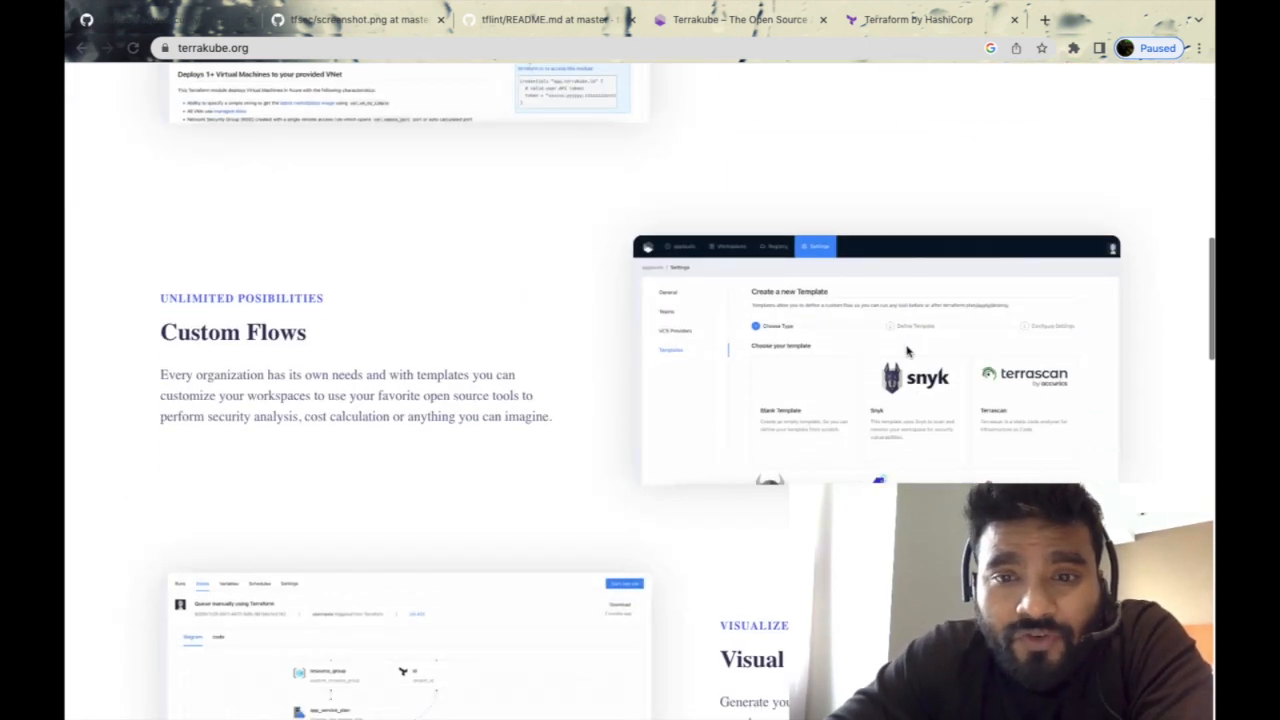
scroll("down", 3)
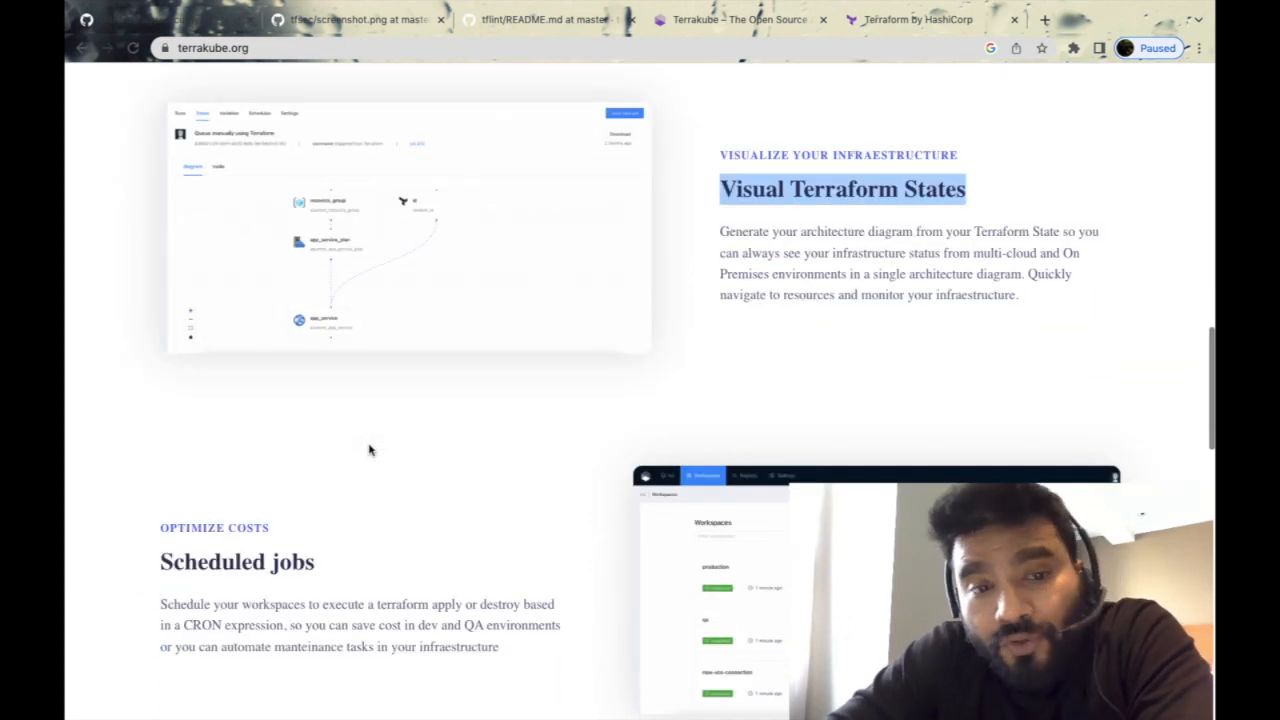
scroll("down", 3)
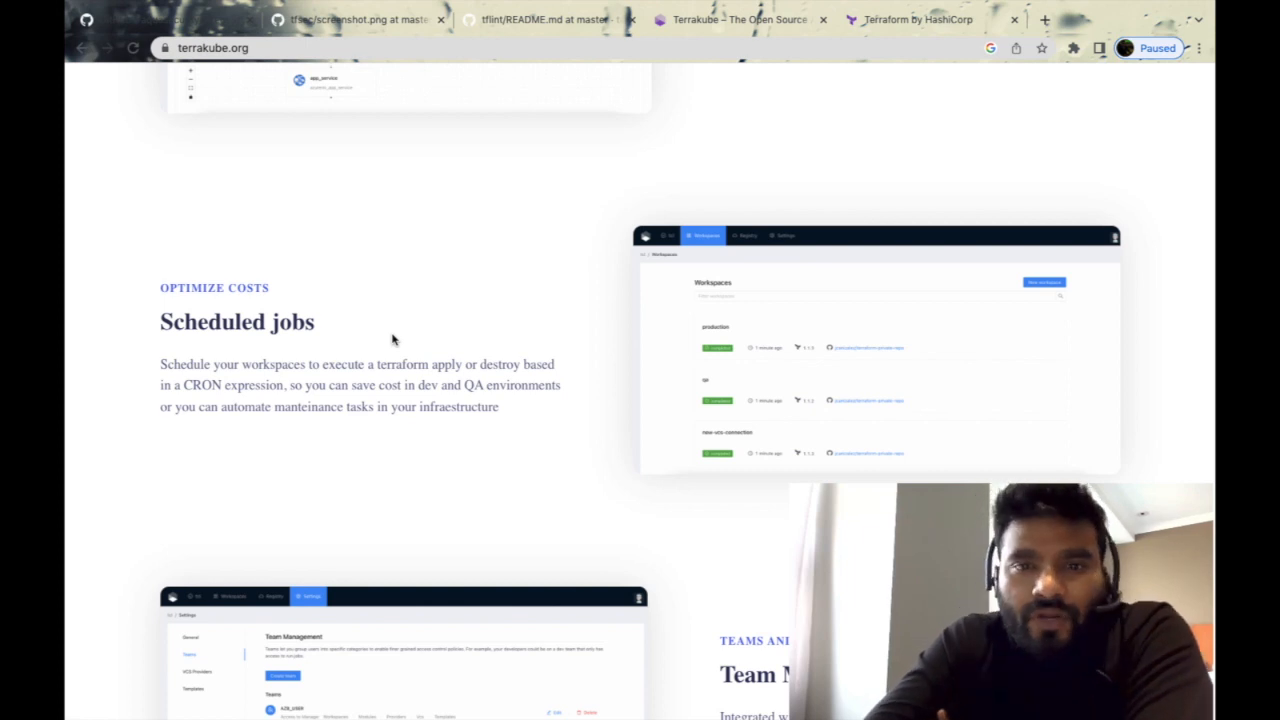
double_click(236, 321)
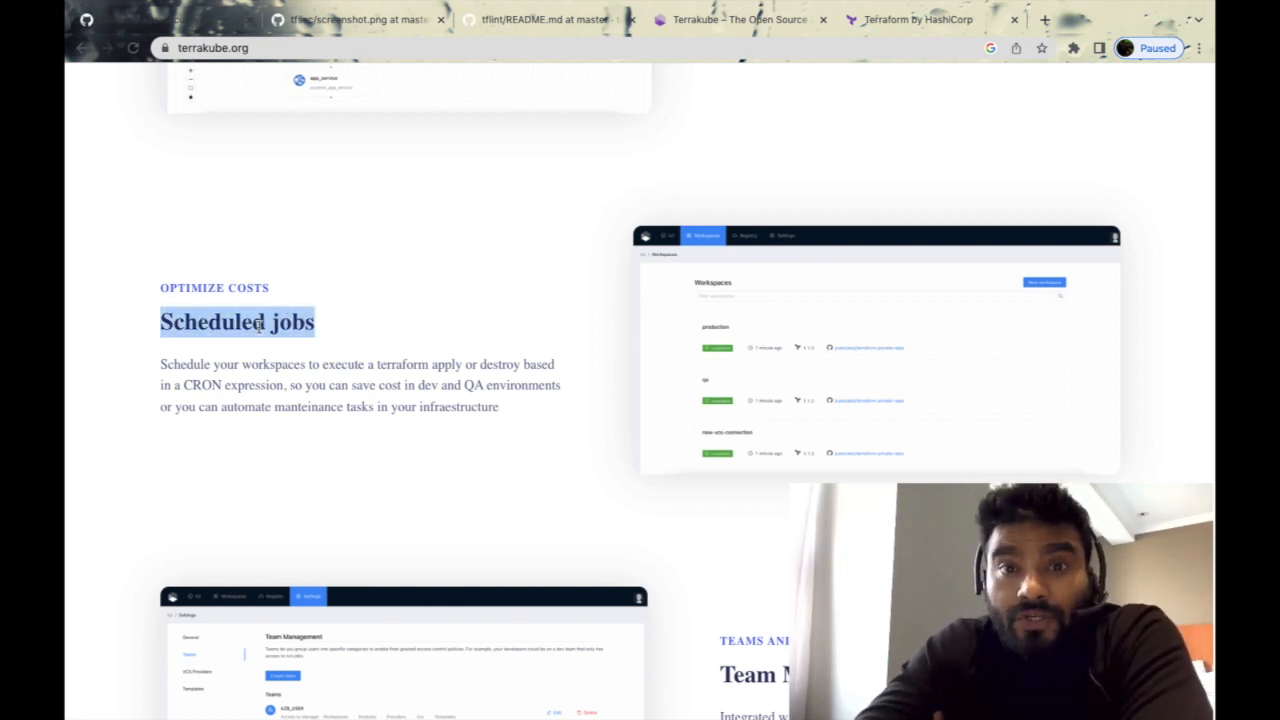
scroll("down", 3)
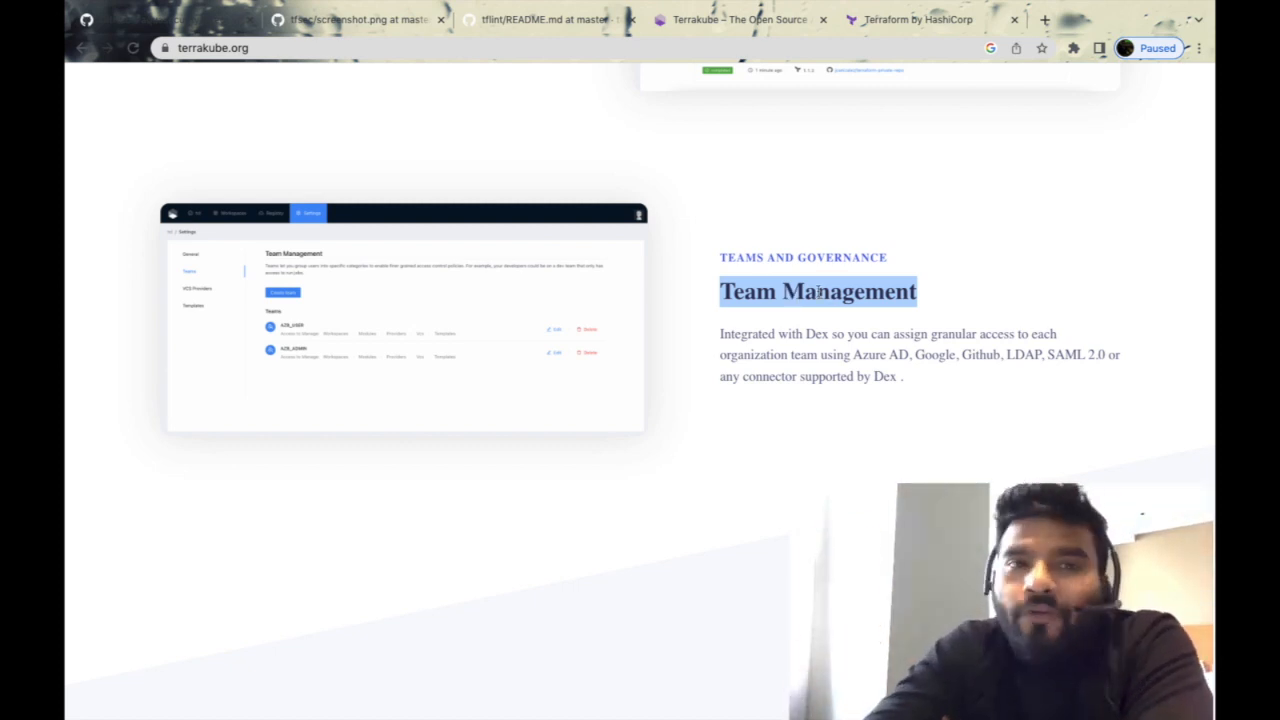
Scroll past VCS Integration and the Connect and Sync diagram to the footer, then back up
scroll("down", 3)
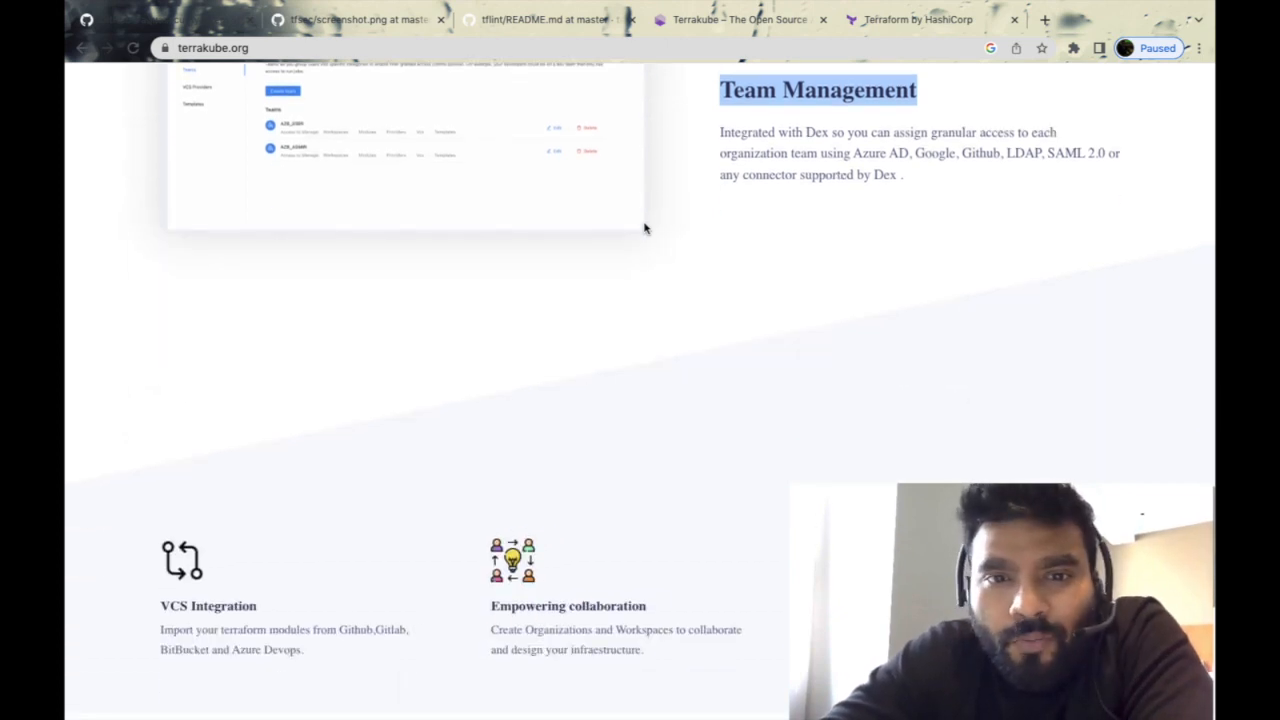
scroll("down", 3)
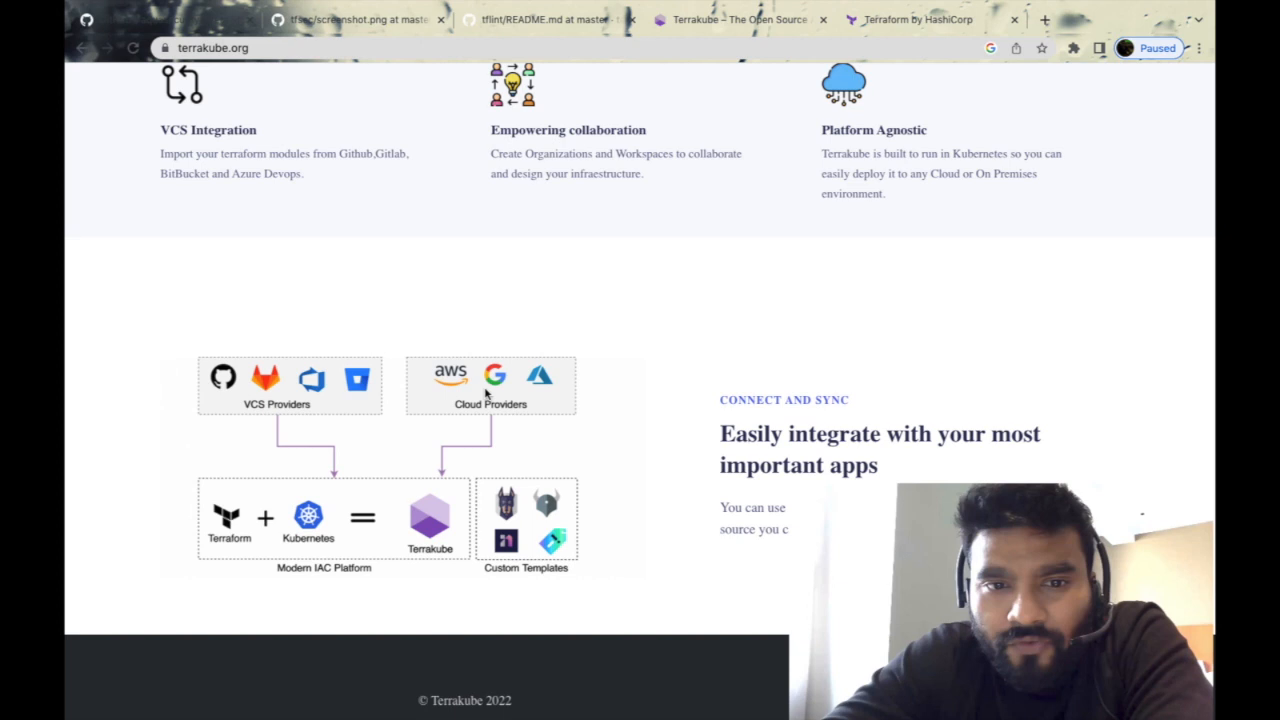
mouse_move(545, 245)
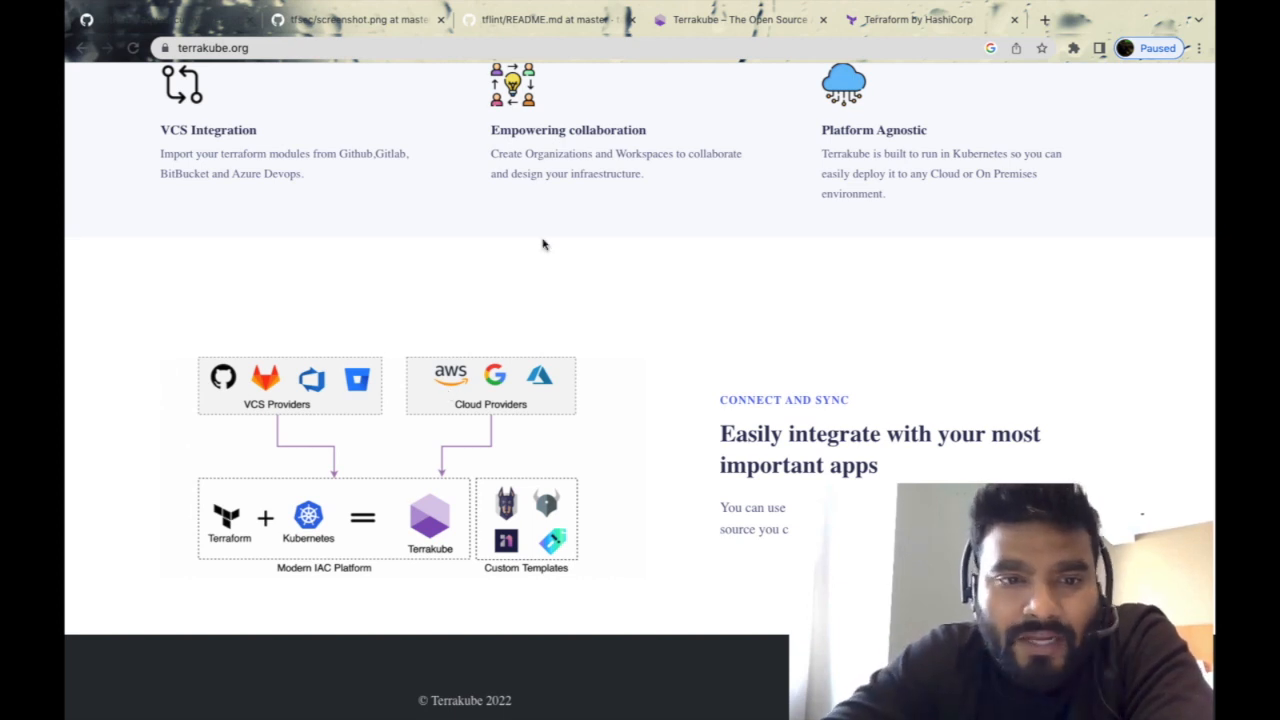
mouse_move(275, 395)
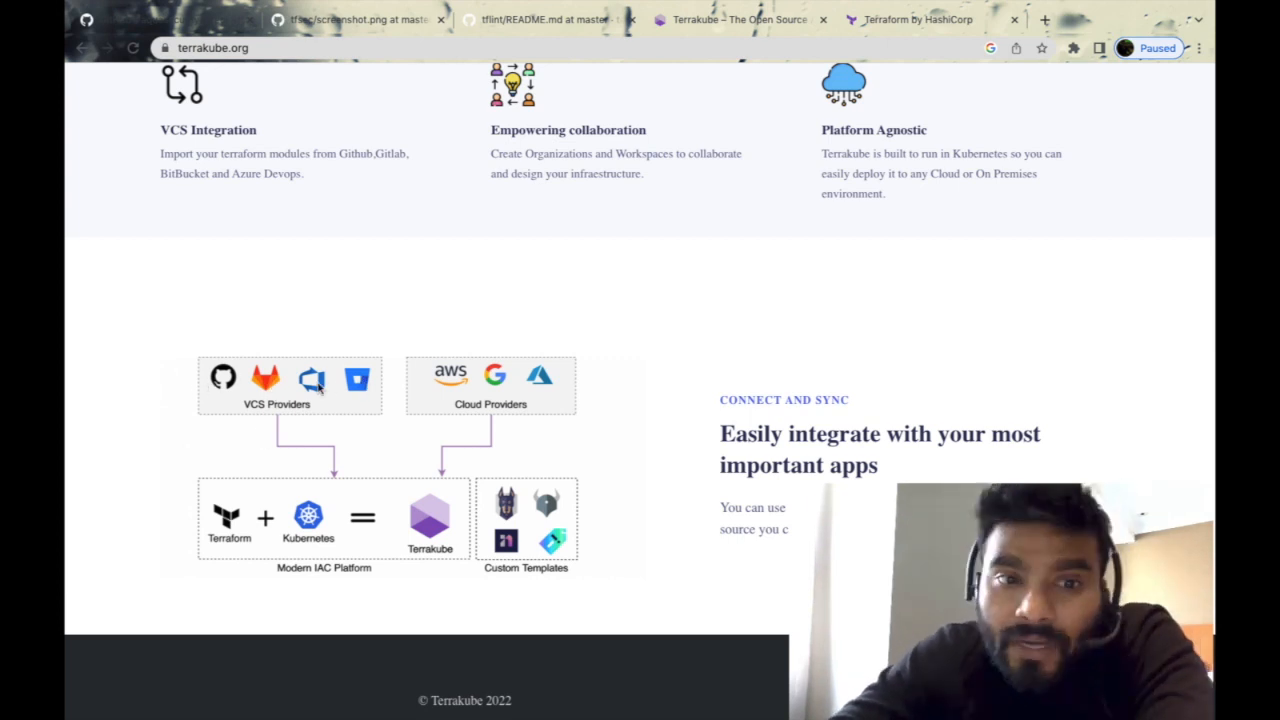
scroll("down", 3)
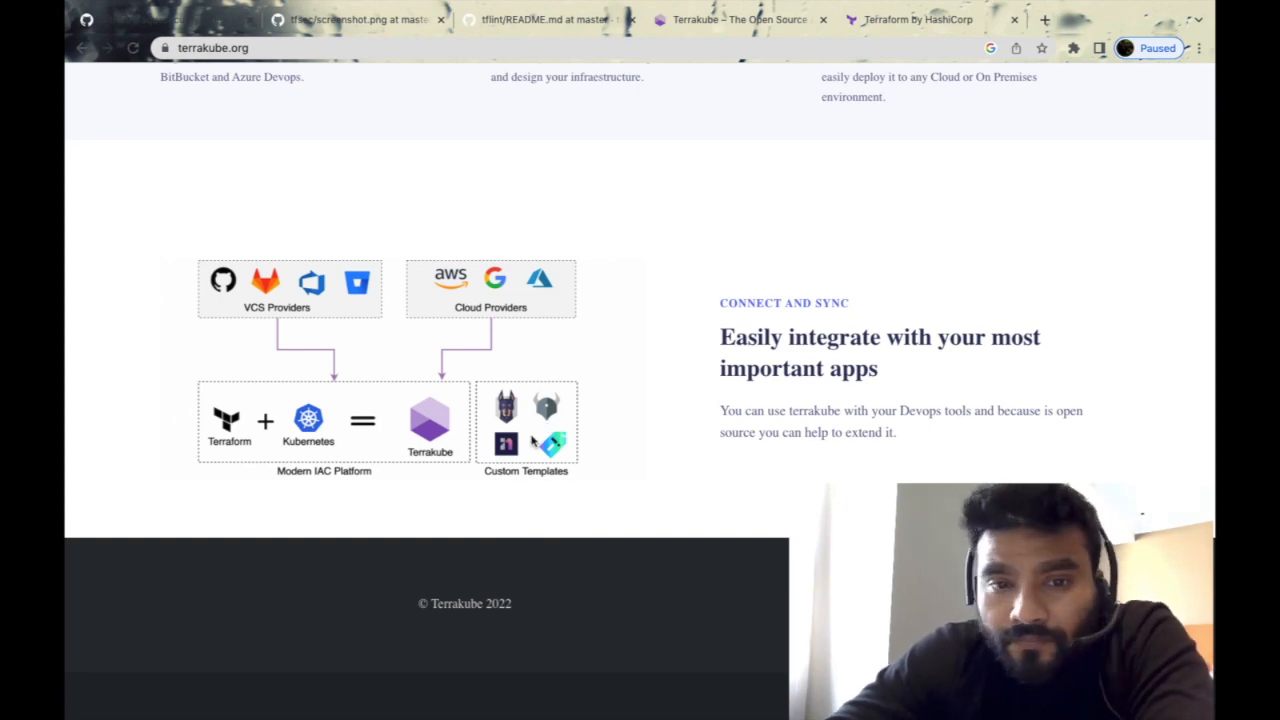
scroll("up", 3)
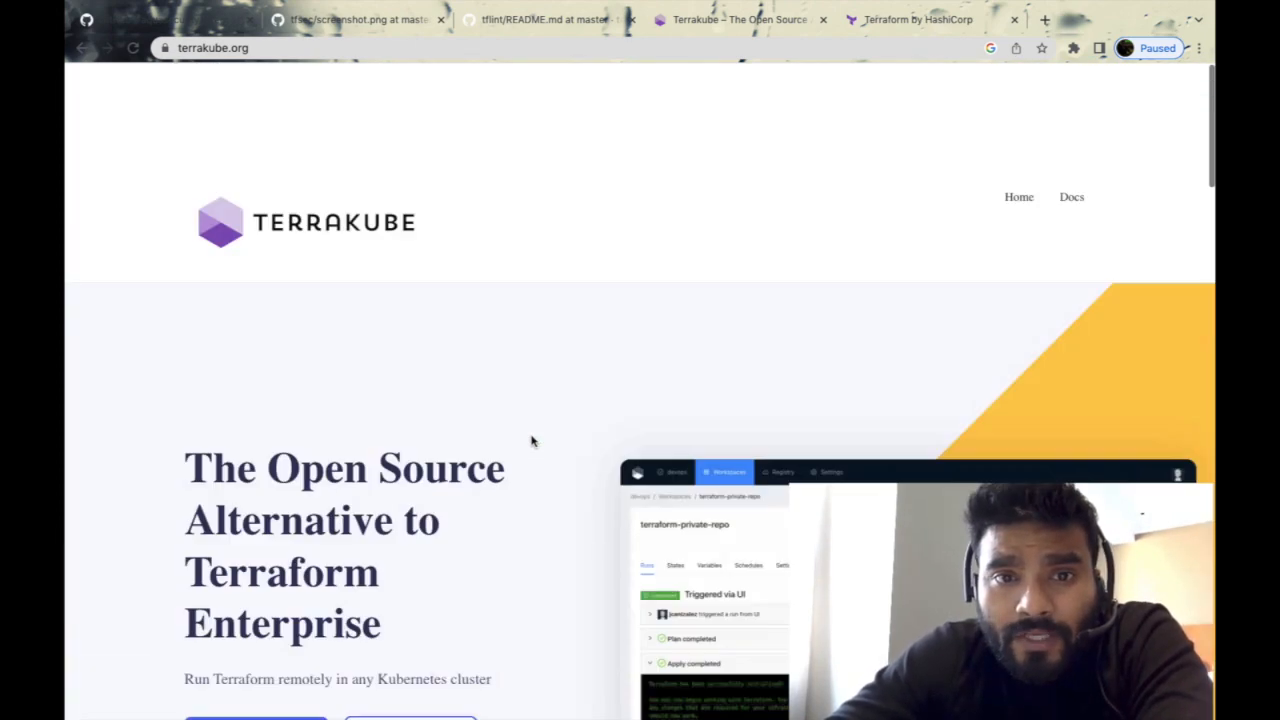
Scroll through the Terrakube docs Introduction feature list, then view the User Guide's Workspaces page
left_click(1071, 196)
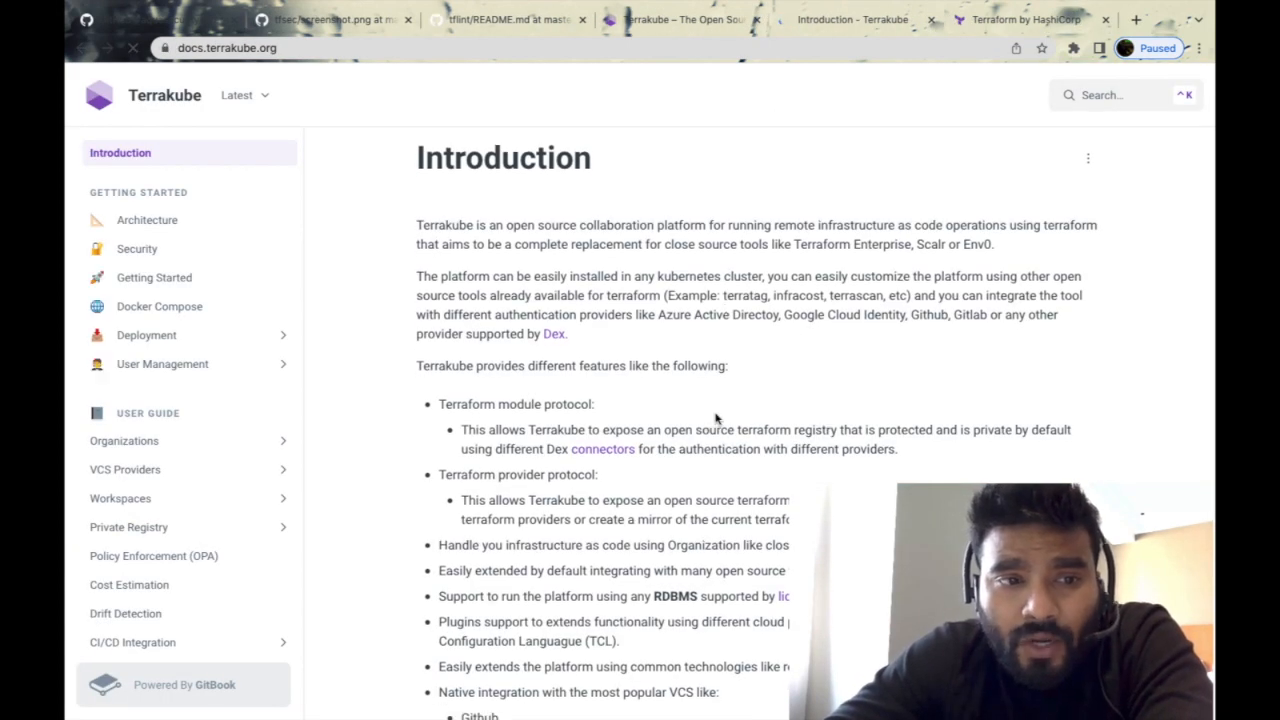
scroll("down", 3)
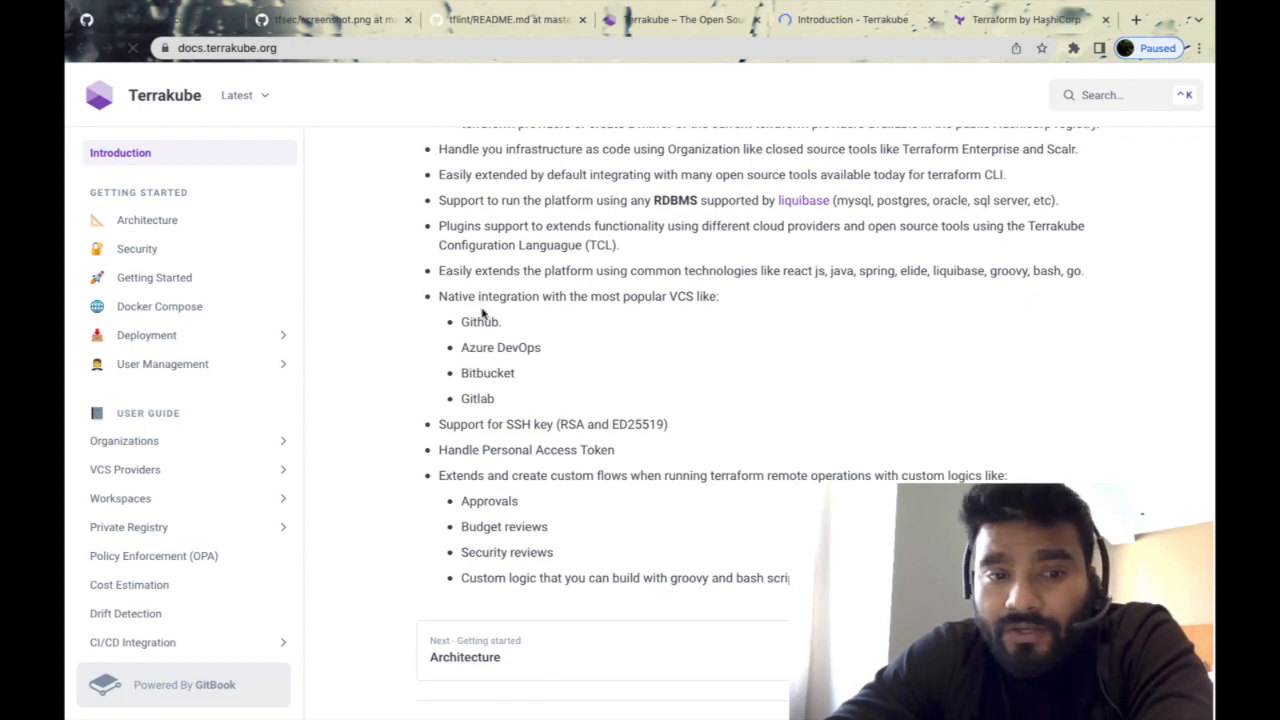
scroll("down", 3)
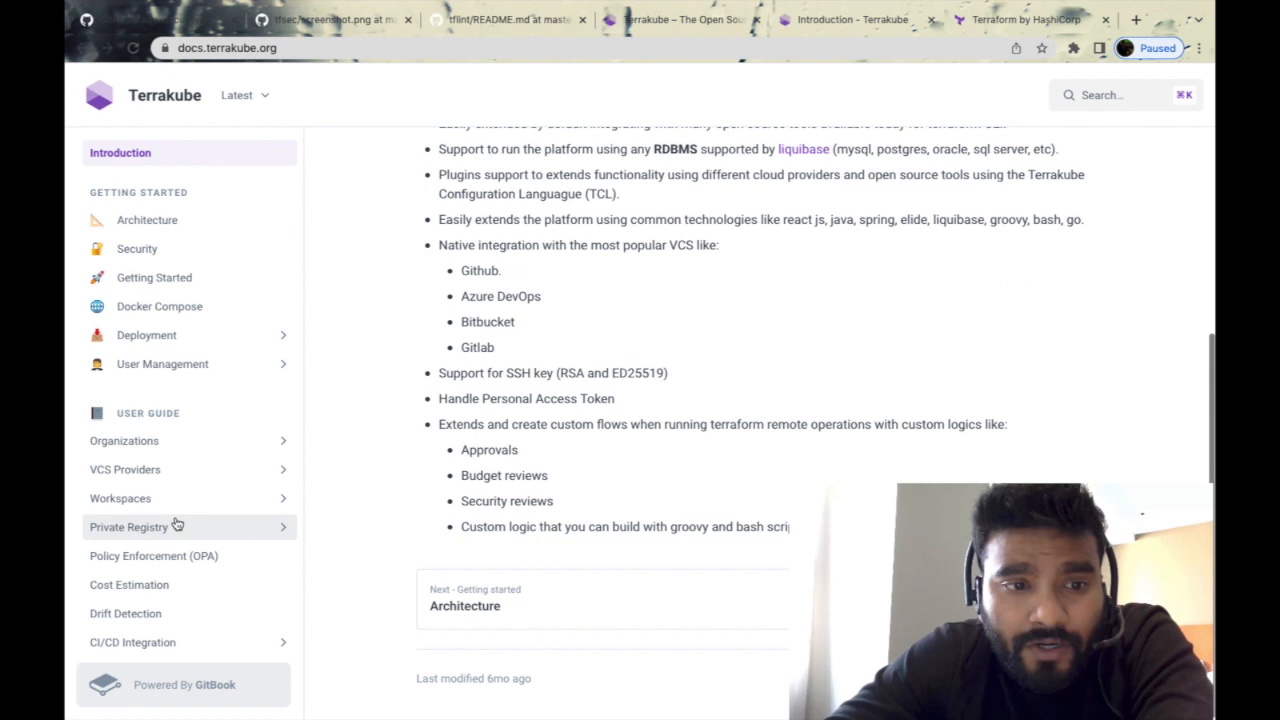
left_click(120, 498)
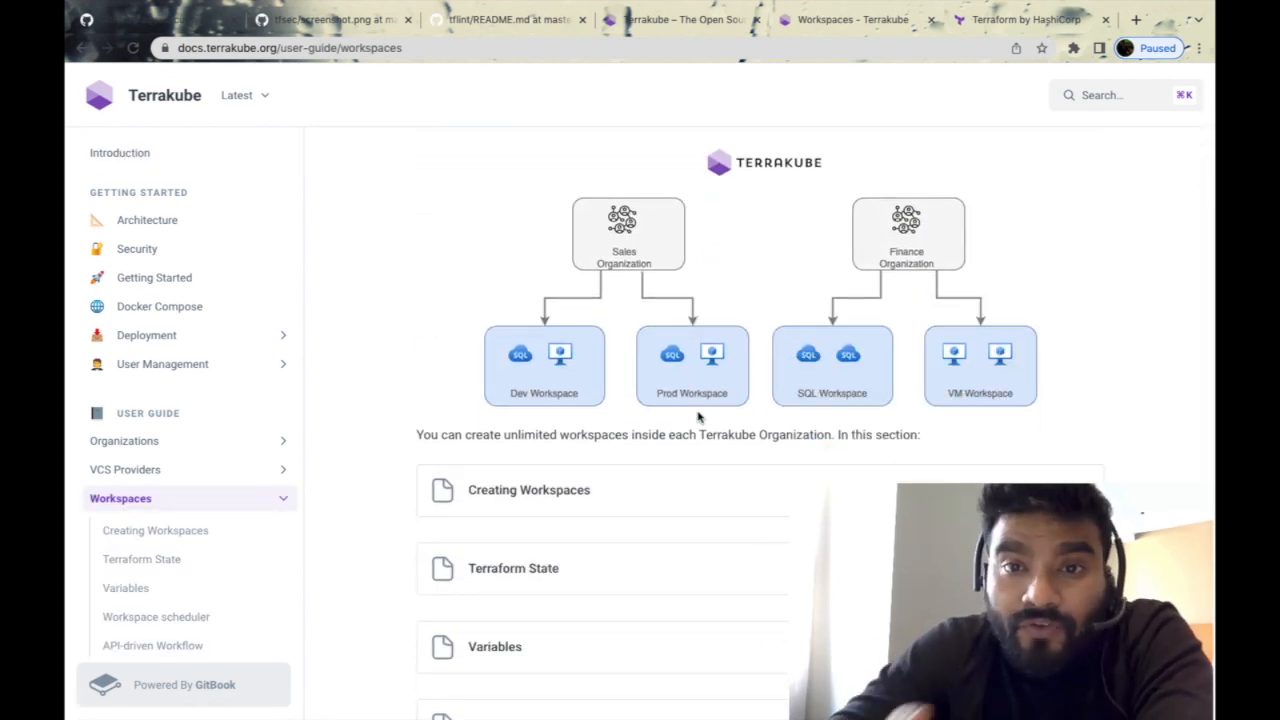
Read the Workspaces > Variables add-variable example, then return to the docs Introduction
scroll("down", 3)
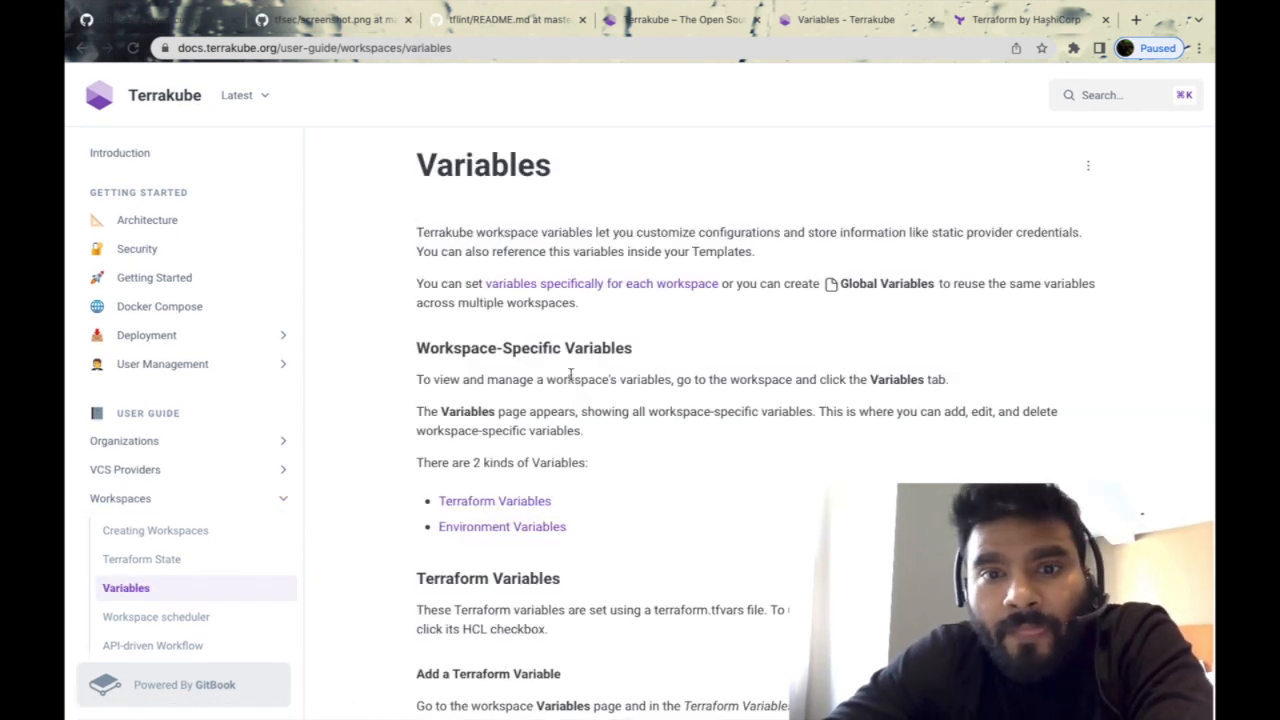
scroll("down", 3)
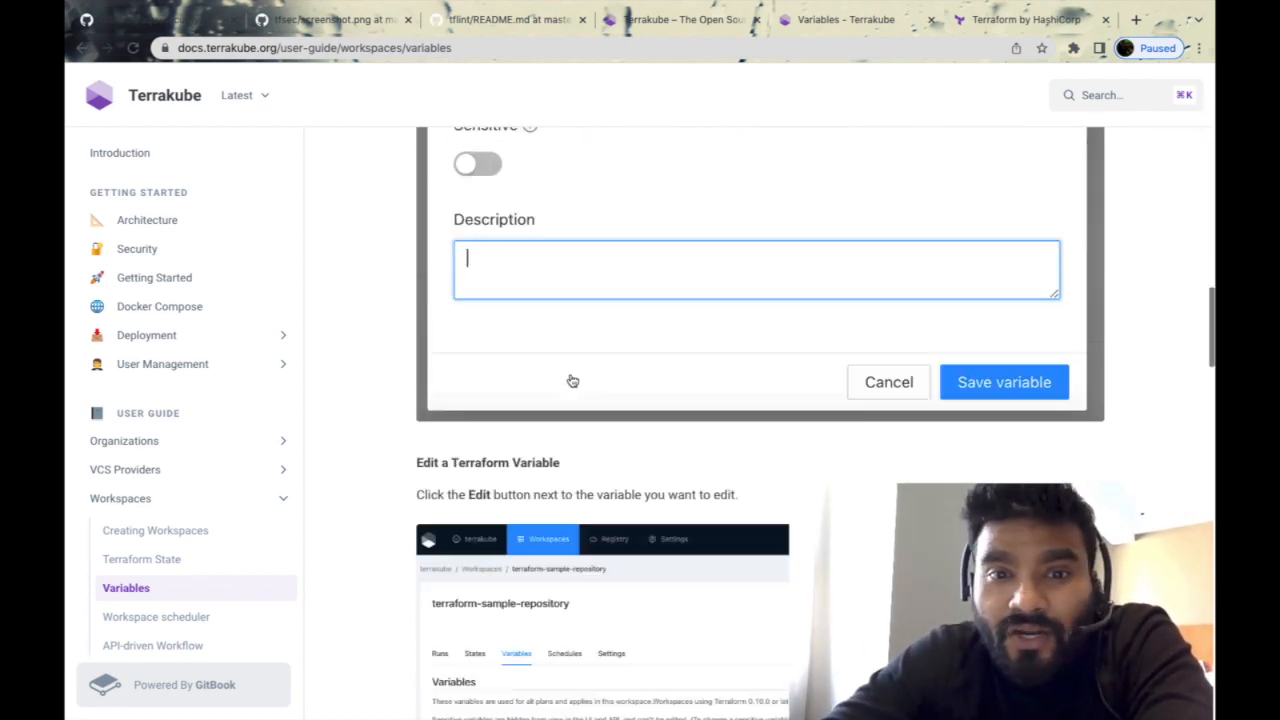
scroll("up", 3)
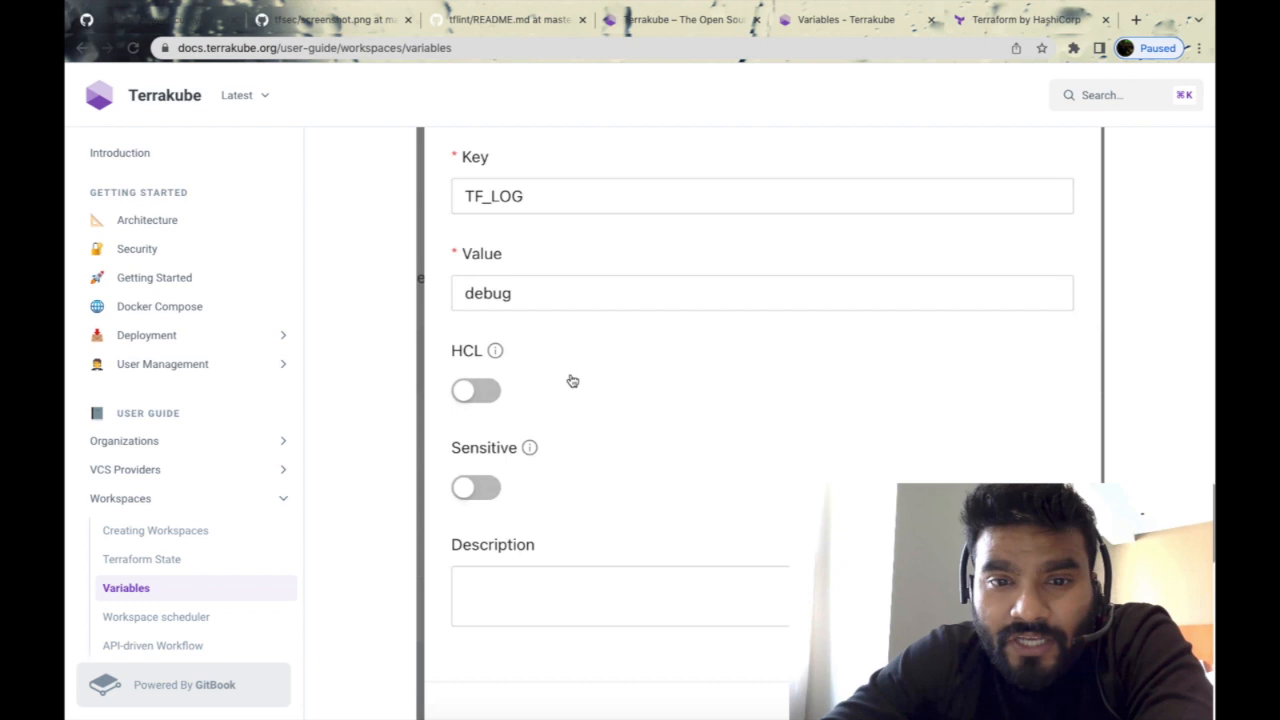
left_click(163, 95)
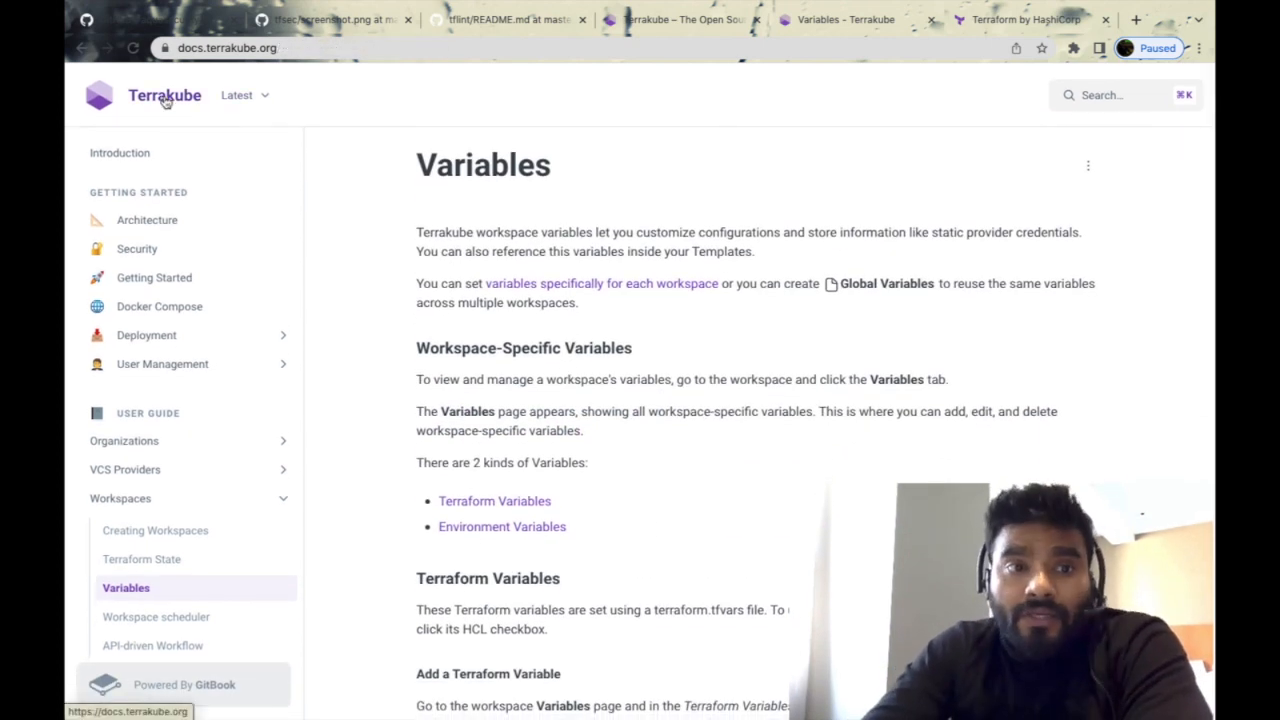
left_click(120, 152)
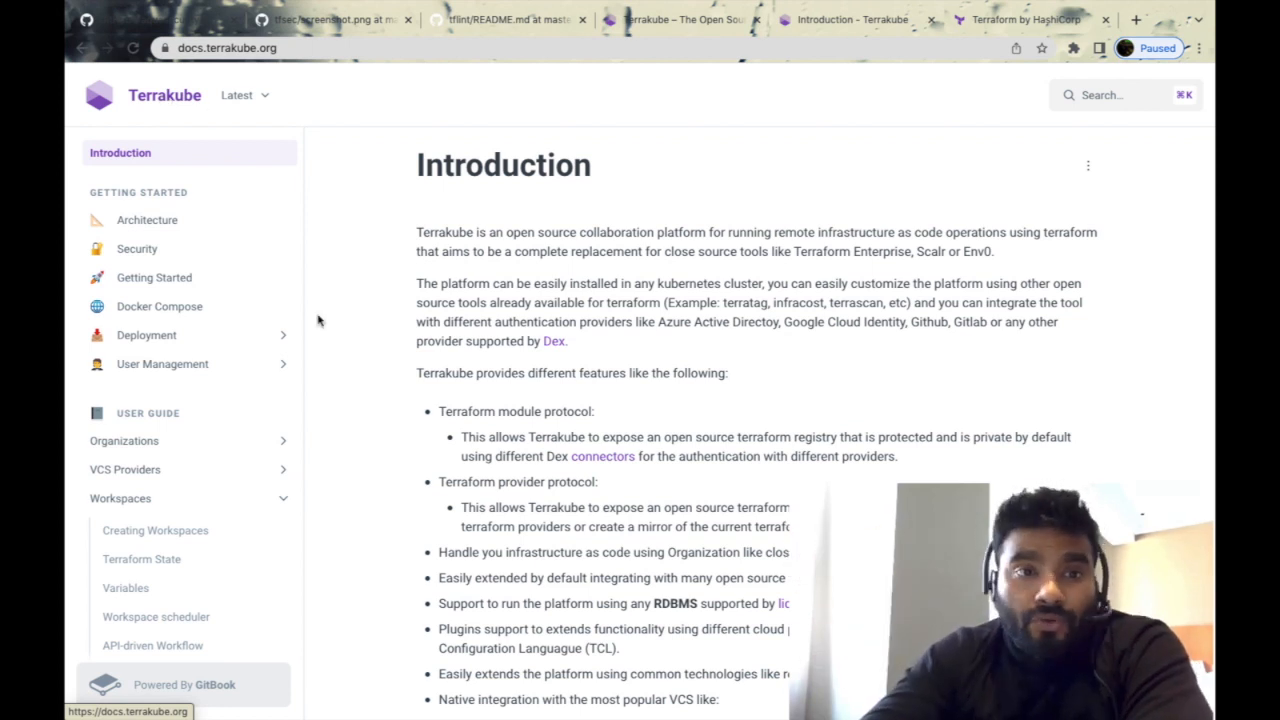
mouse_move(344, 352)
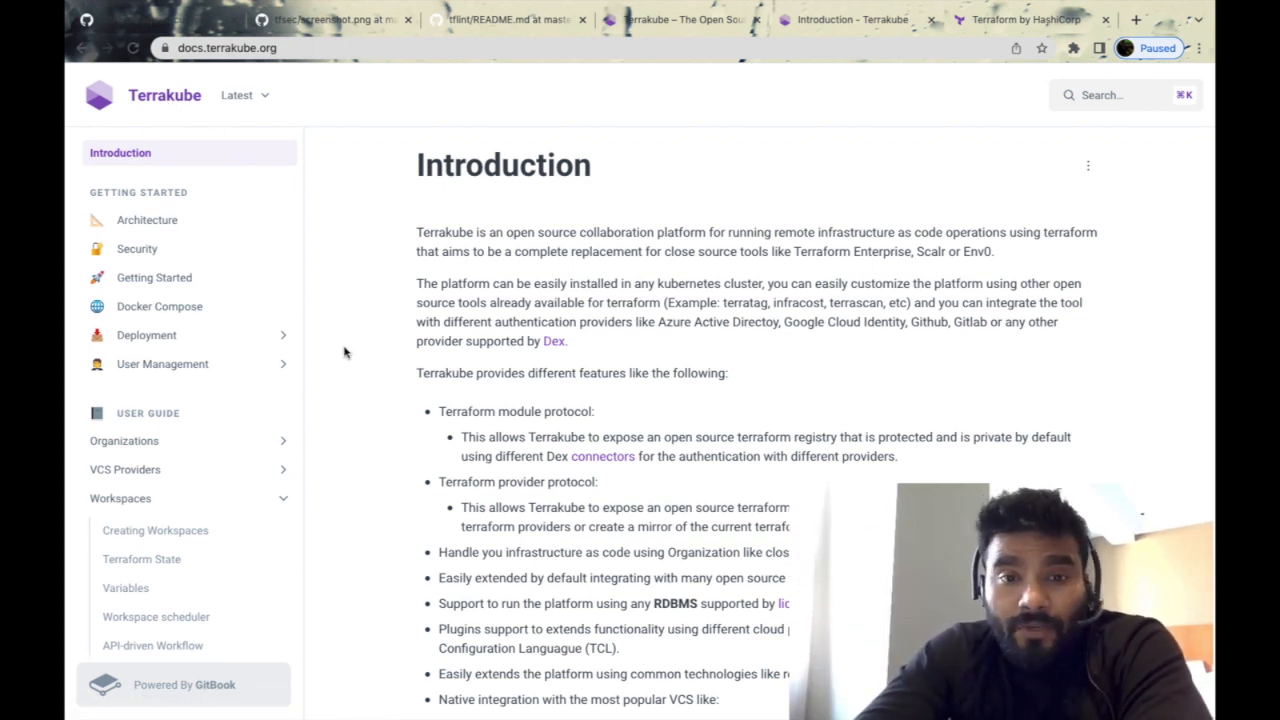
scroll("down", 3)
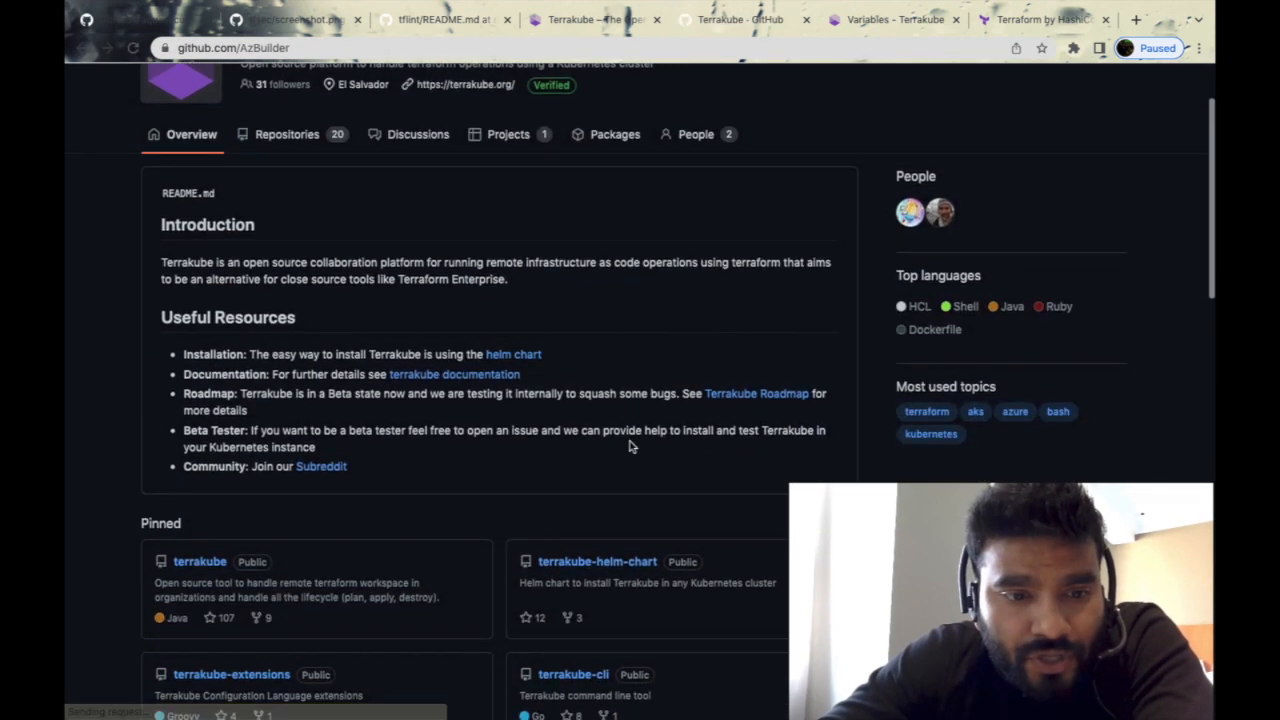
Open the pinned AzBuilder/terrakube repository and read its README from architecture to Sponsors
left_click(199, 561)
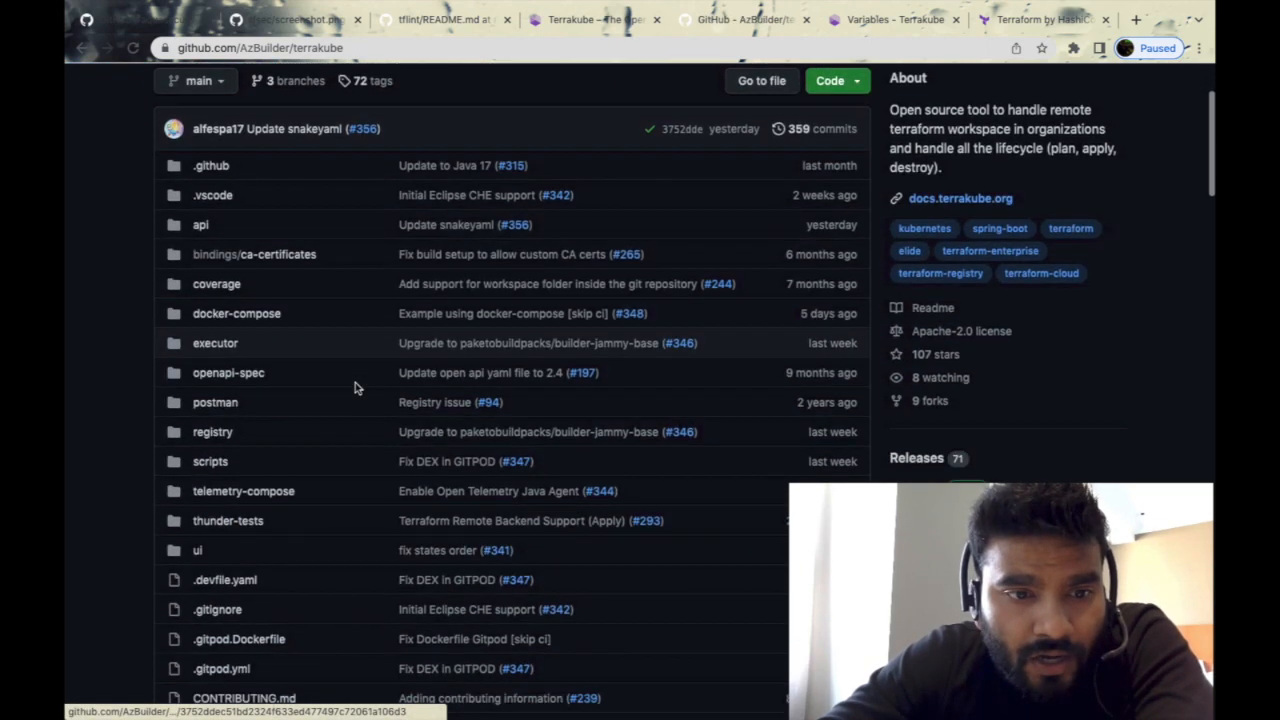
scroll("down", 3)
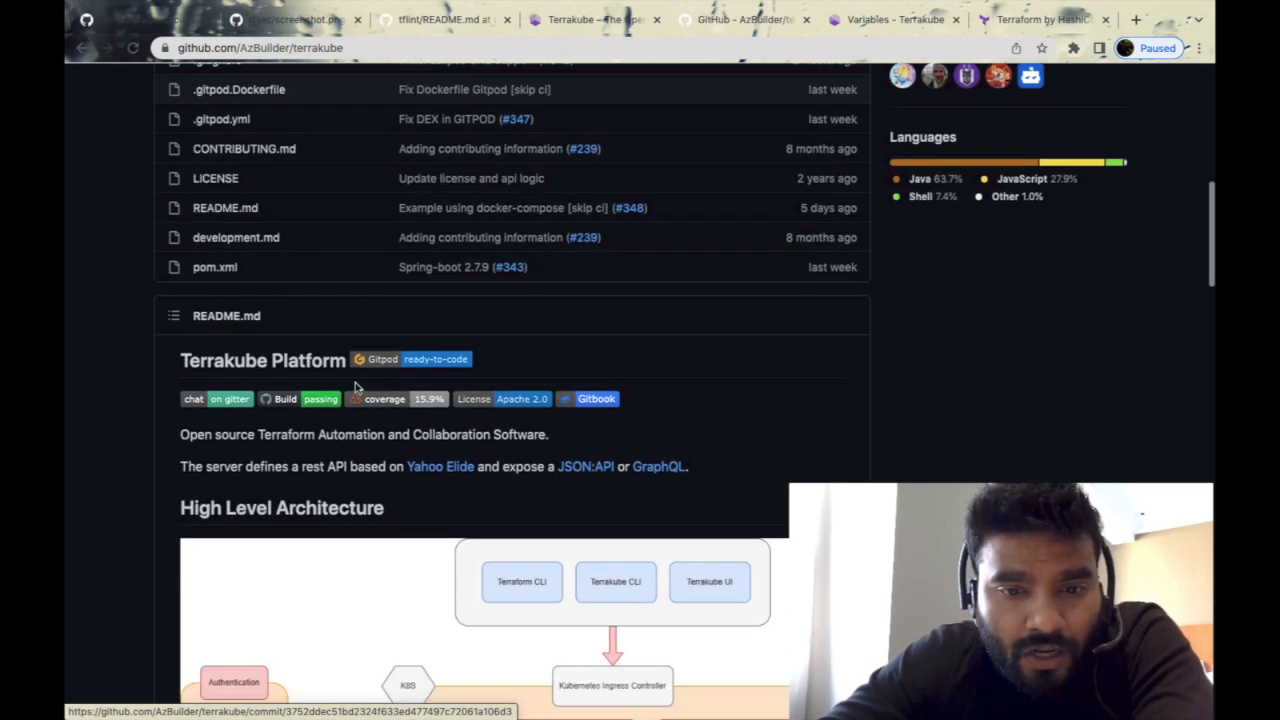
scroll("down", 3)
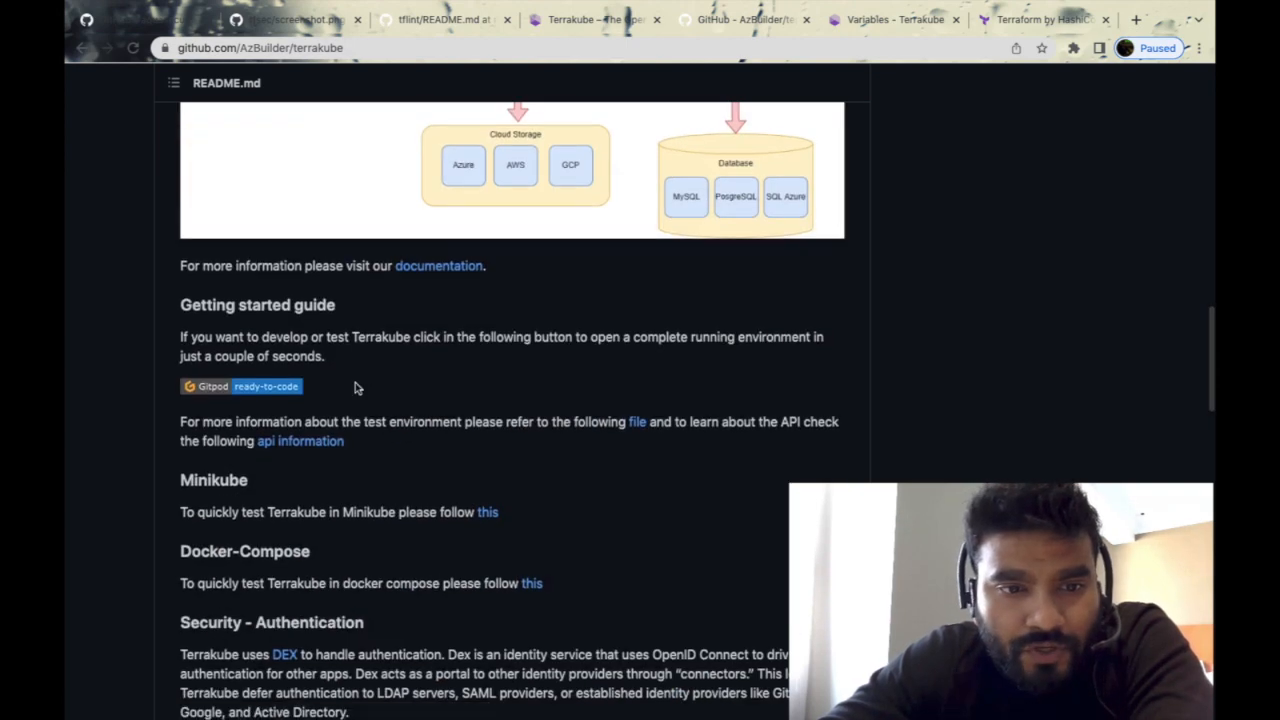
scroll("down", 3)
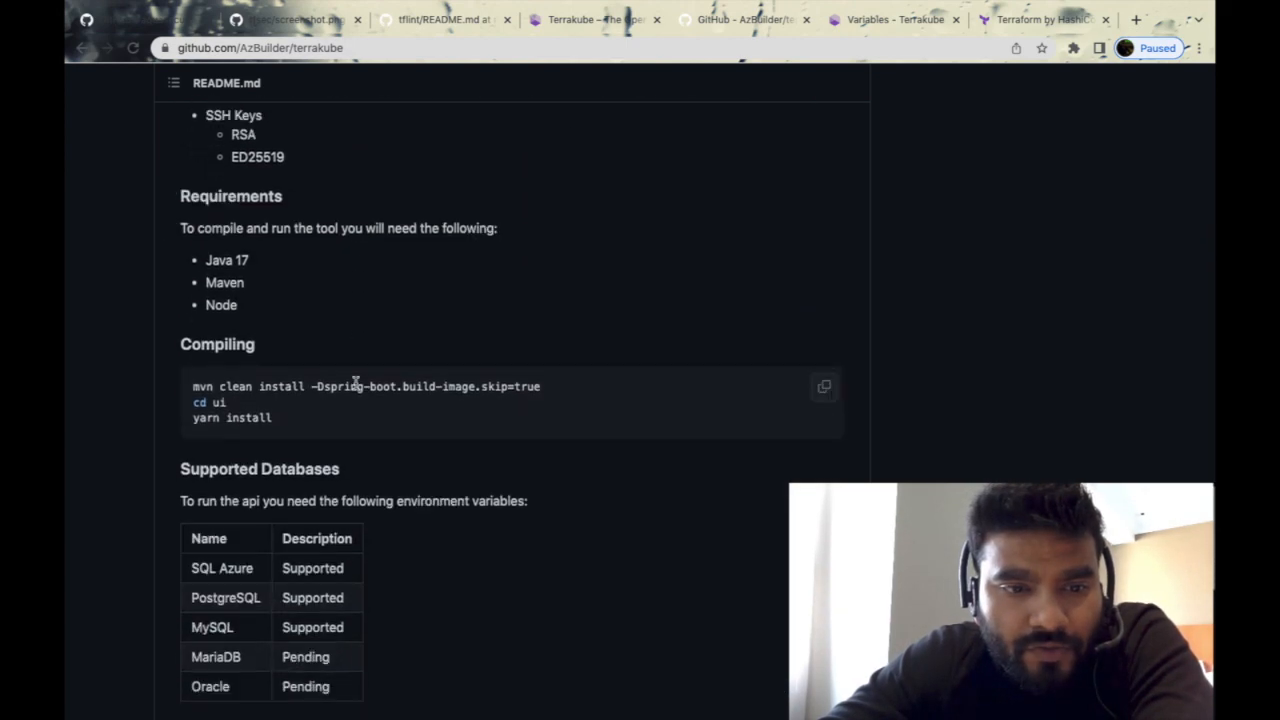
scroll("down", 3)
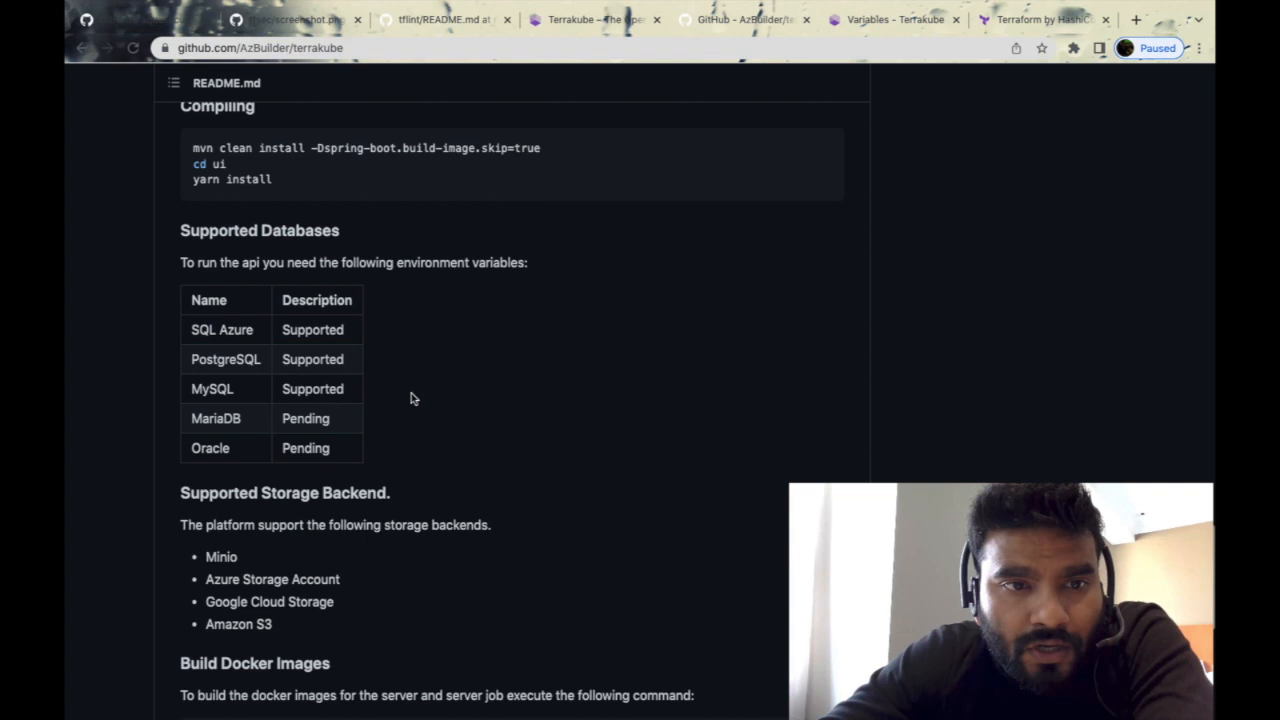
scroll("down", 3)
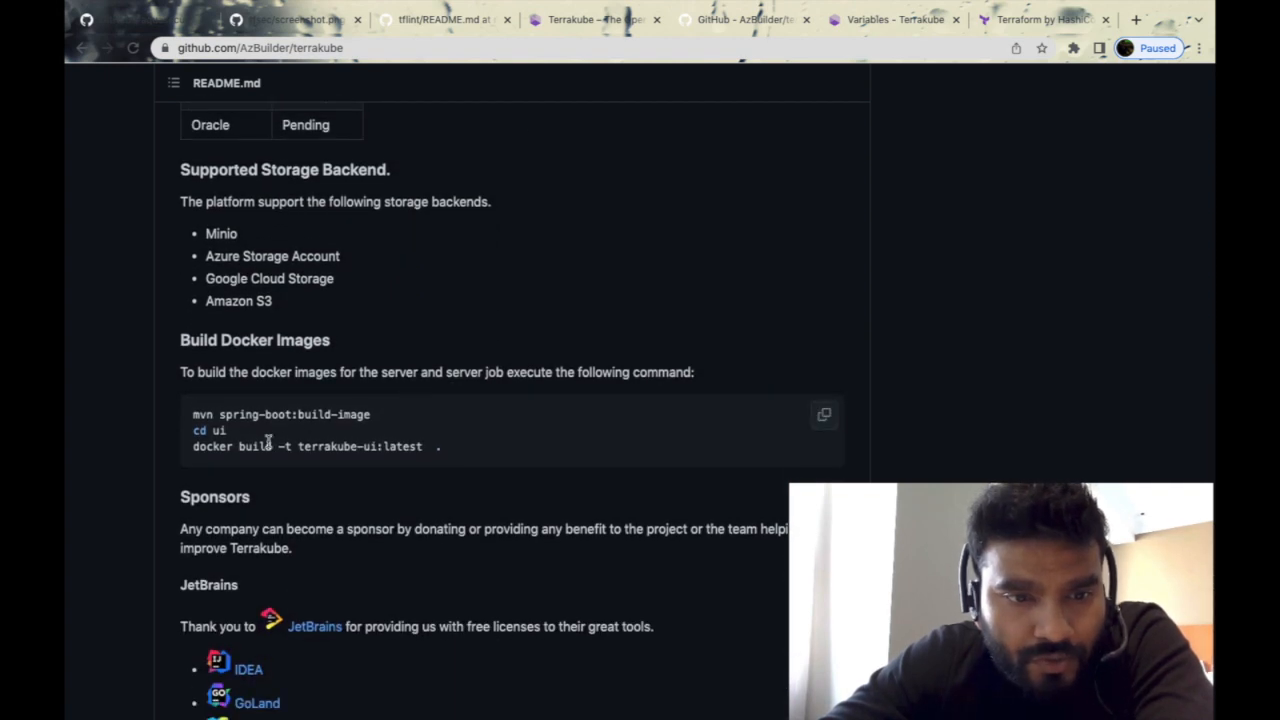
scroll("down", 3)
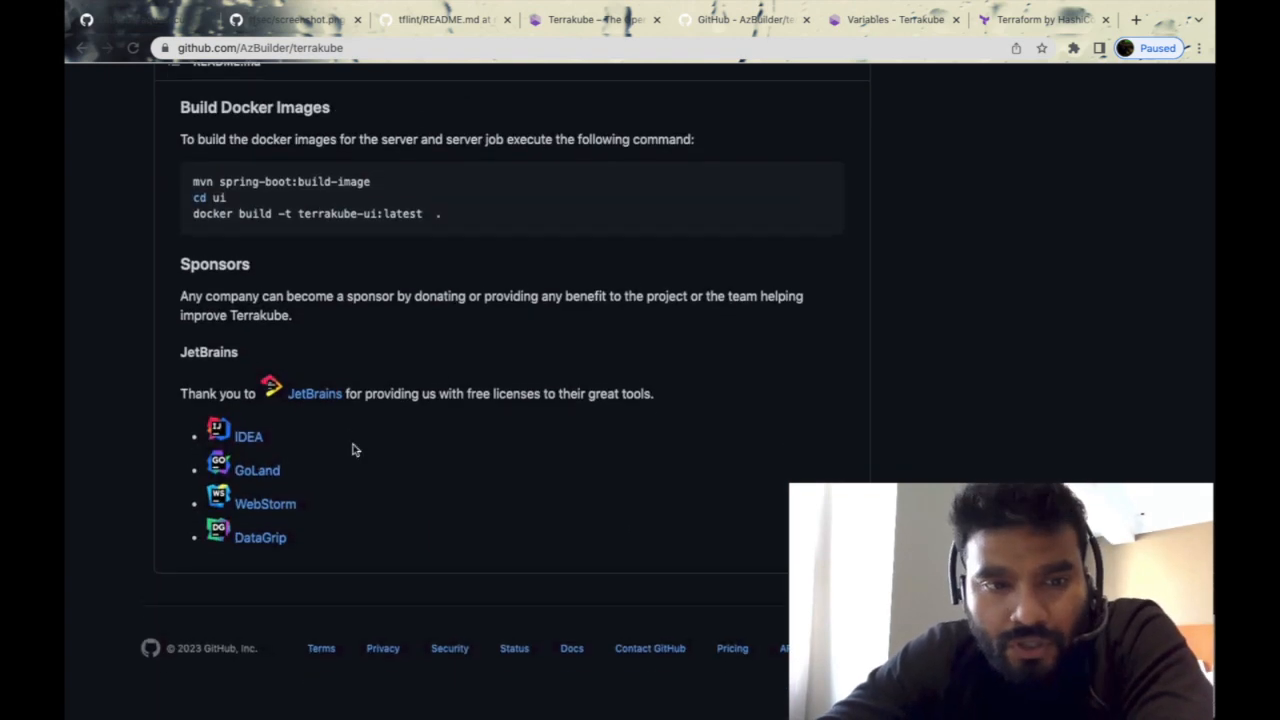
scroll("up", 3)
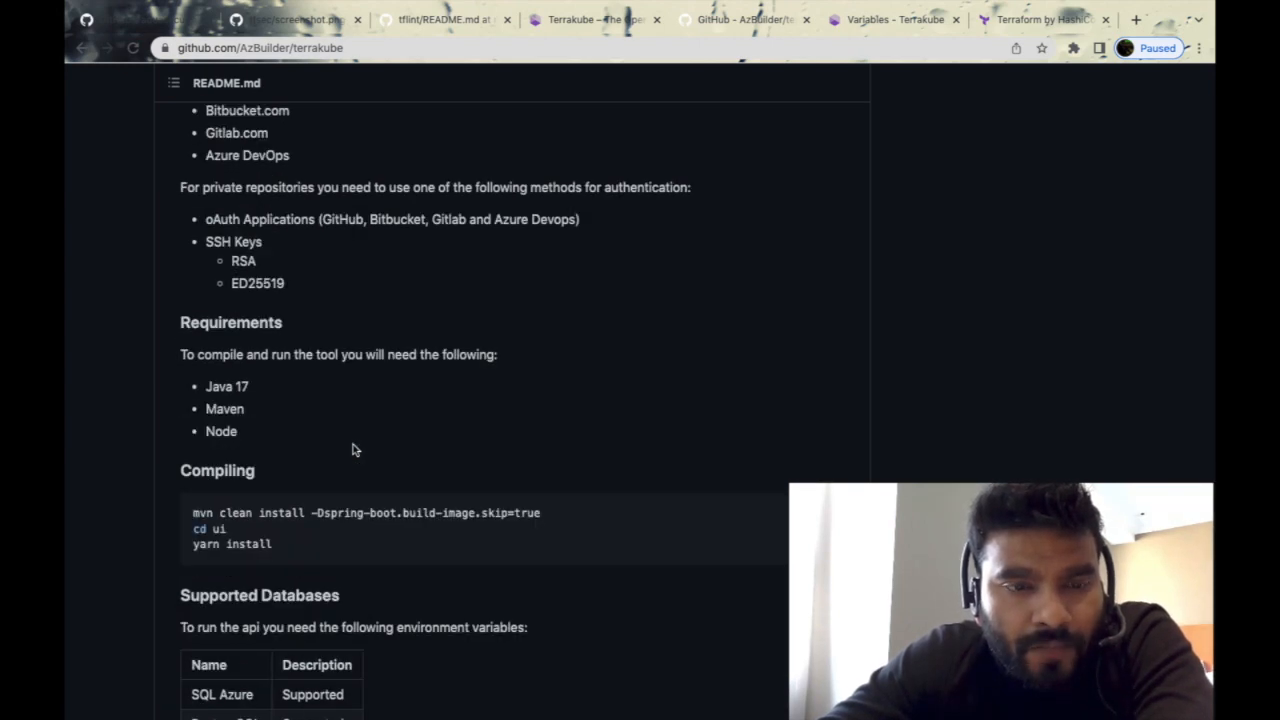
scroll("down", 3)
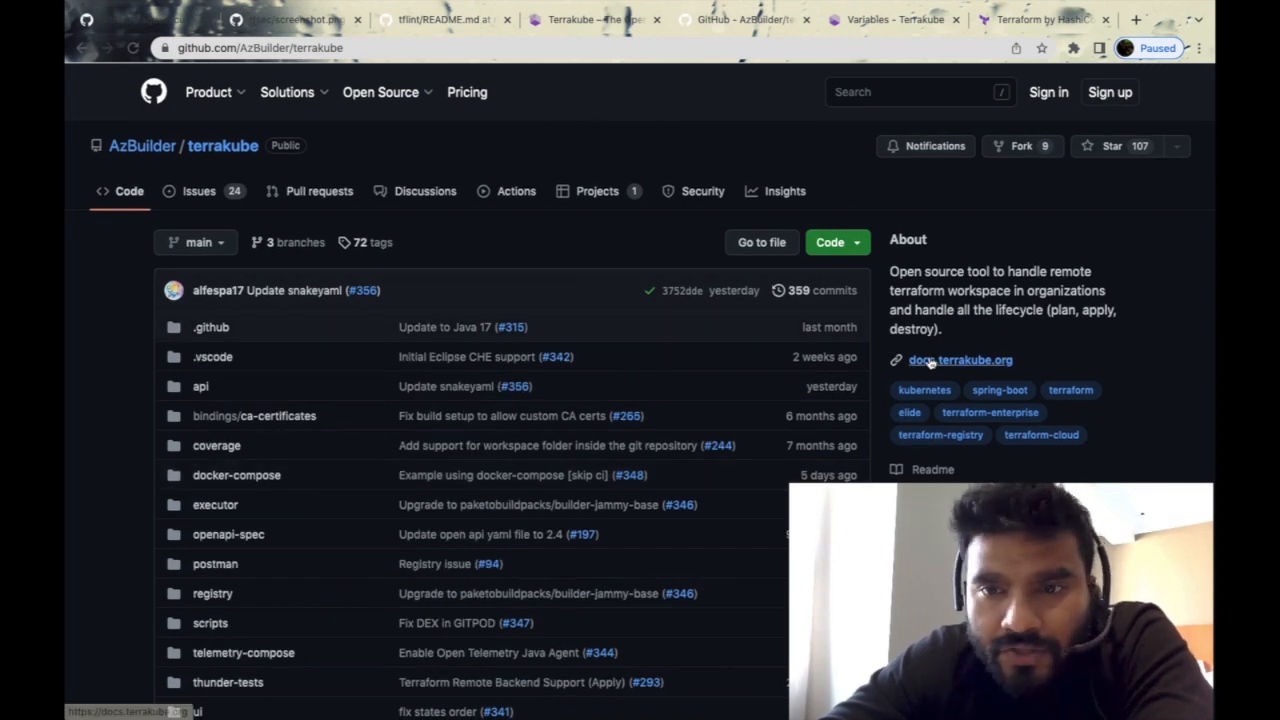
scroll("down", 3)
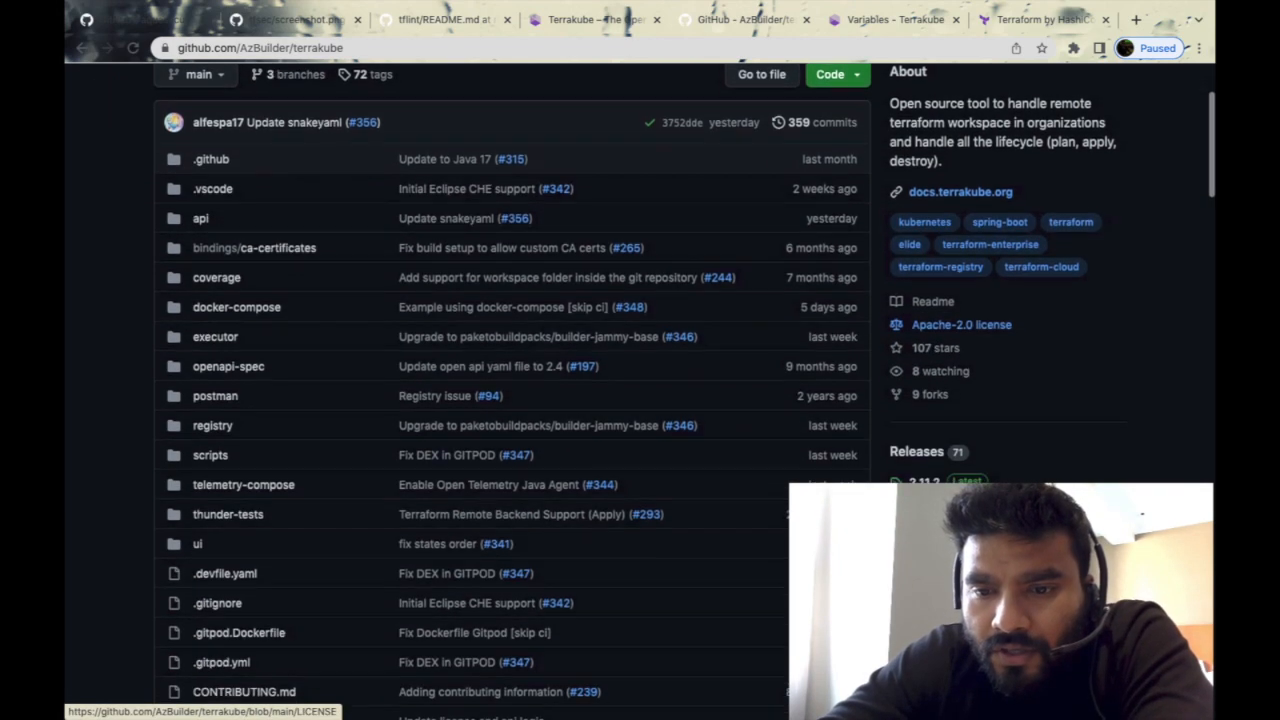
scroll("down", 3)
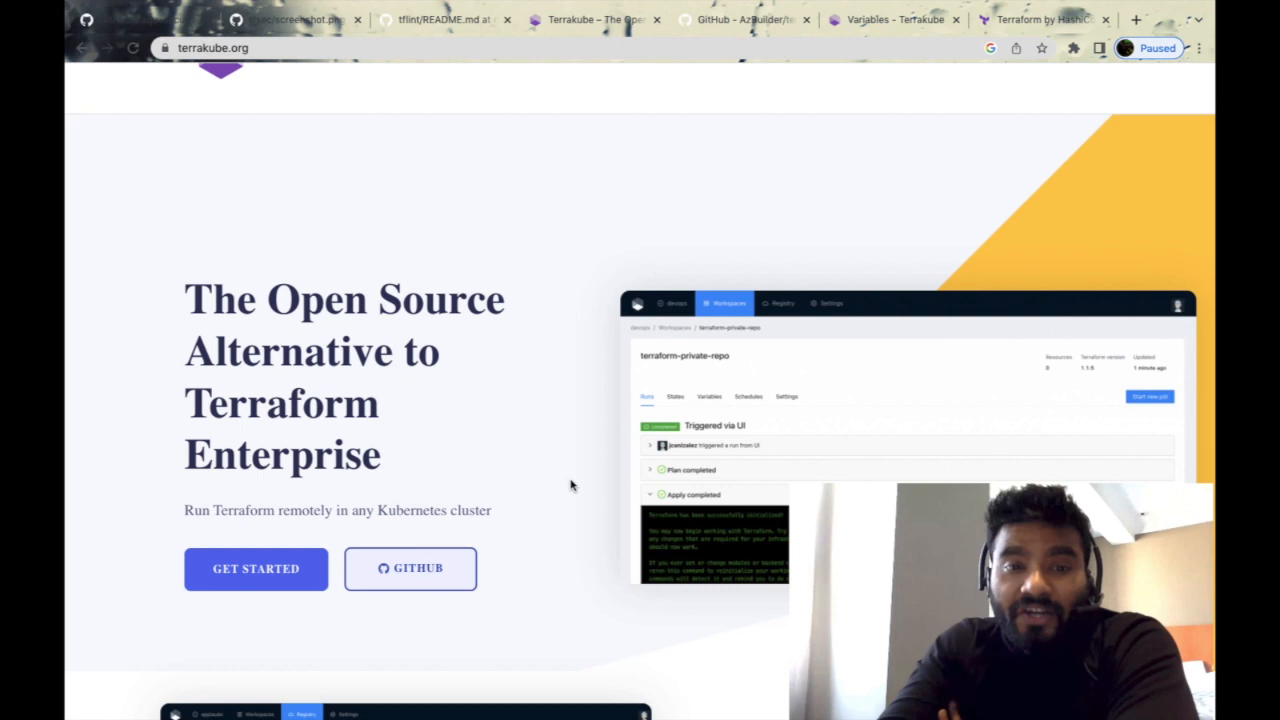
mouse_move(447, 497)
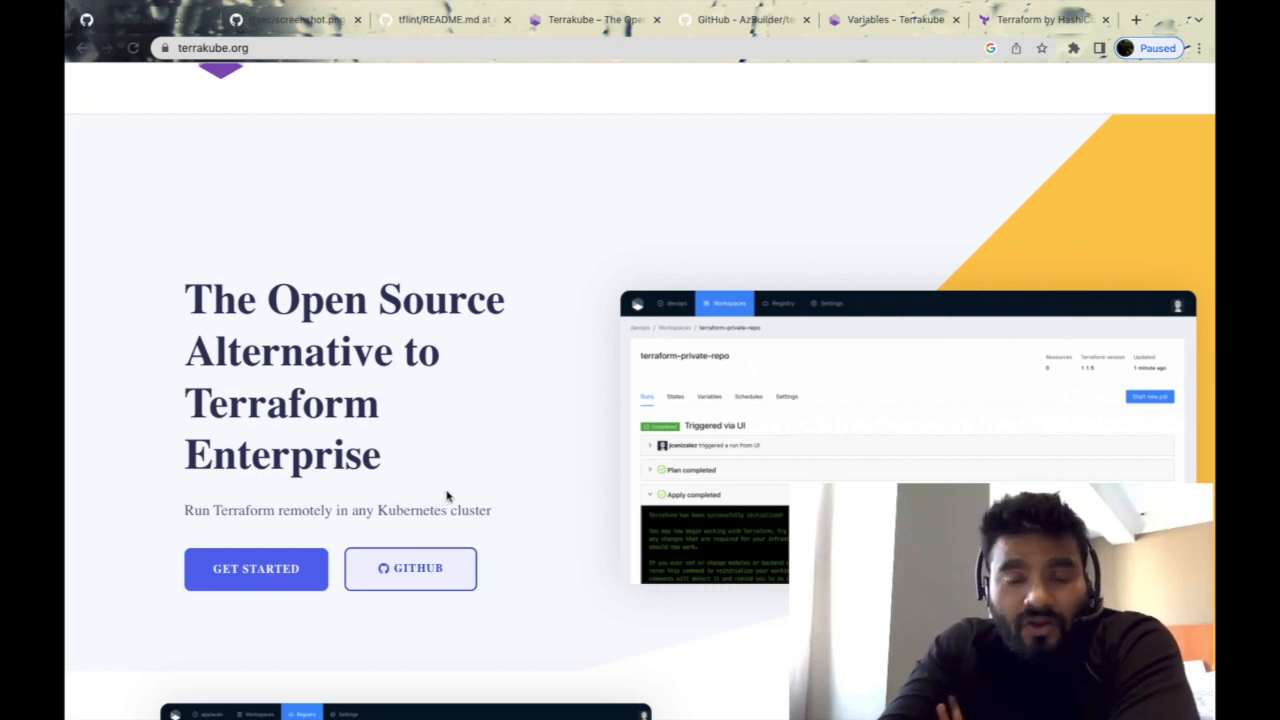